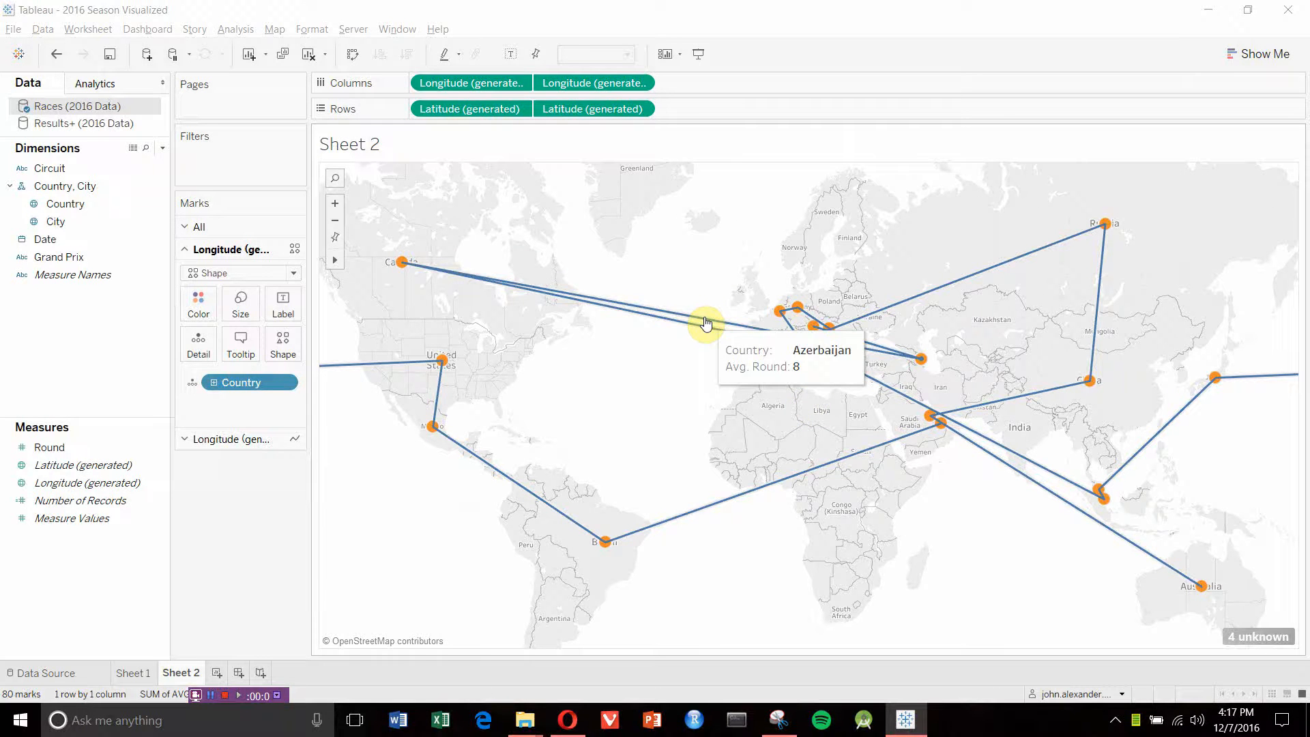
mouse_move(703, 217)
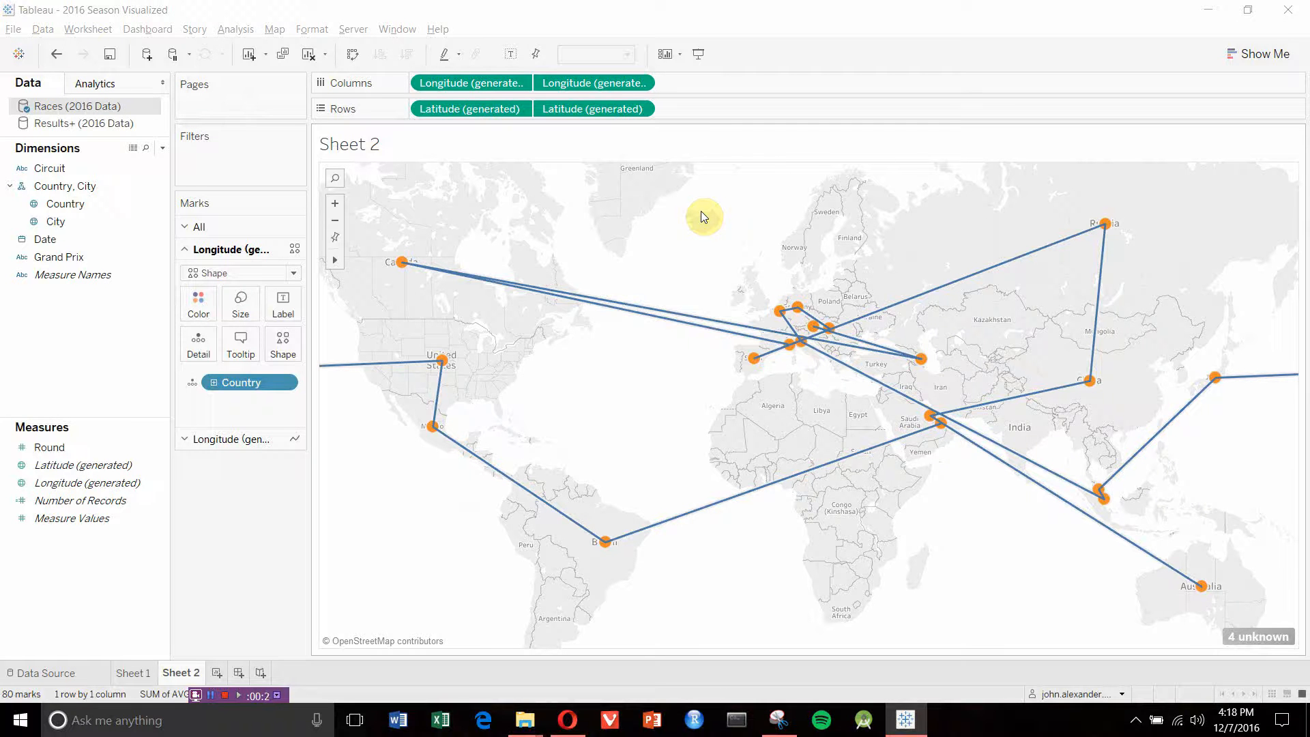
mouse_move(1210, 586)
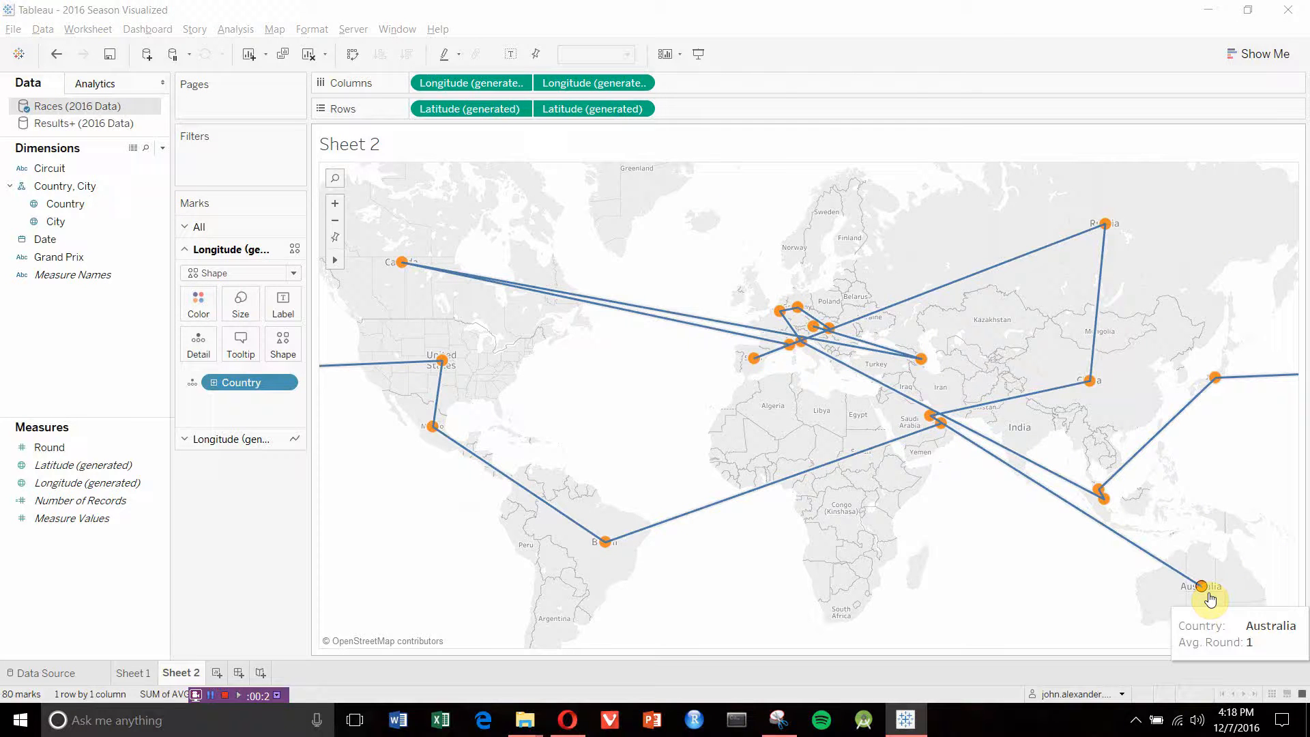
mouse_move(923, 416)
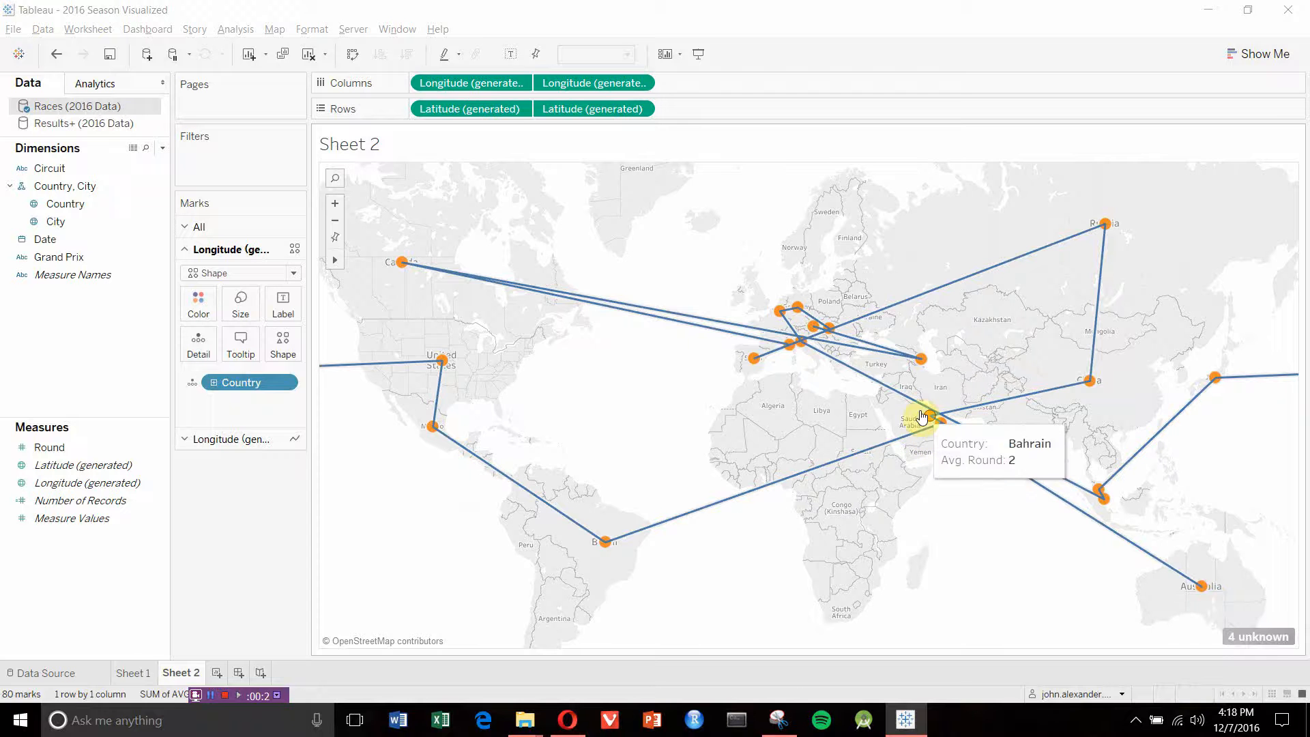
mouse_move(950, 432)
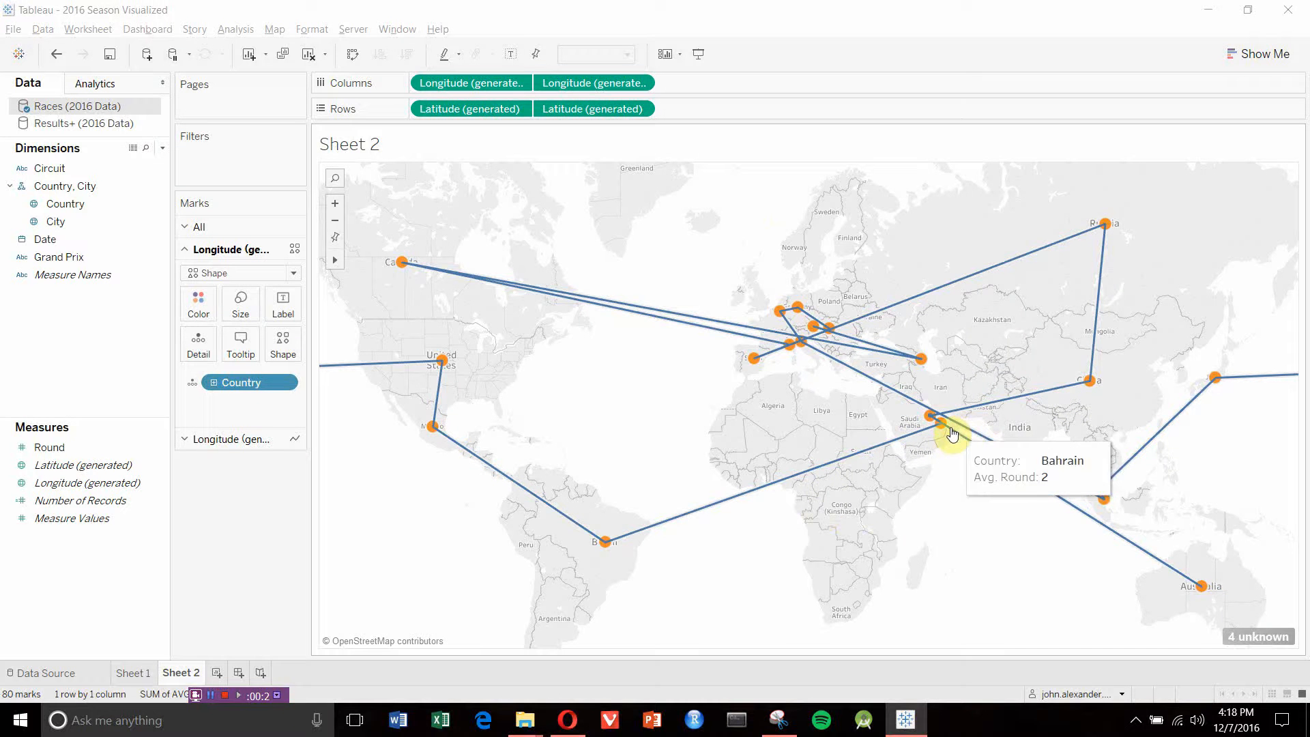
mouse_move(943, 430)
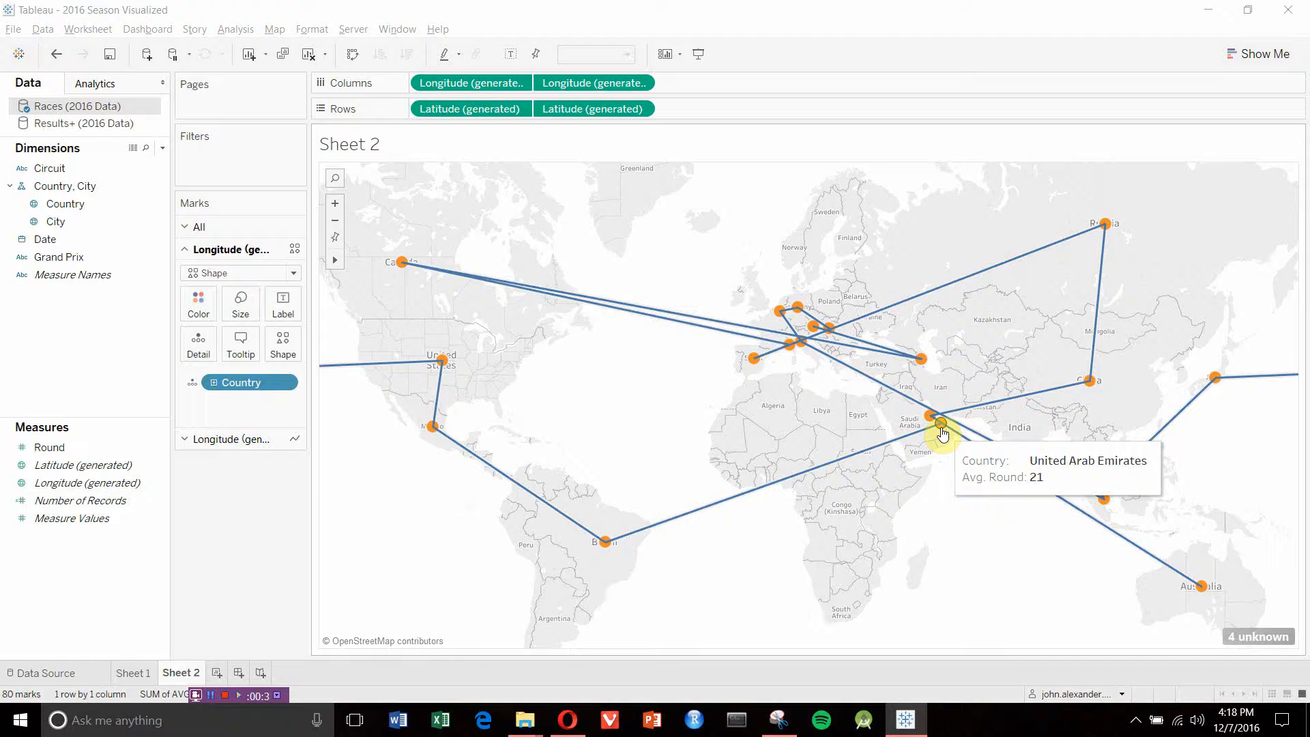
mouse_move(916, 604)
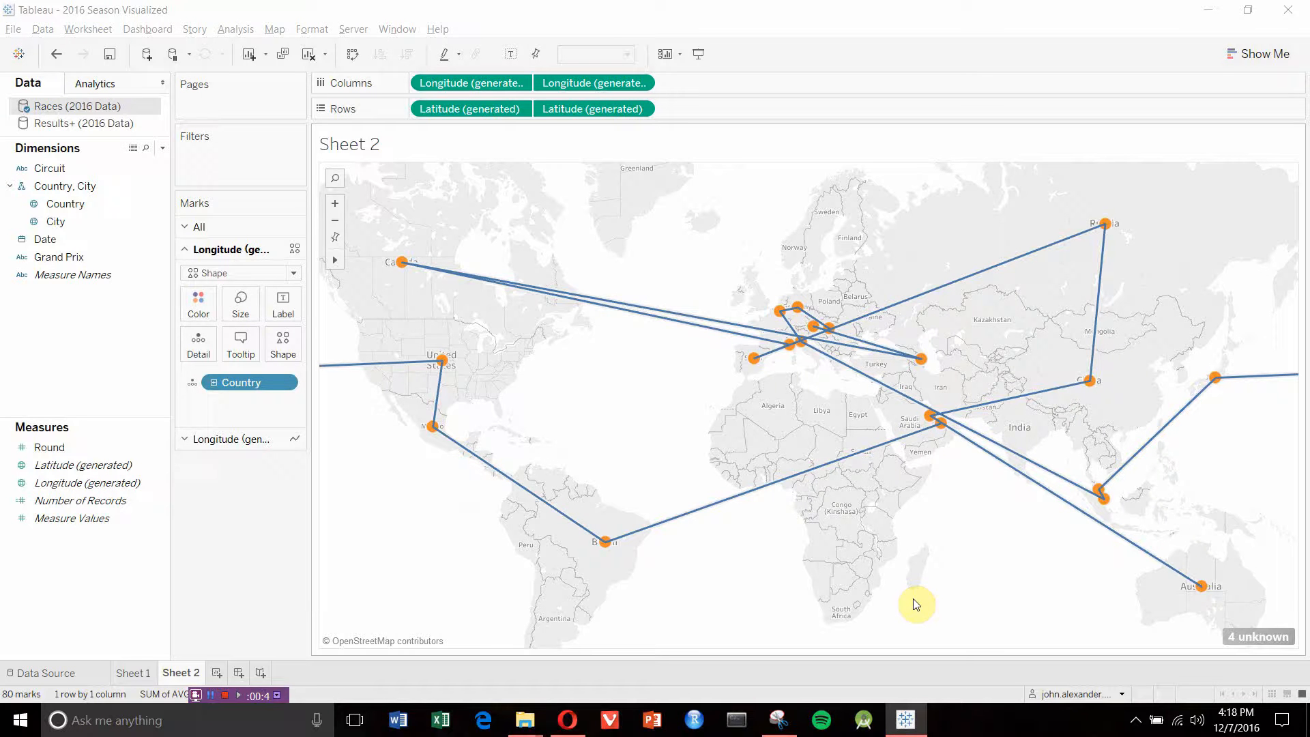
mouse_move(876, 608)
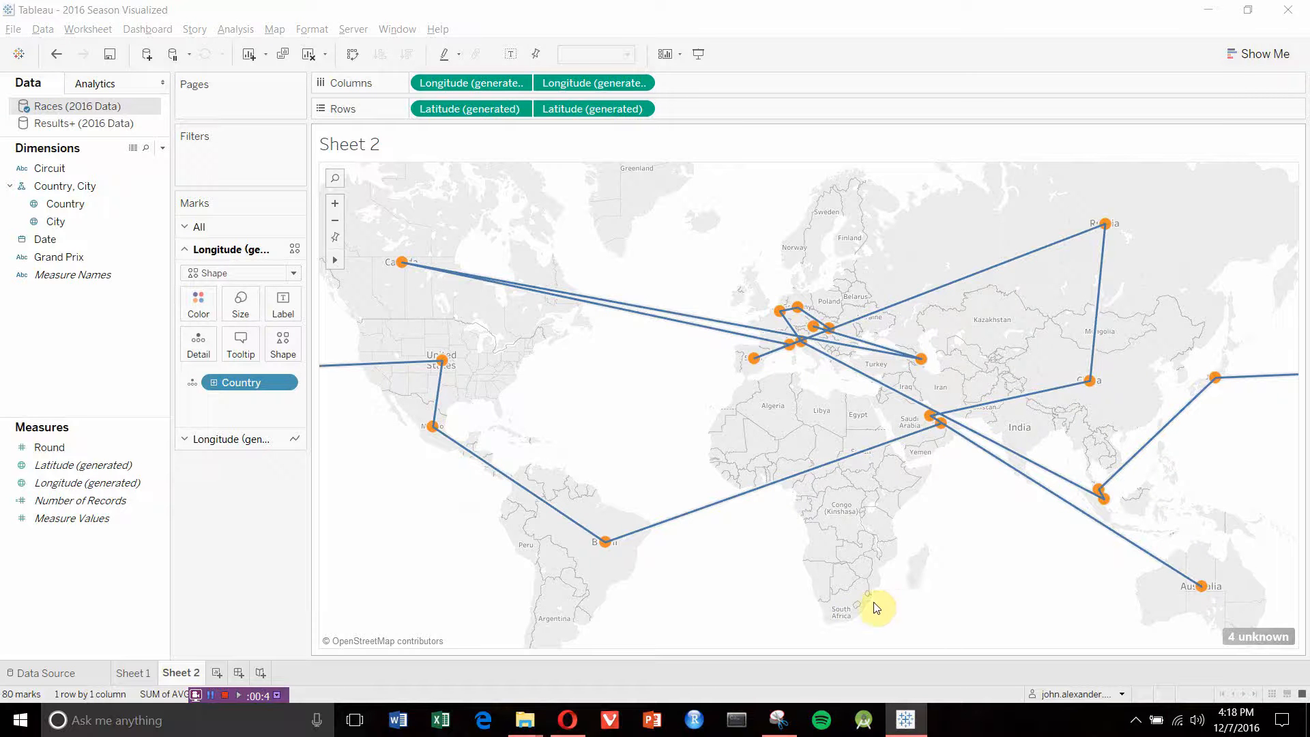
mouse_move(582, 252)
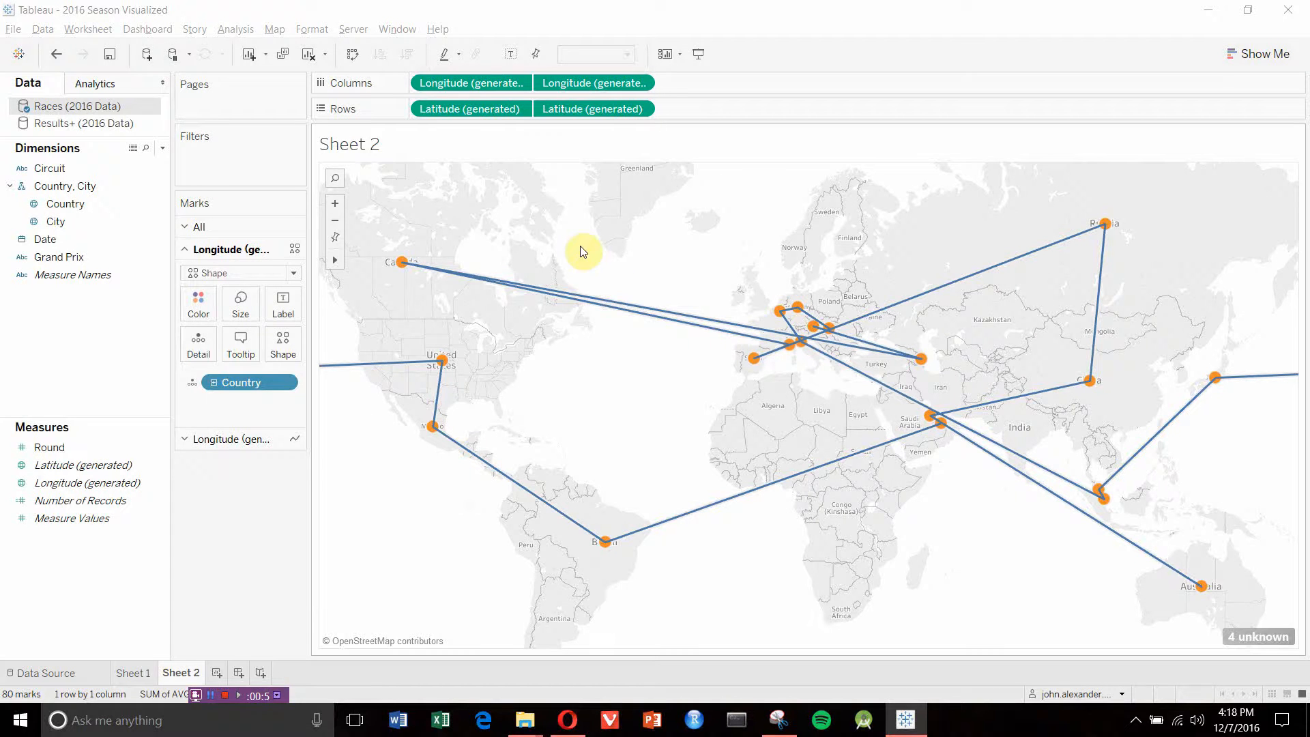
mouse_move(613, 336)
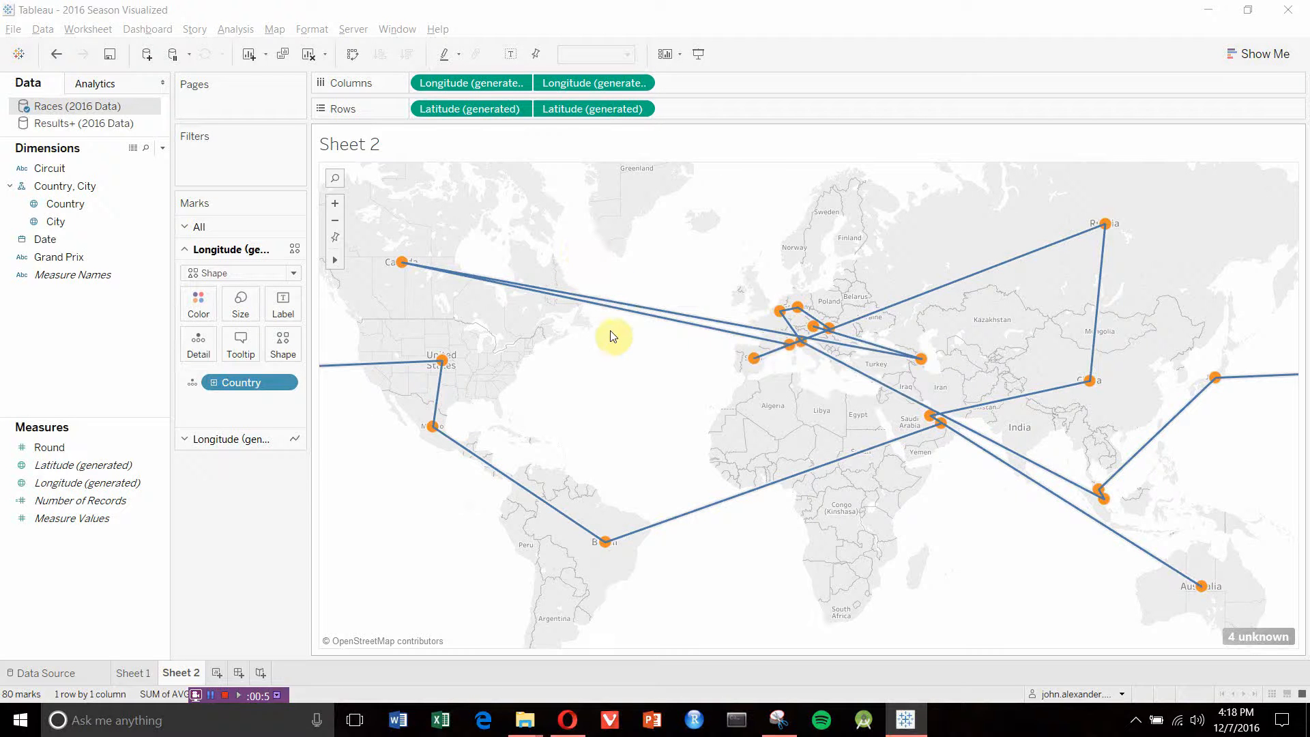
mouse_move(535, 359)
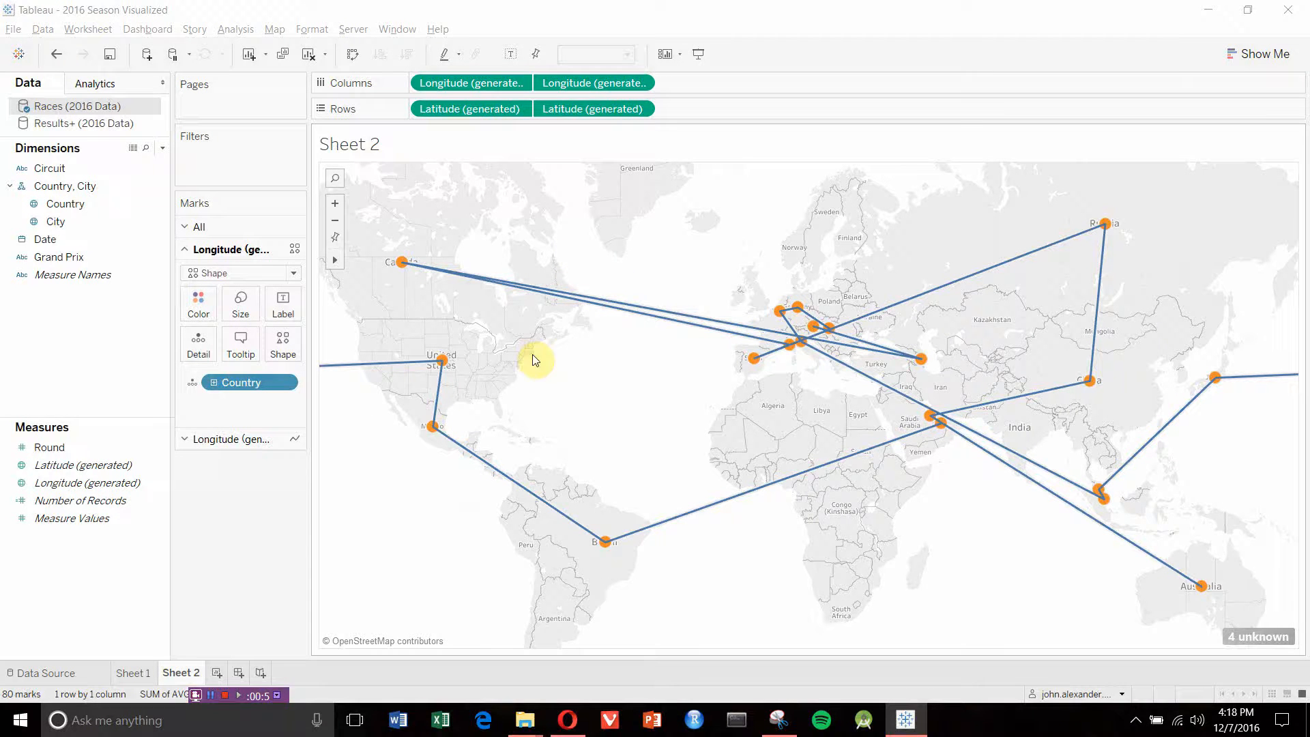
mouse_move(604, 393)
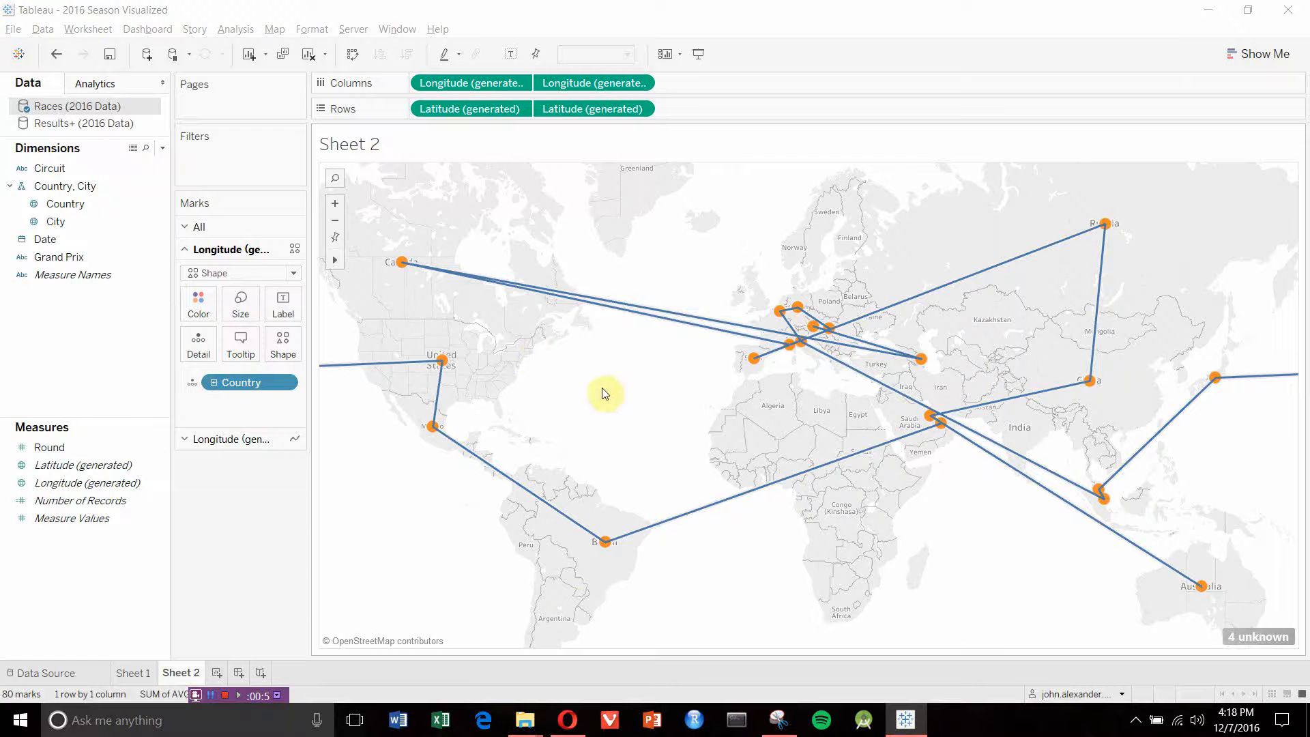
Browse flaticon.com for flags and reach the Countrys Flags pack of 263 circular icons.
click(567, 720)
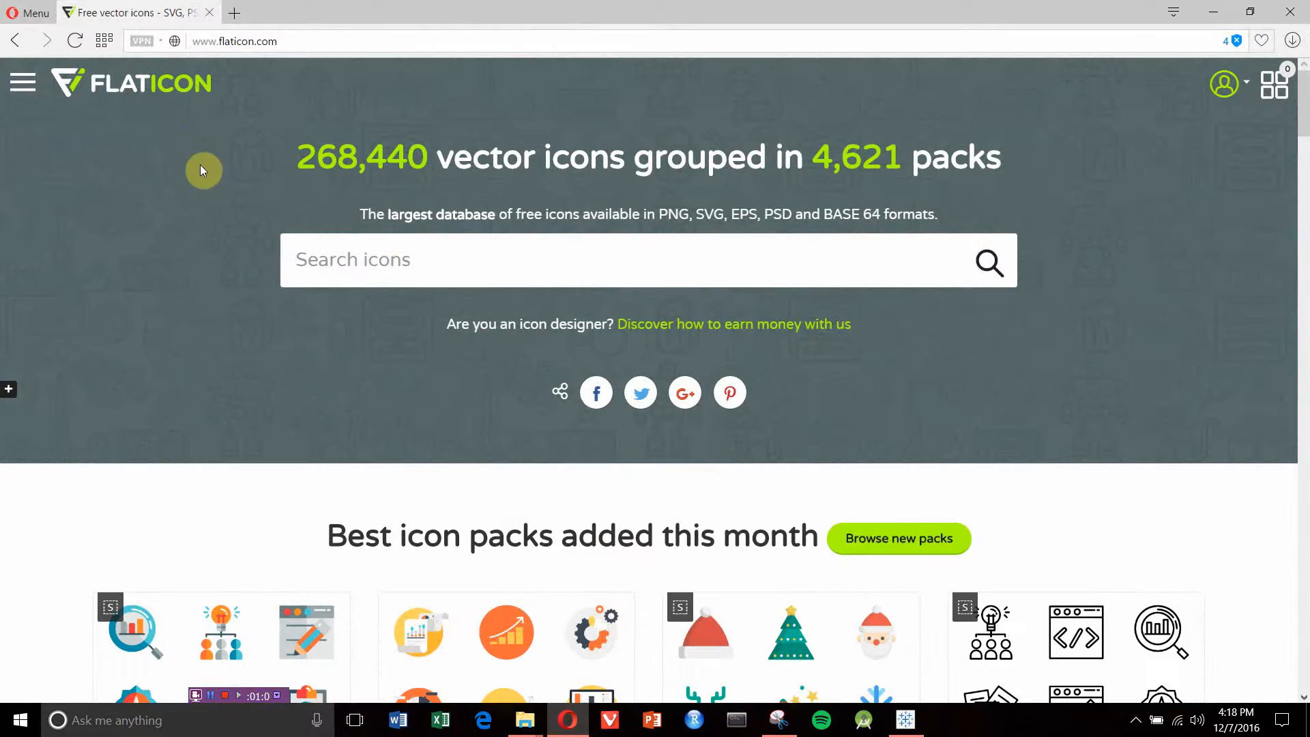
click(234, 41)
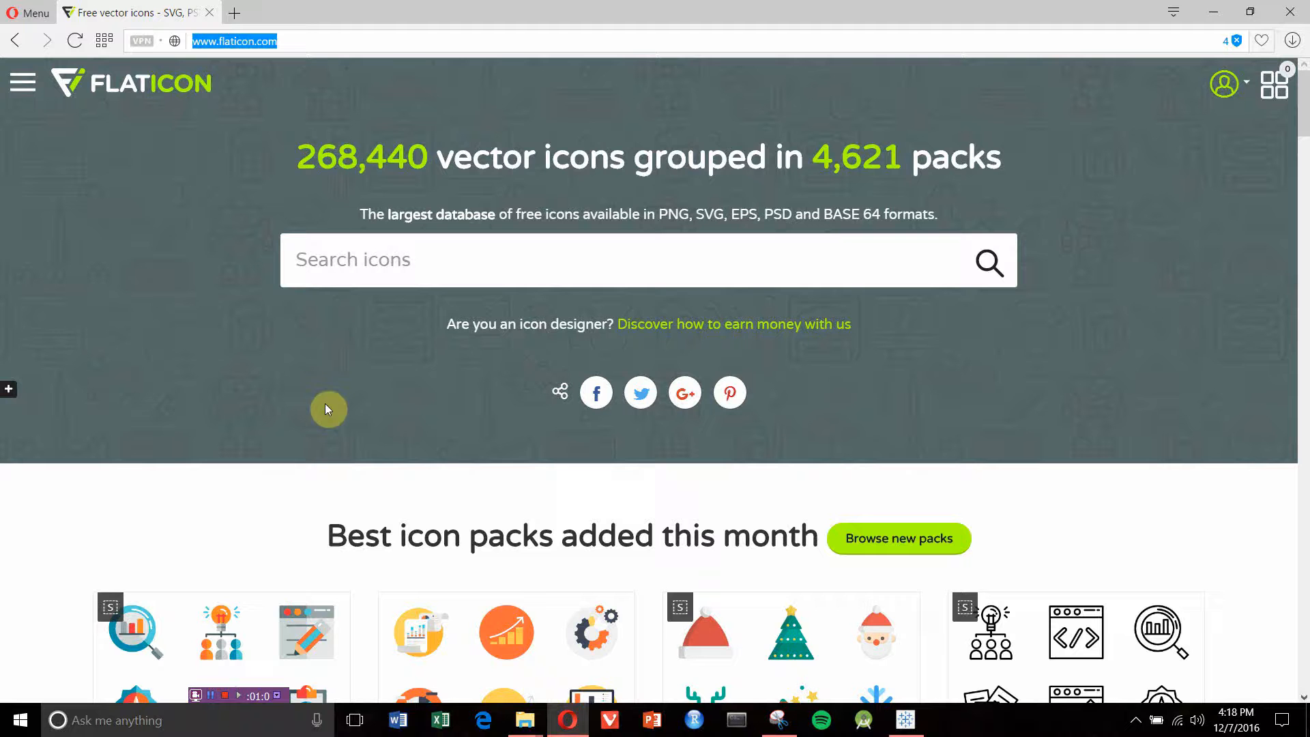
scroll(down, 3)
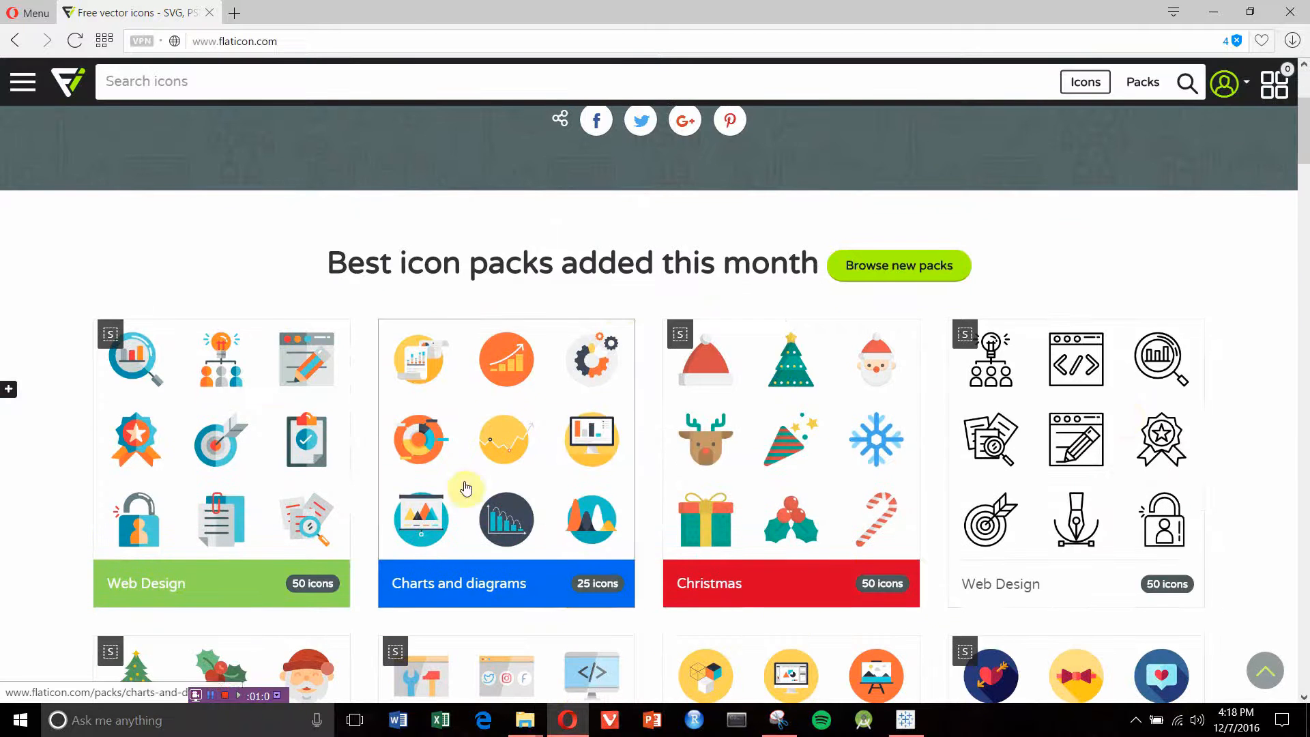
scroll(down, 3)
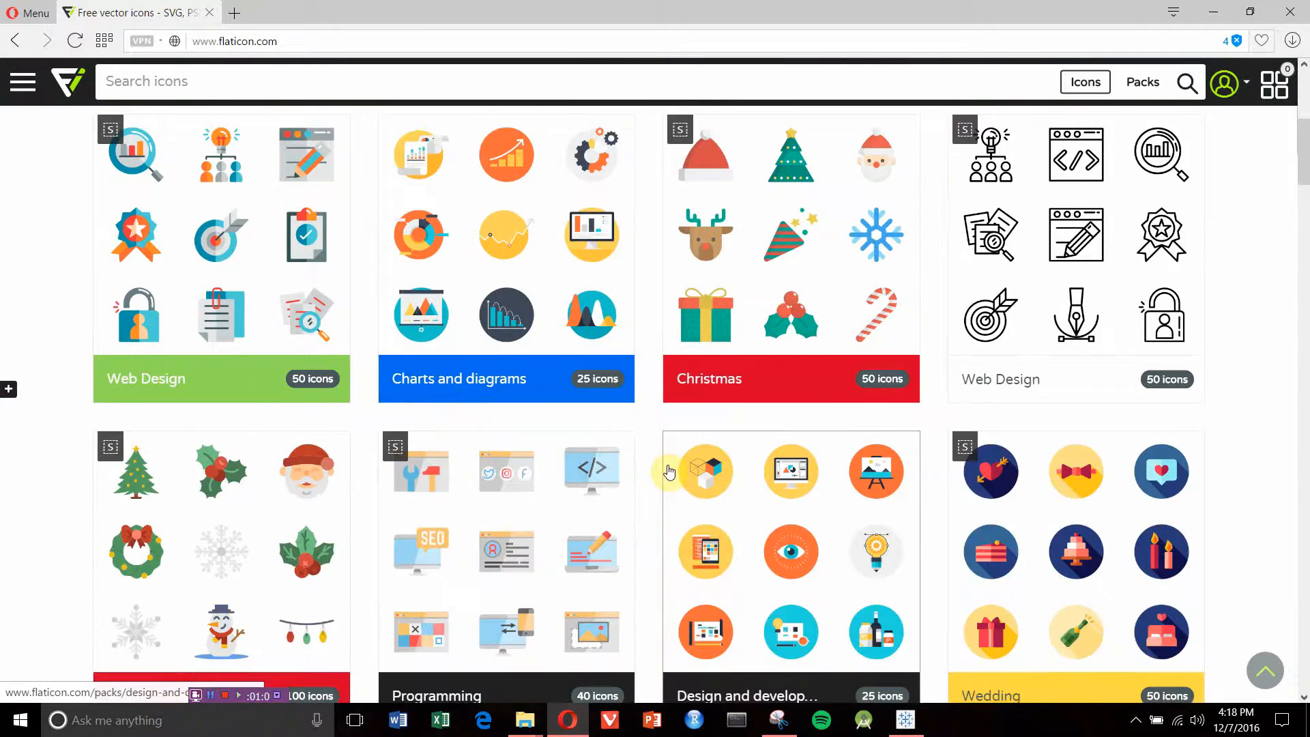
scroll(up, 3)
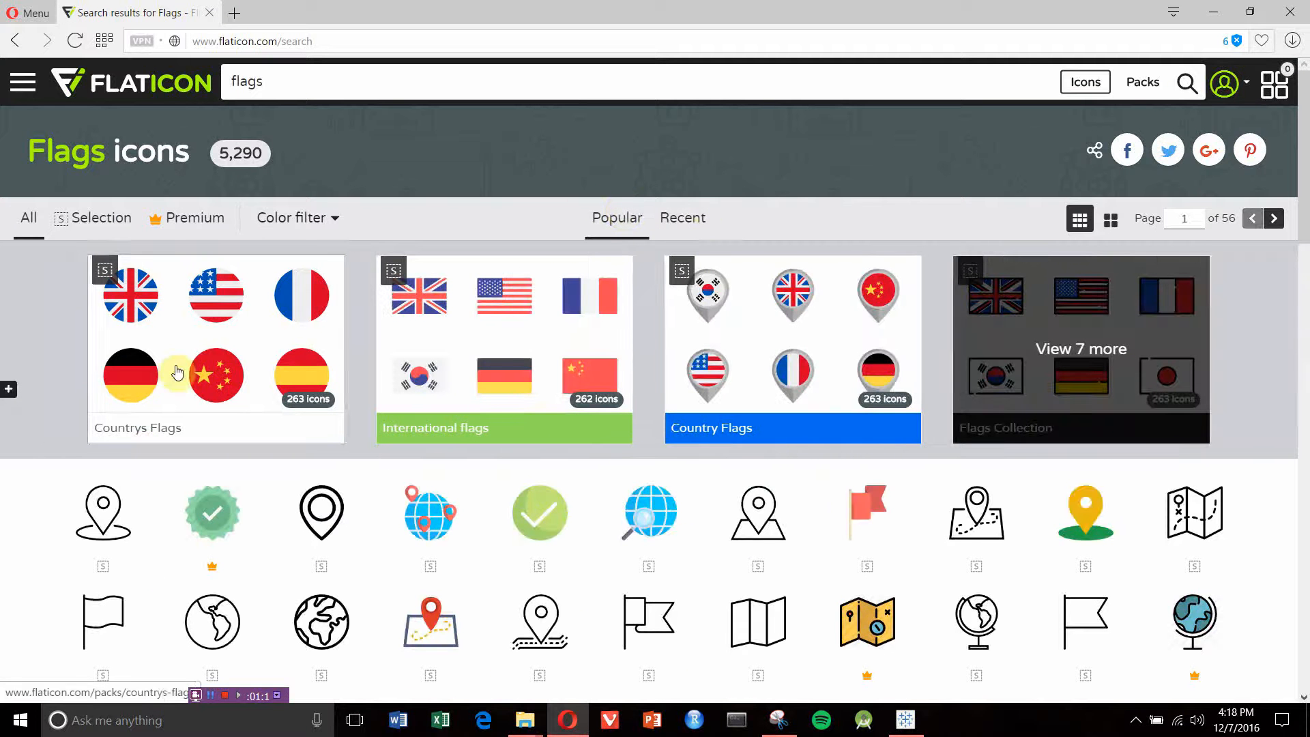
mouse_move(335, 455)
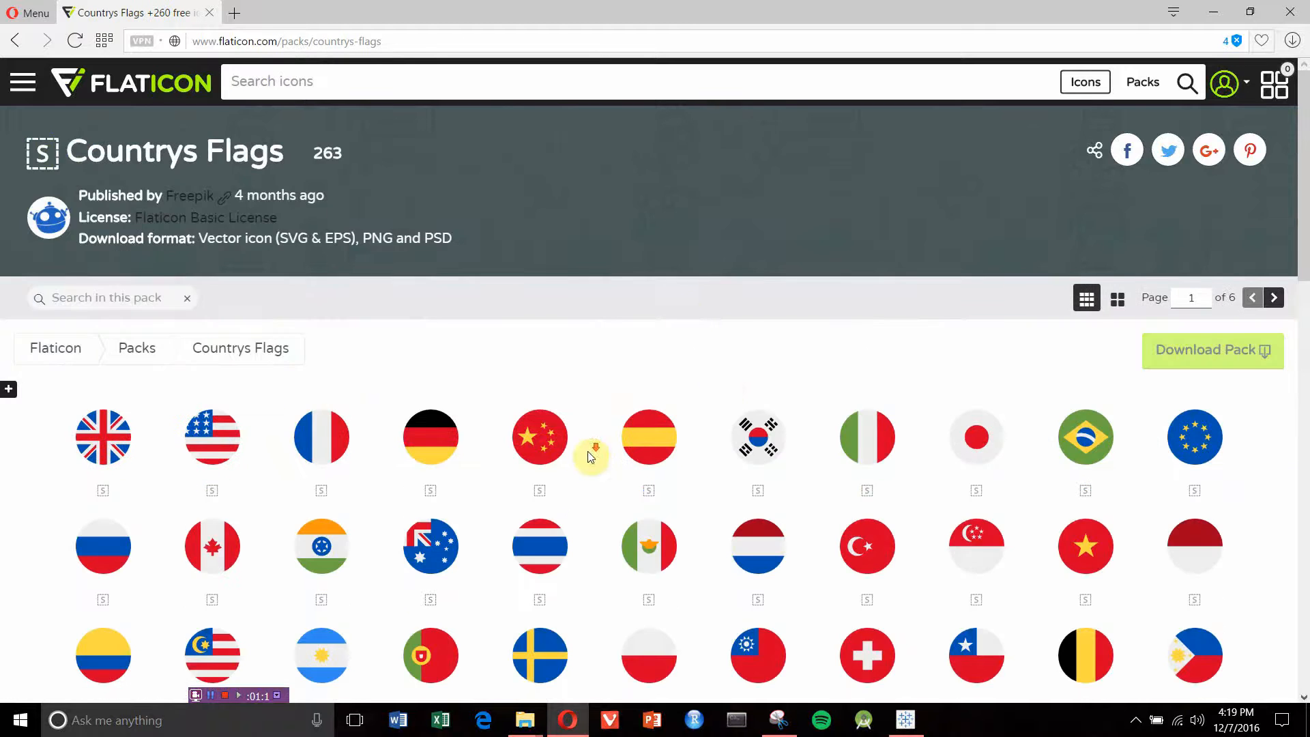
scroll(down, 3)
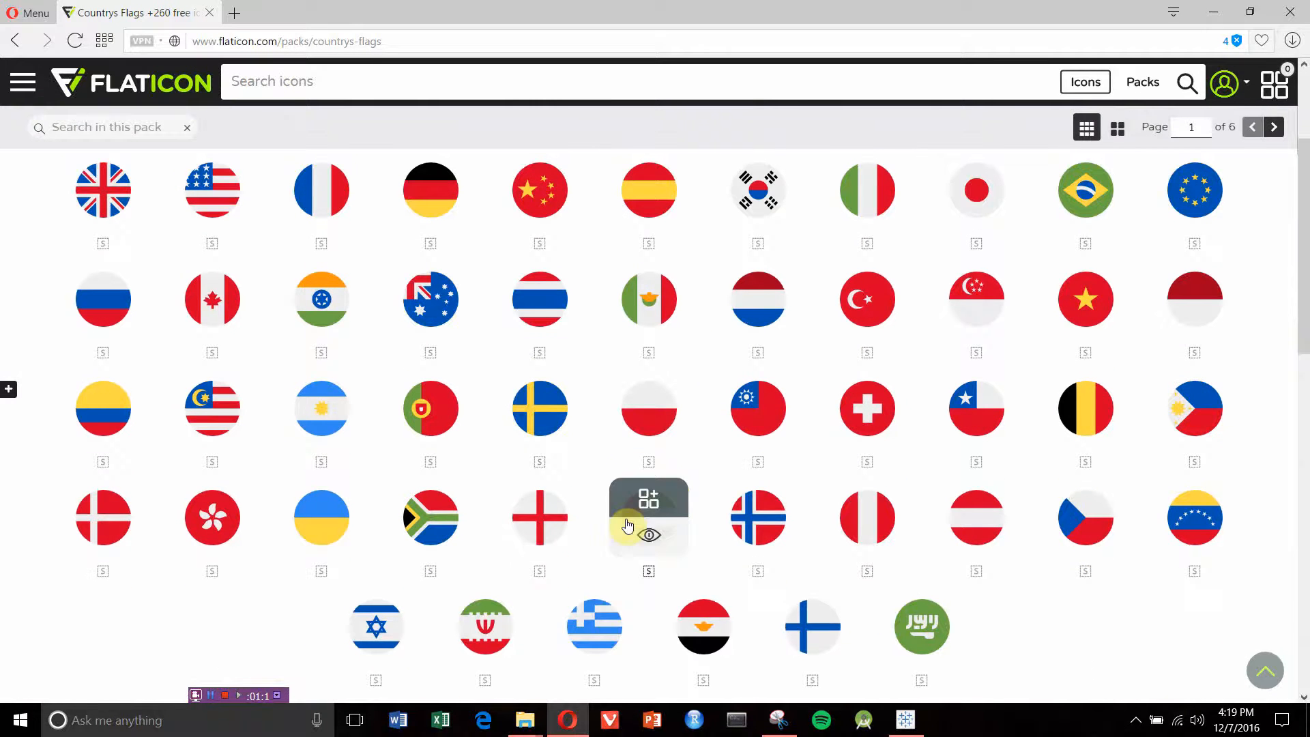
mouse_move(1085, 535)
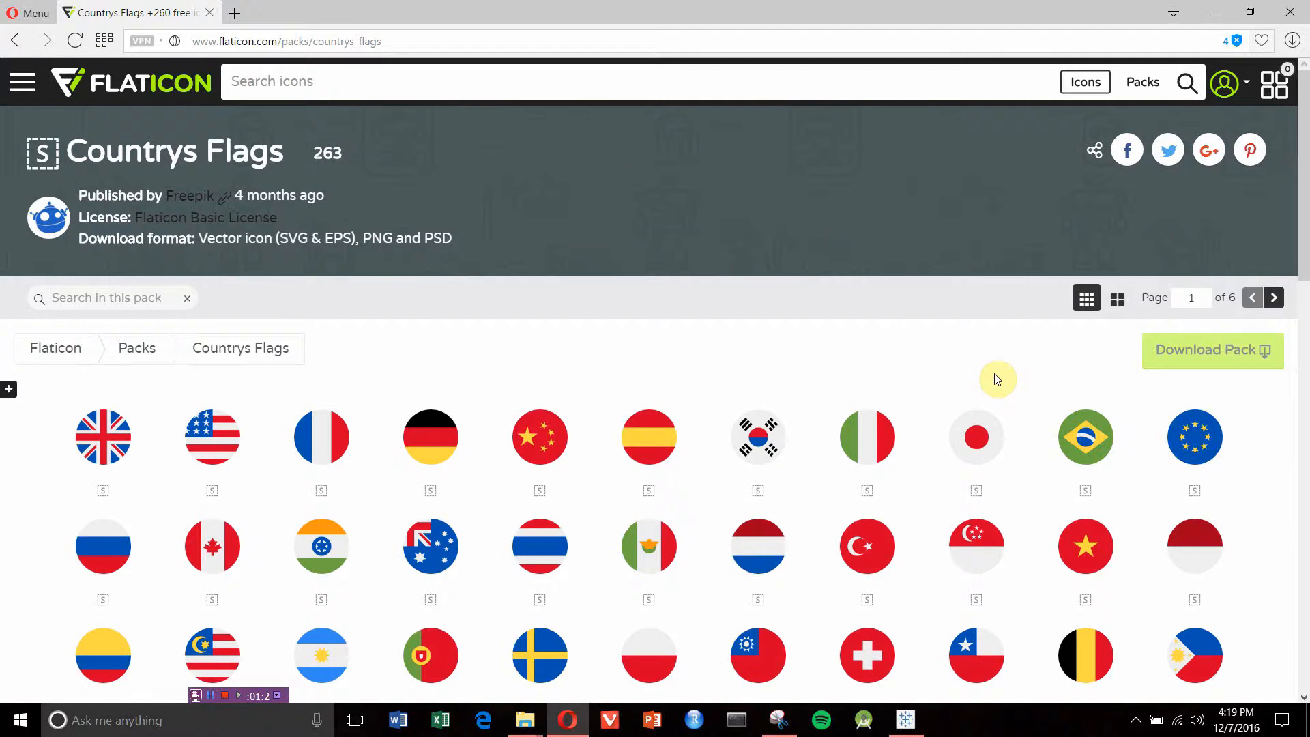
mouse_move(919, 272)
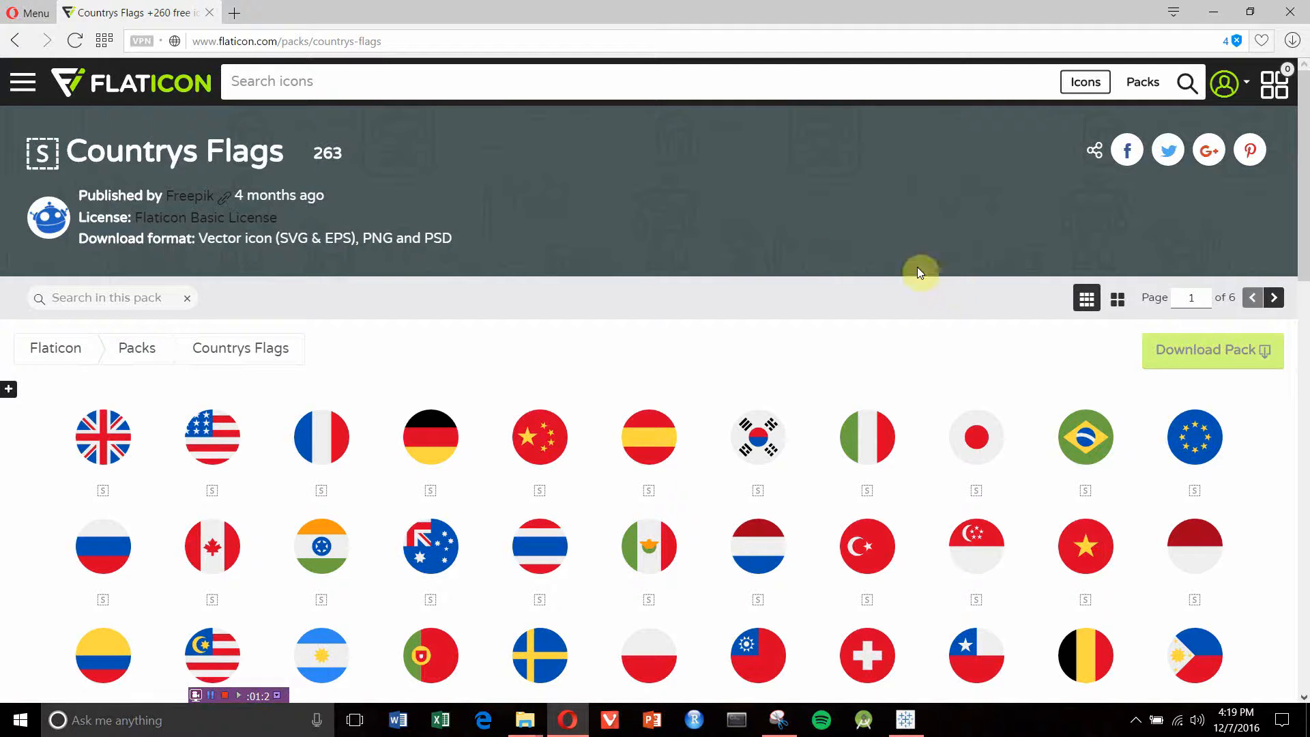
mouse_move(823, 32)
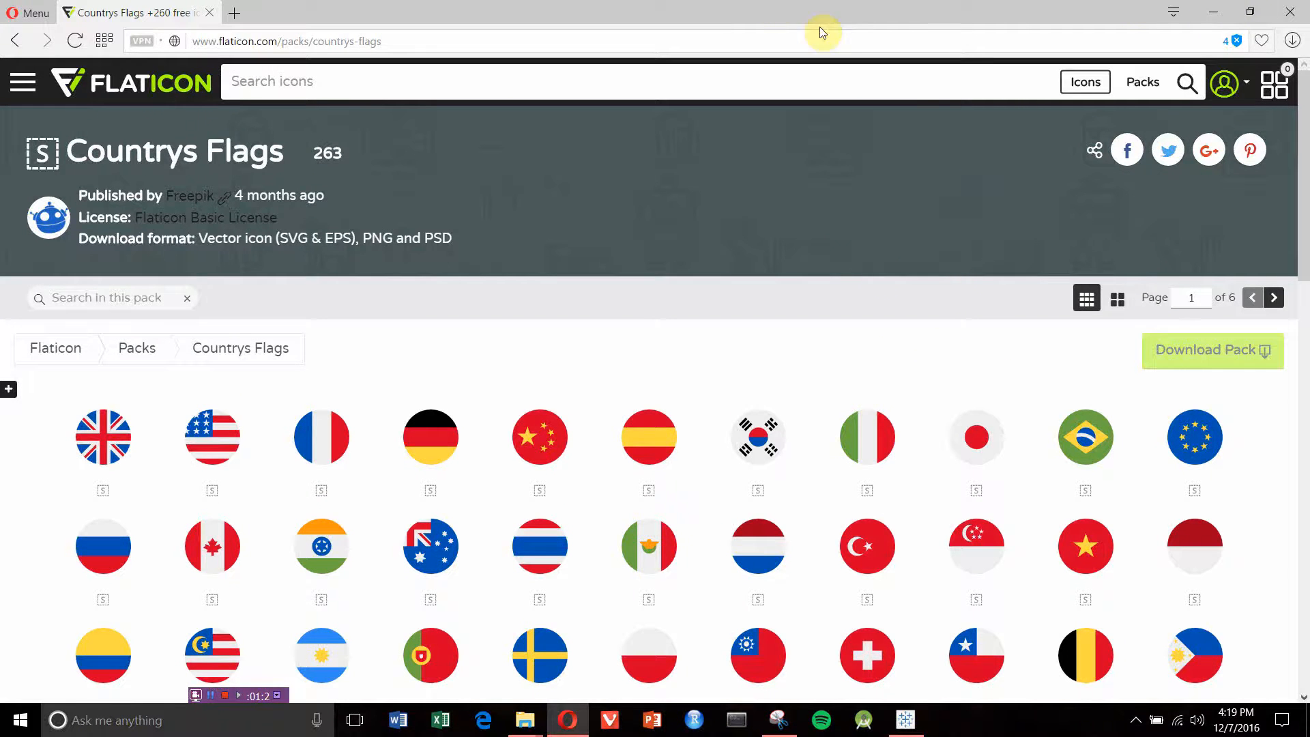
mouse_move(483, 602)
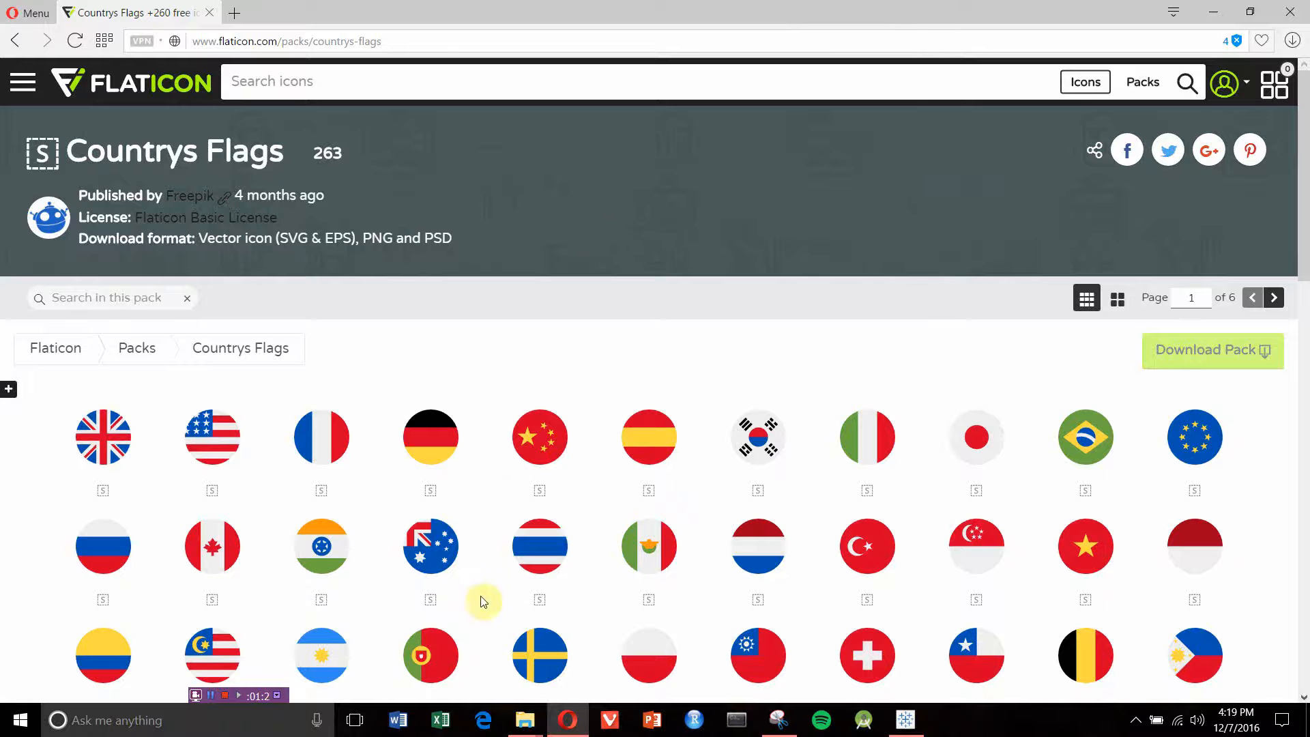
mouse_move(525, 719)
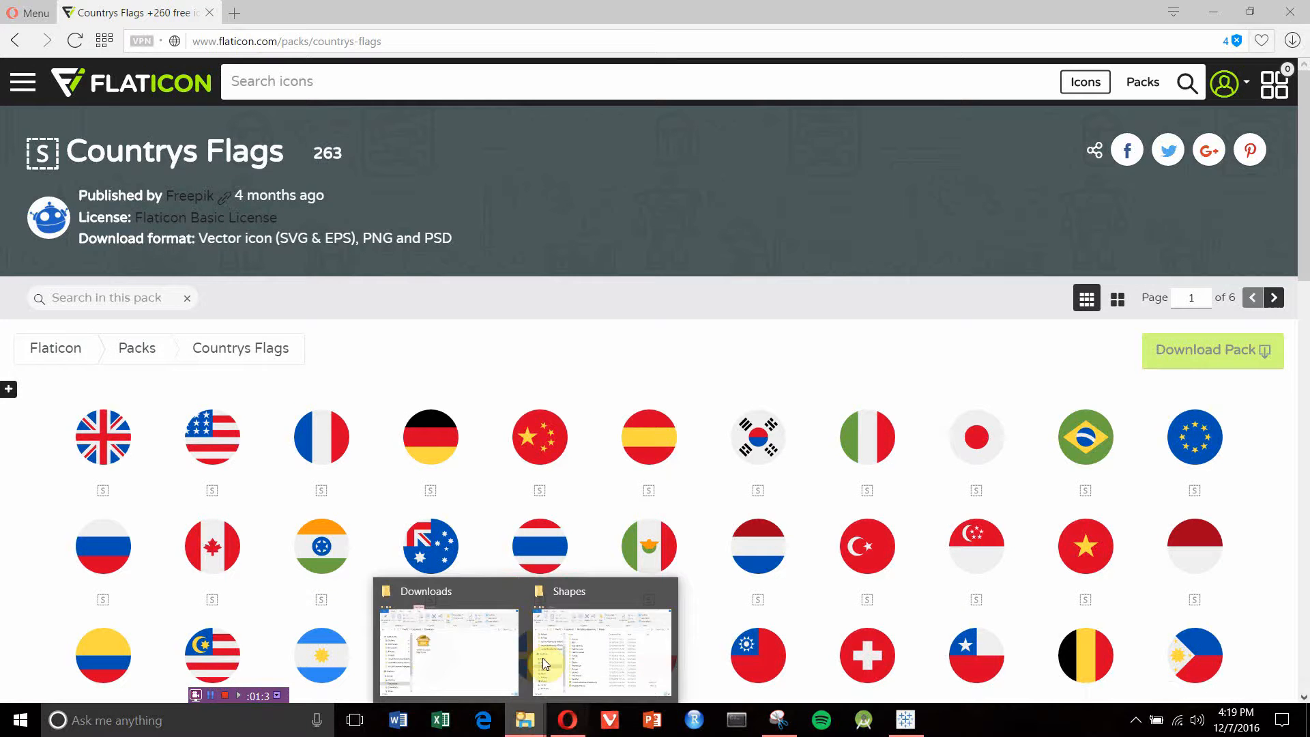
Start a PeaZip extraction for 197373-countrys-flags (1).zip from the Downloads folder.
click(446, 639)
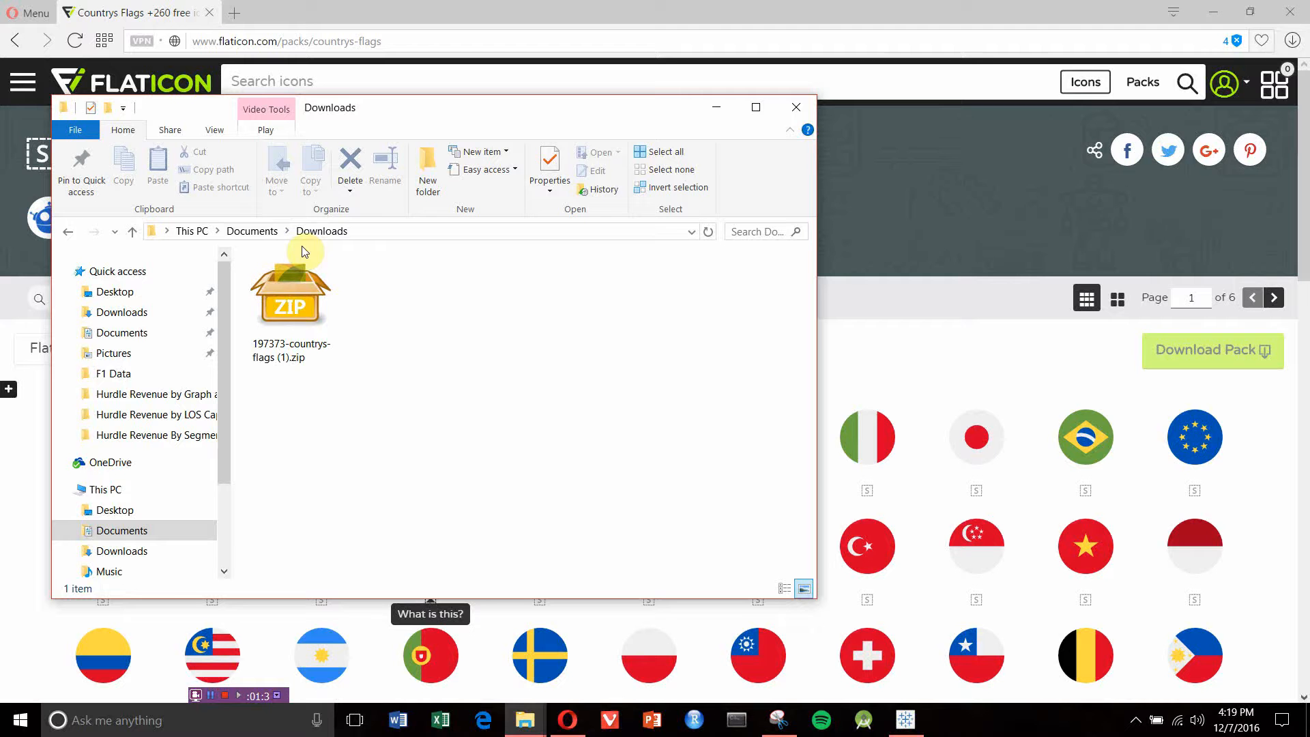
right_click(290, 288)
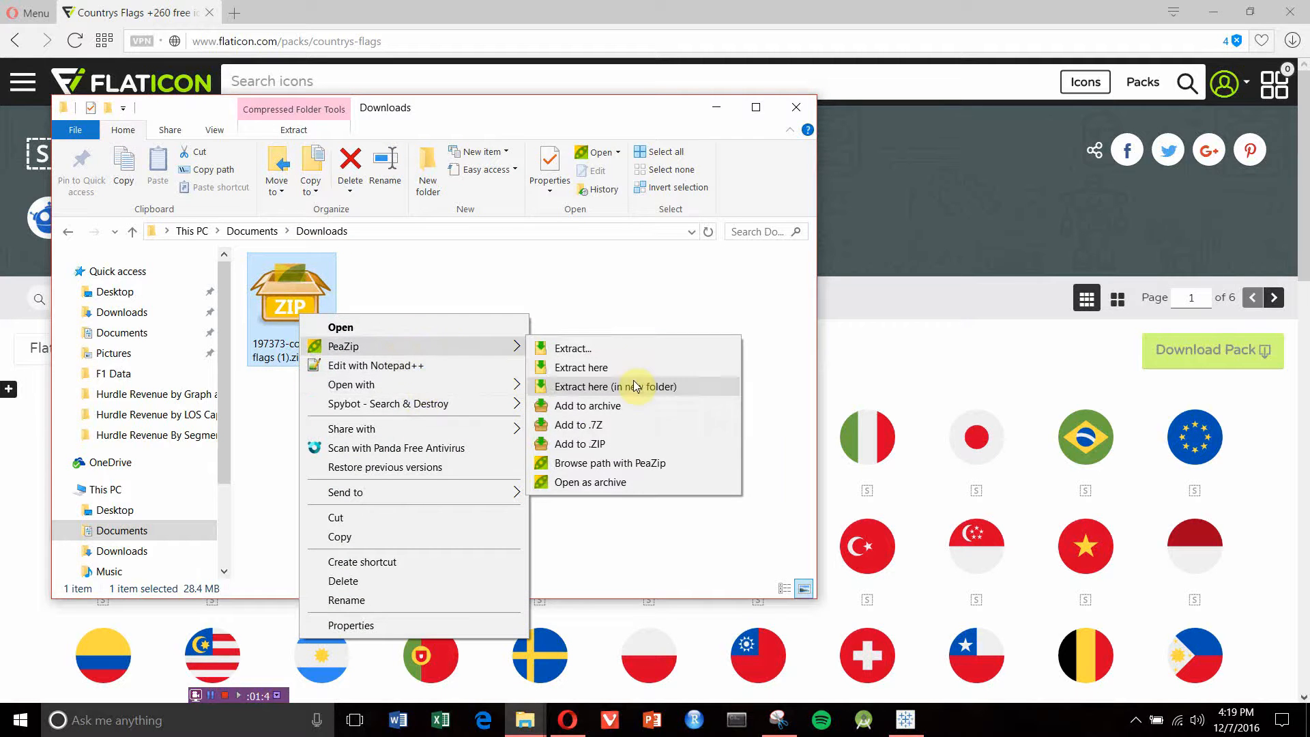
mouse_move(622, 391)
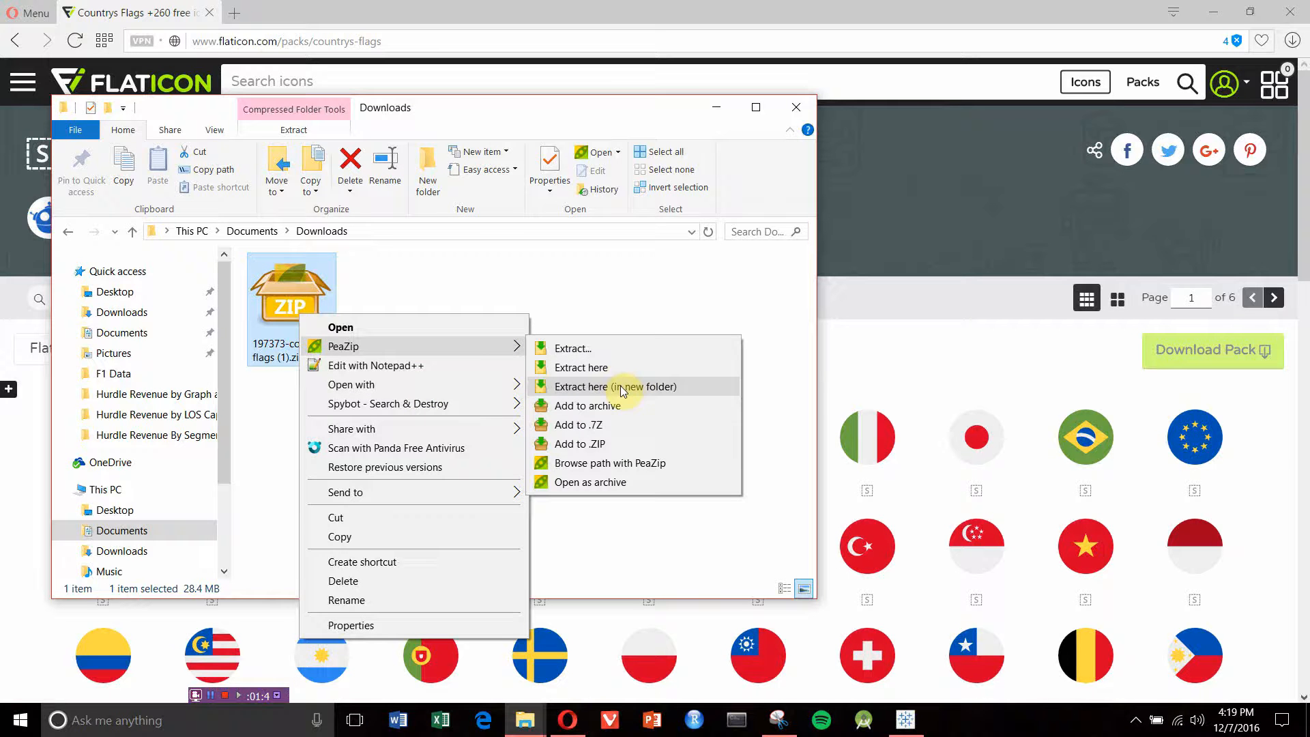
click(614, 386)
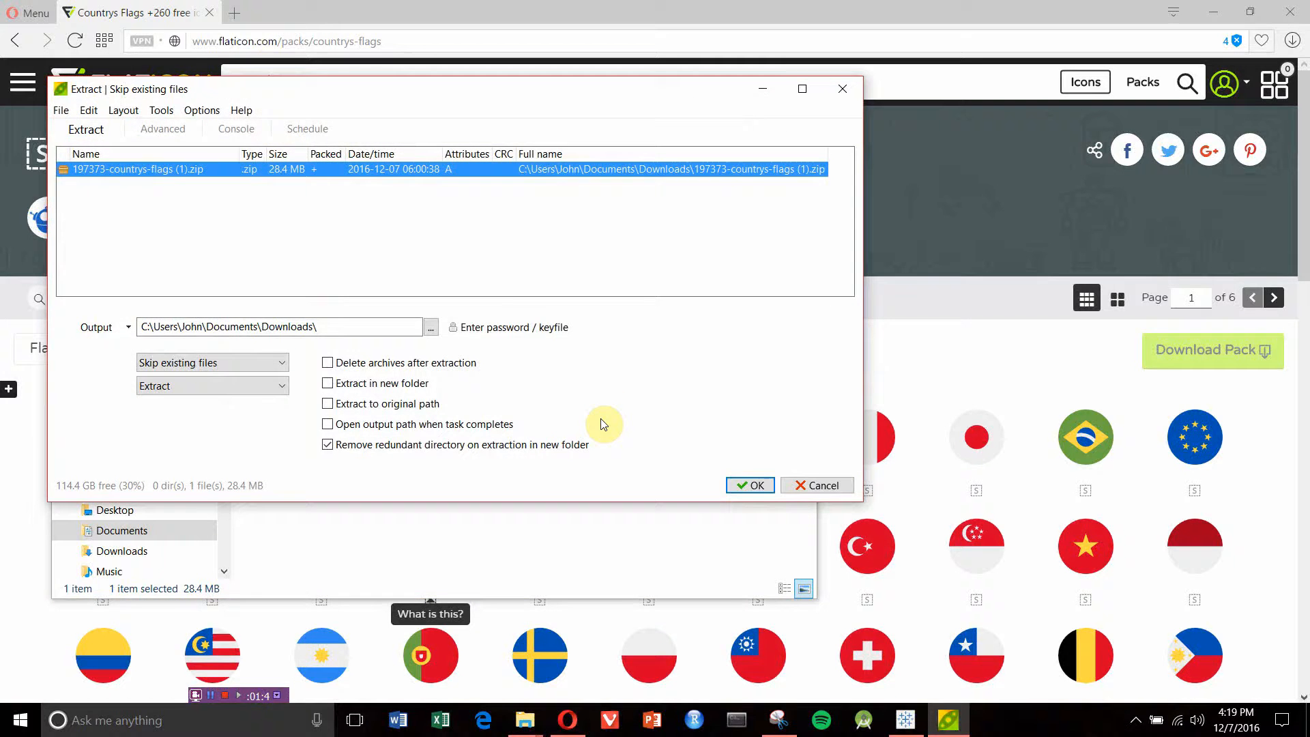
mouse_move(253, 180)
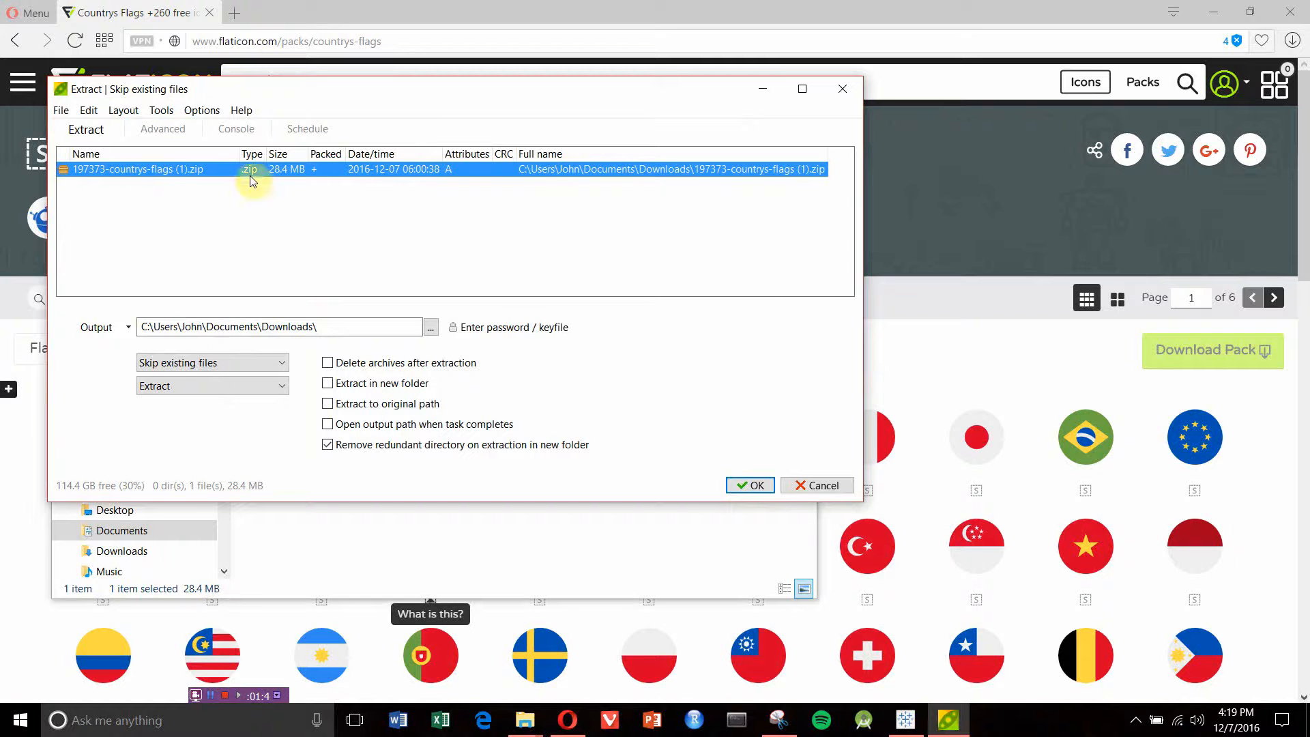
mouse_move(167, 345)
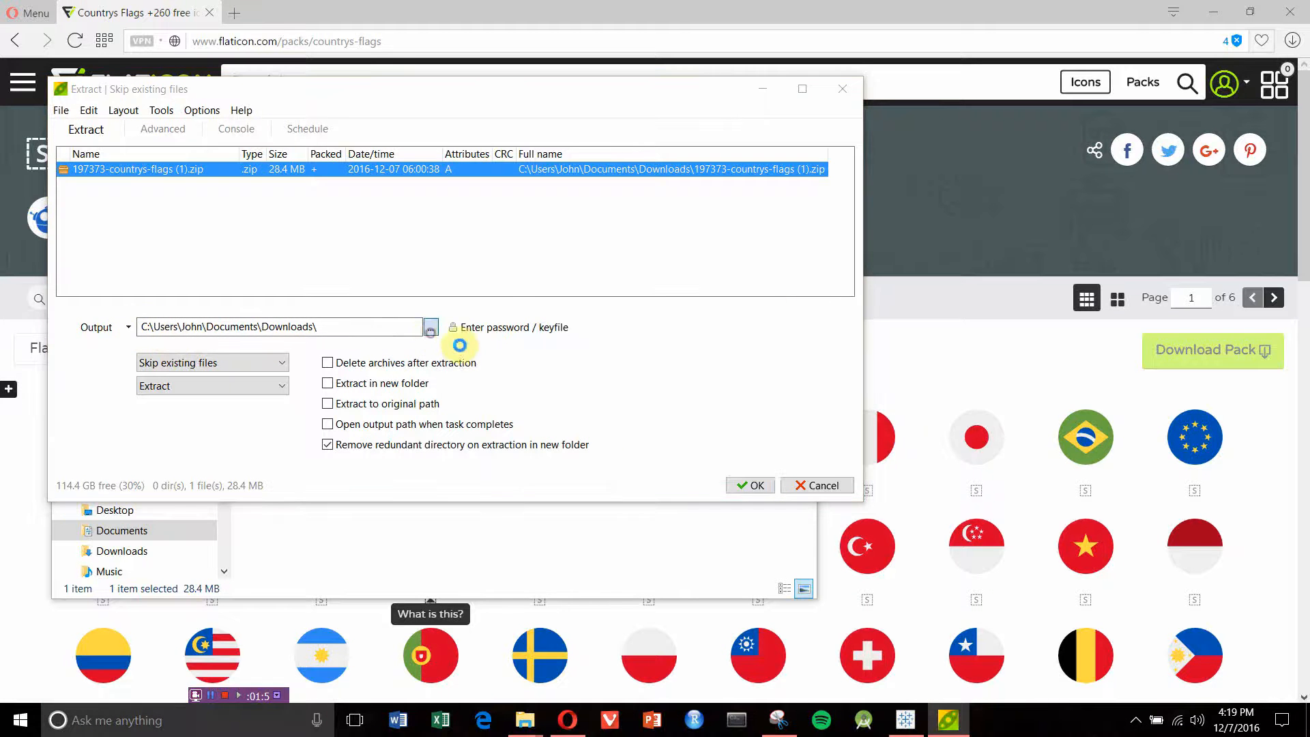
Extract the archive into a new Flags folder under My Tableau Repository\Shapes.
click(429, 327)
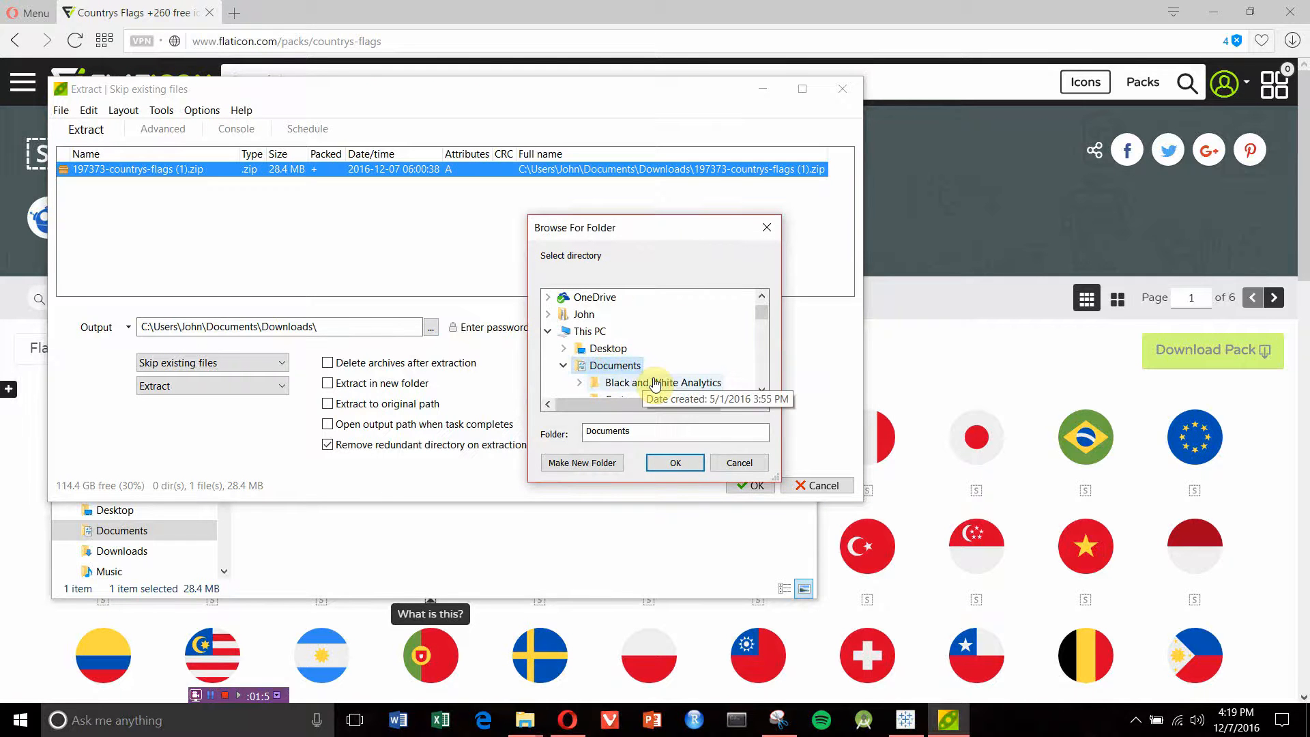
click(562, 365)
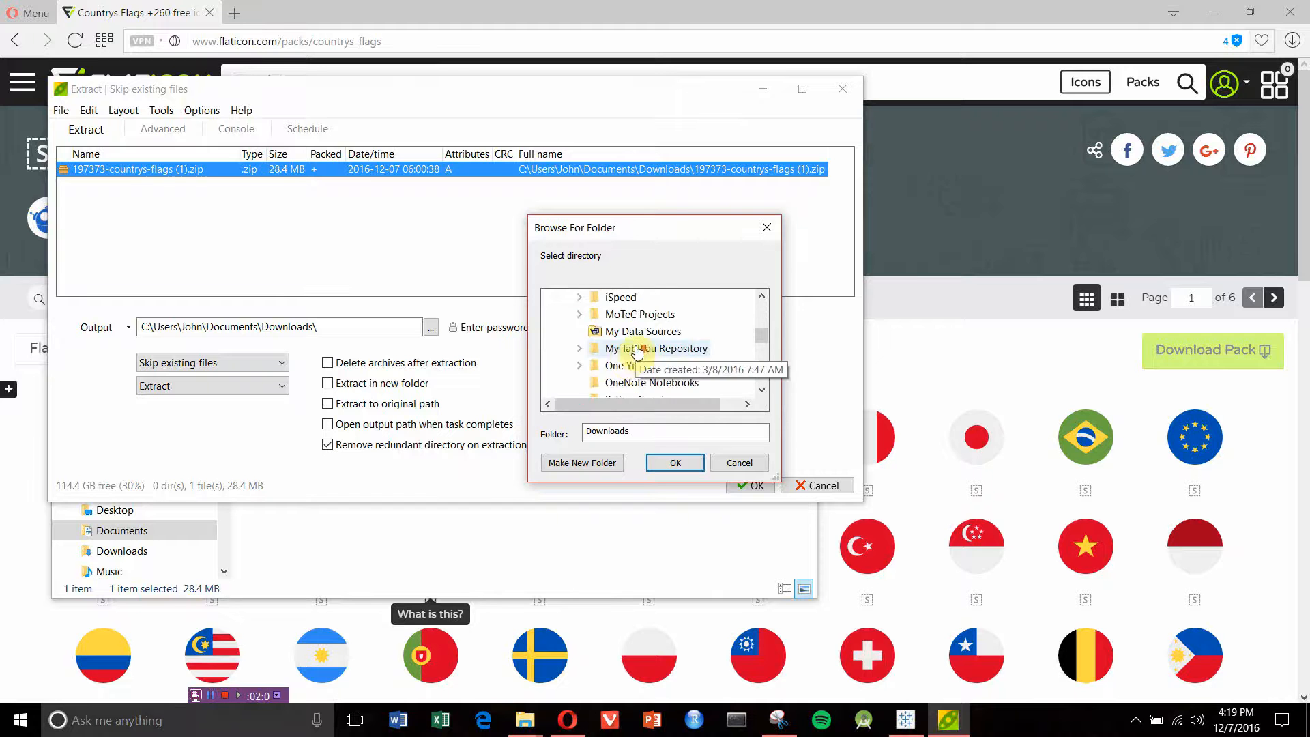
click(656, 349)
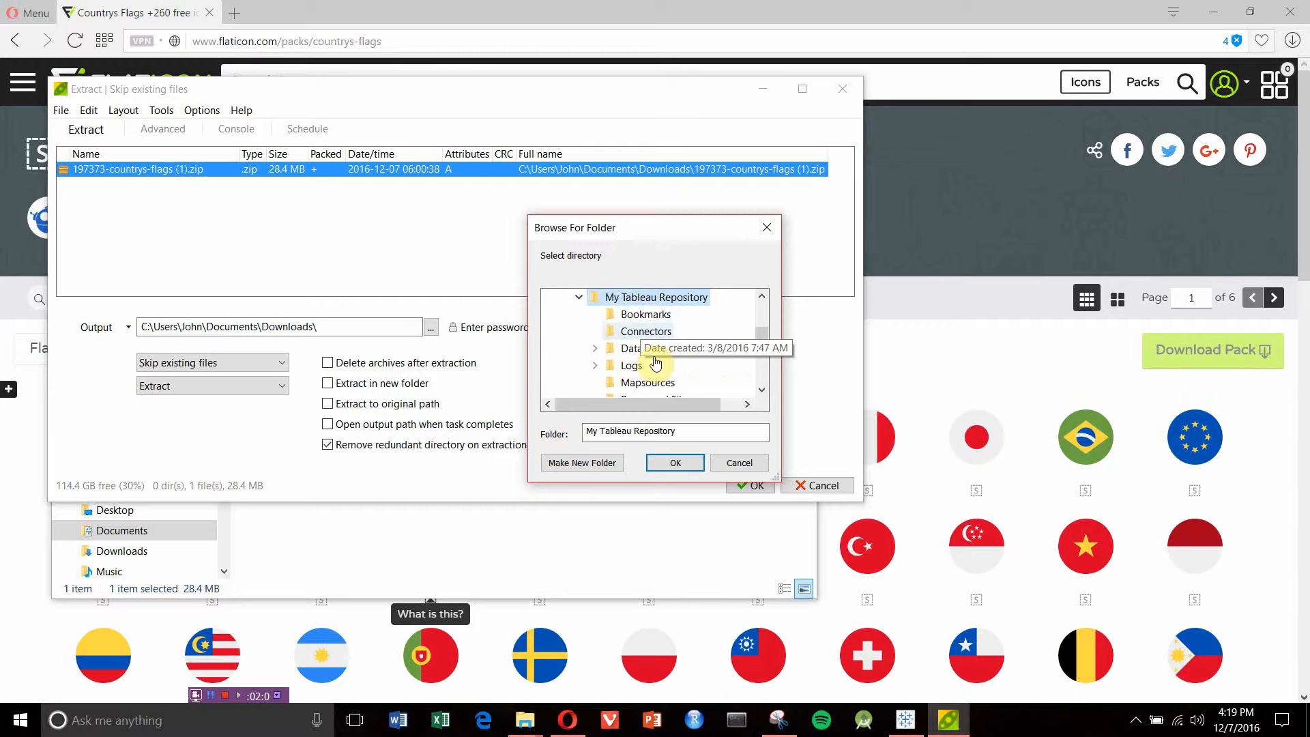
scroll(down, 3)
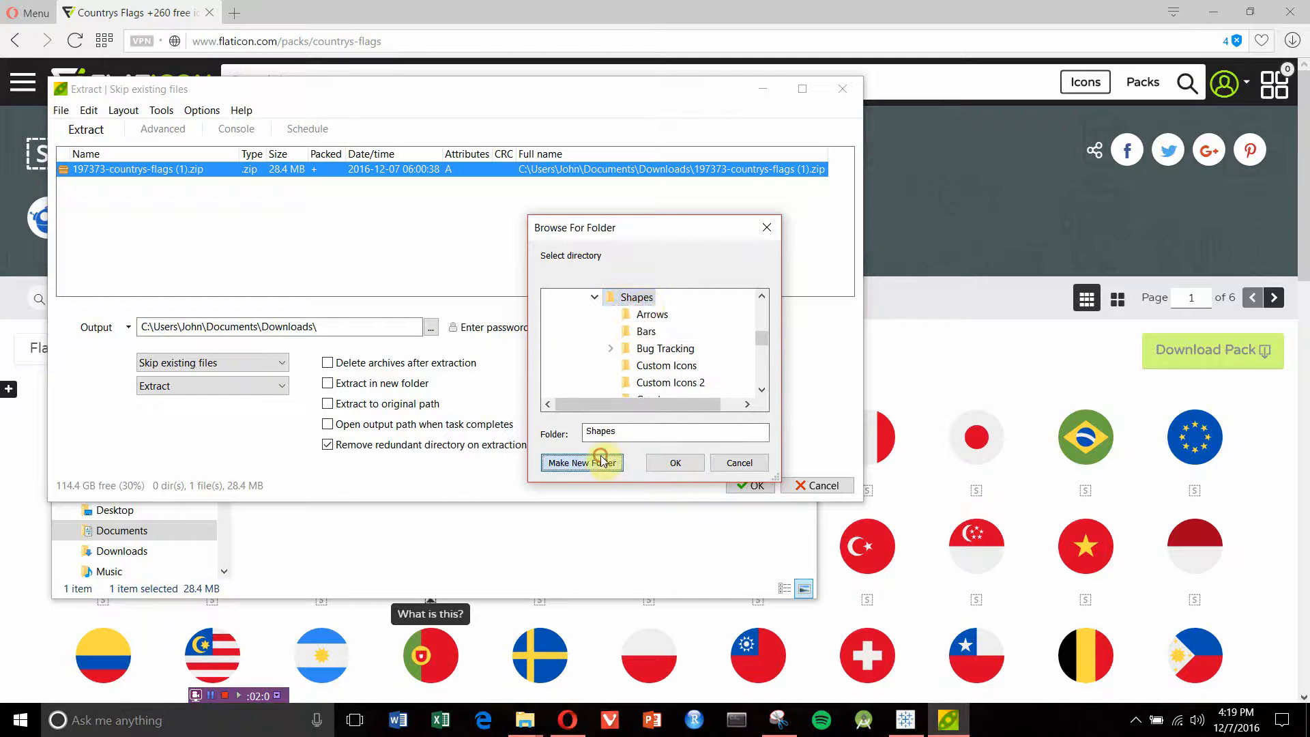
click(581, 462)
text(Flags)
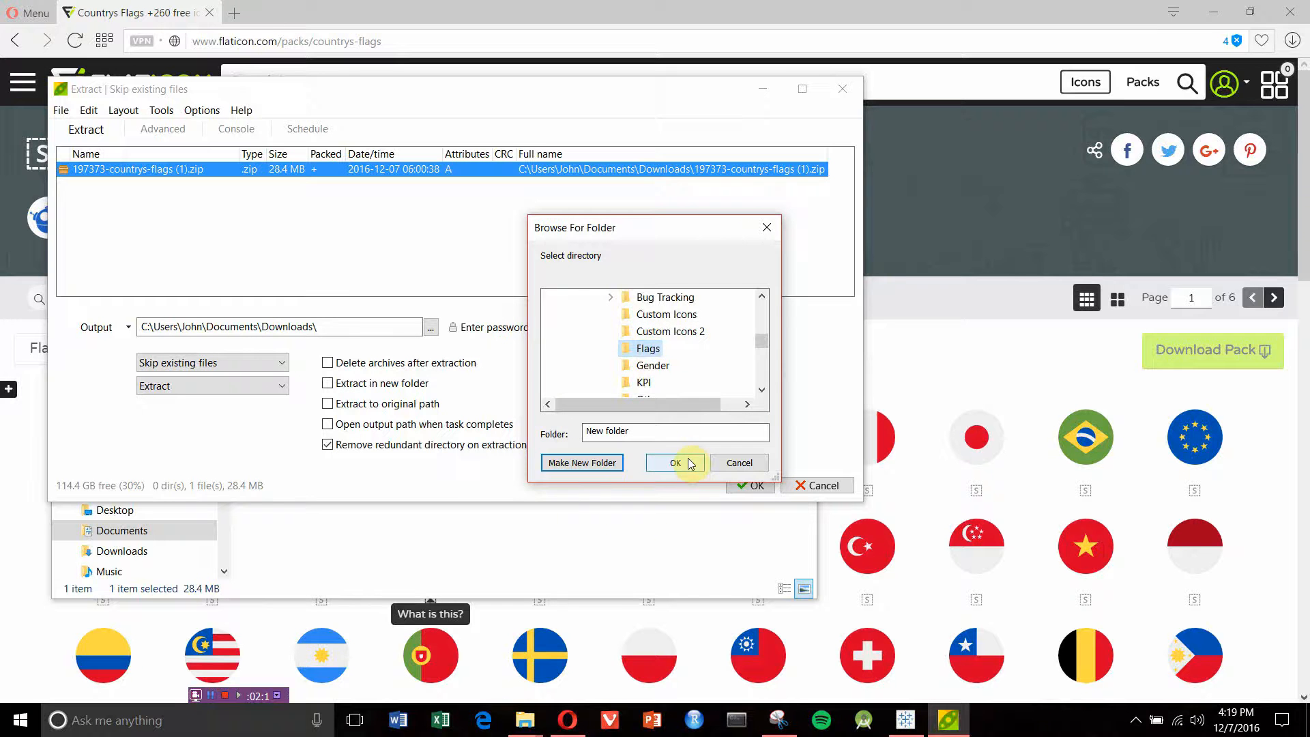
click(675, 462)
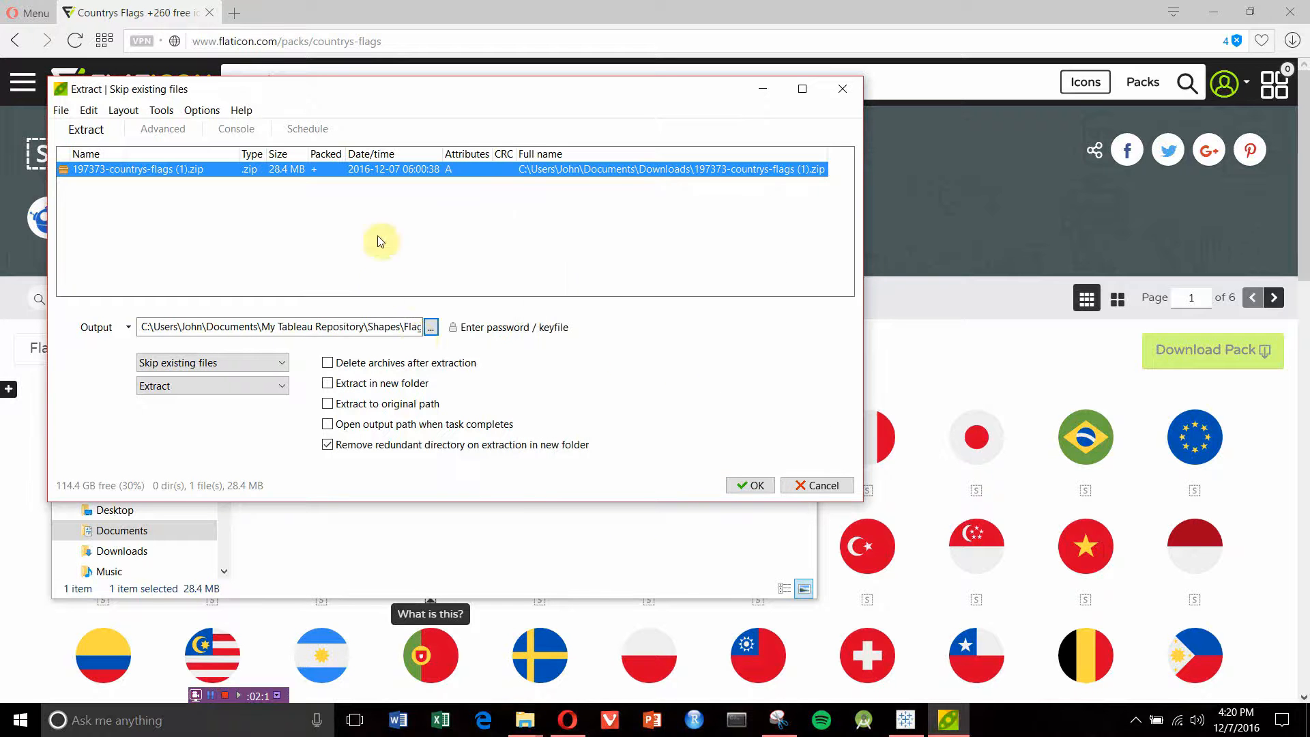
mouse_move(401, 347)
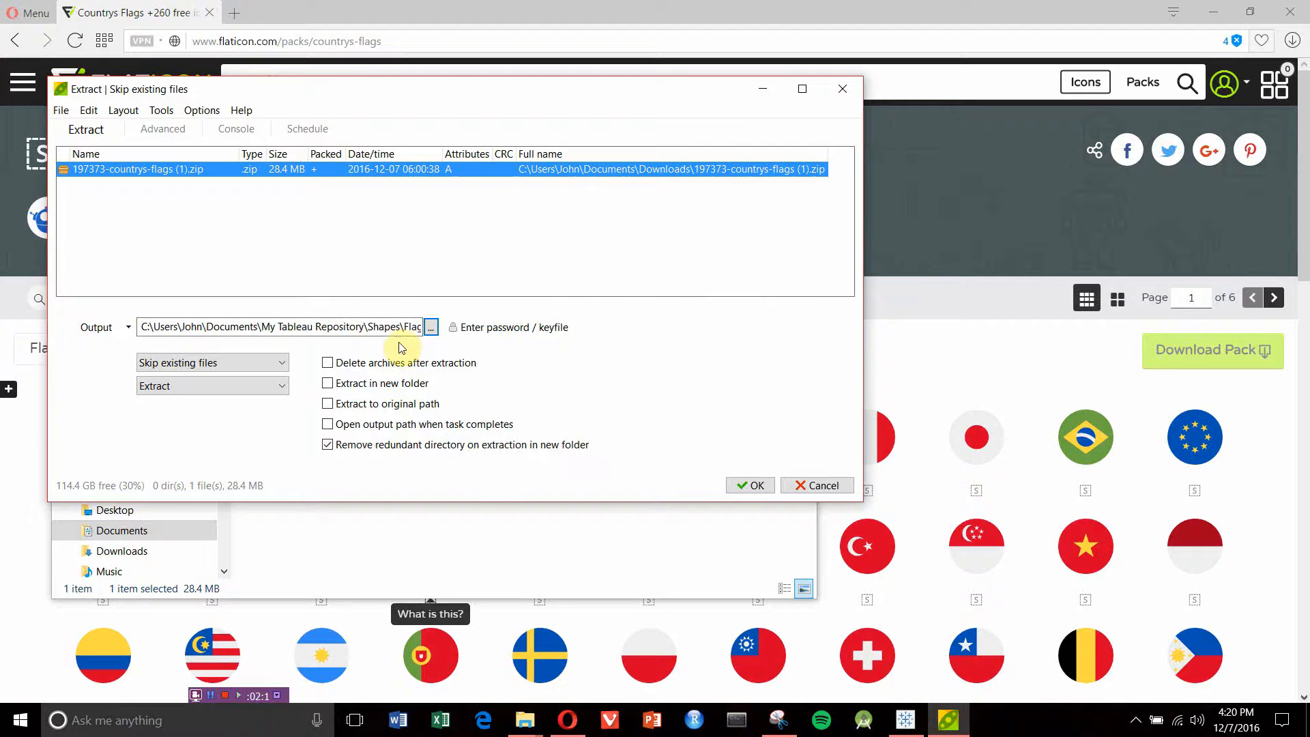
click(749, 485)
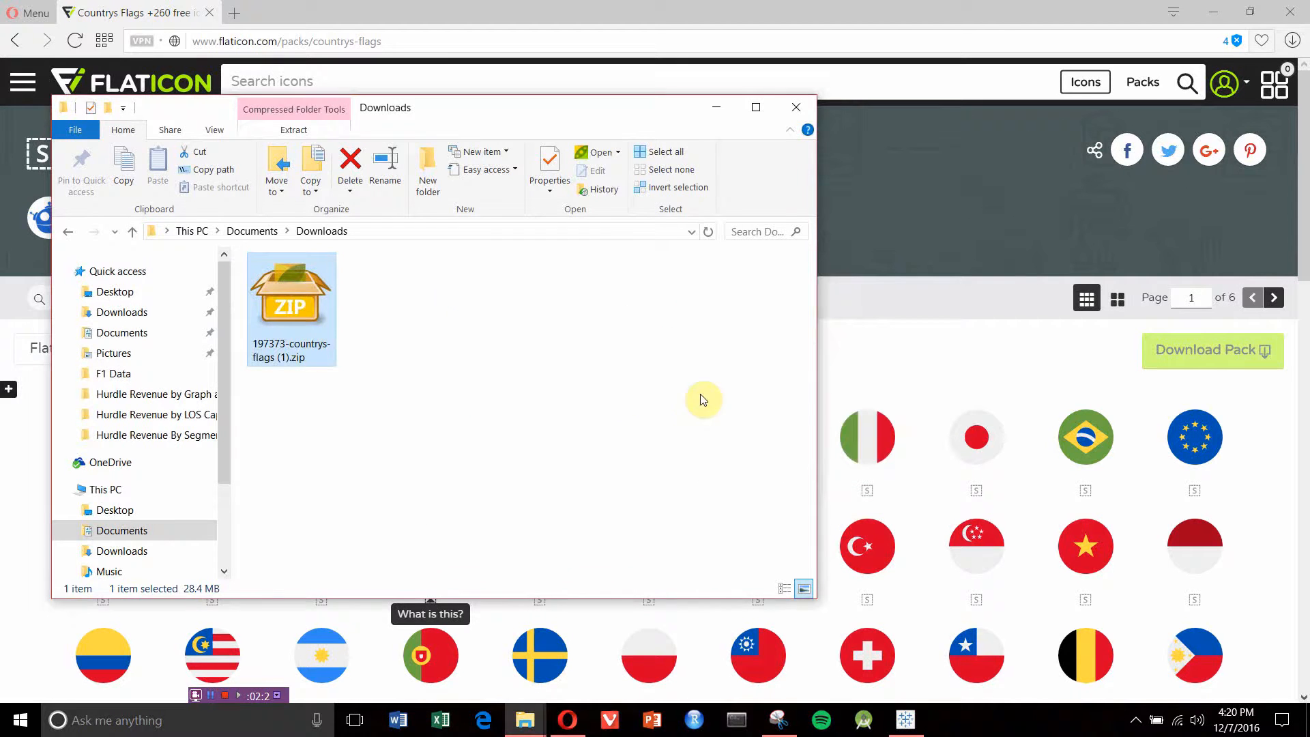
mouse_move(525, 719)
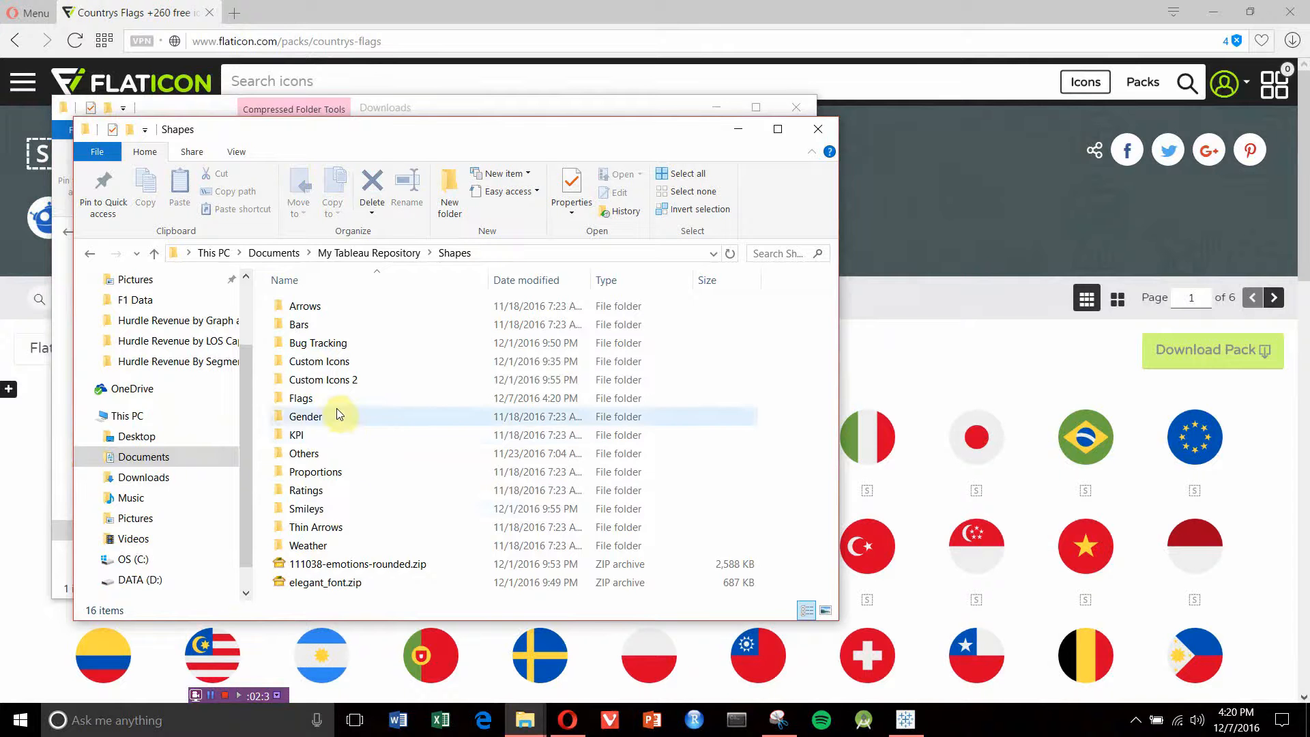
Navigate into Flags and the extracted 197373-countrys-flags folder, selecting its png subfolder.
click(326, 398)
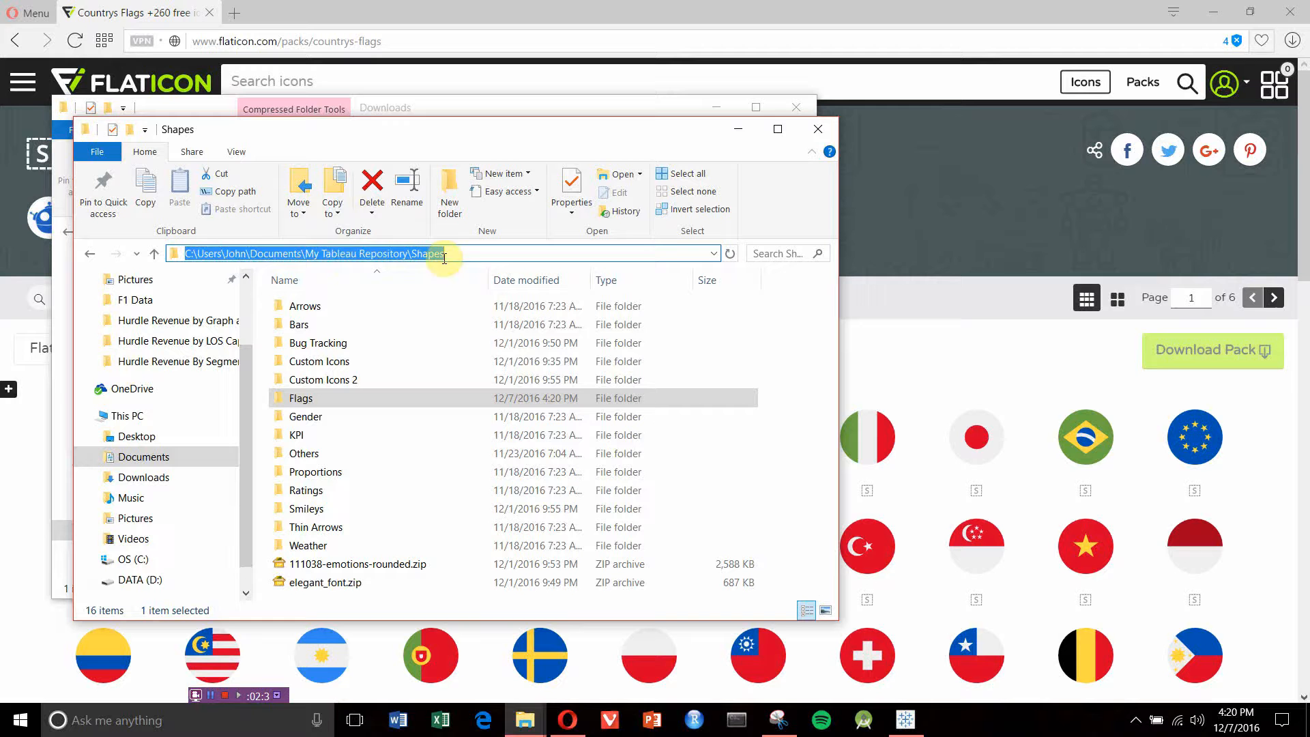
click(301, 397)
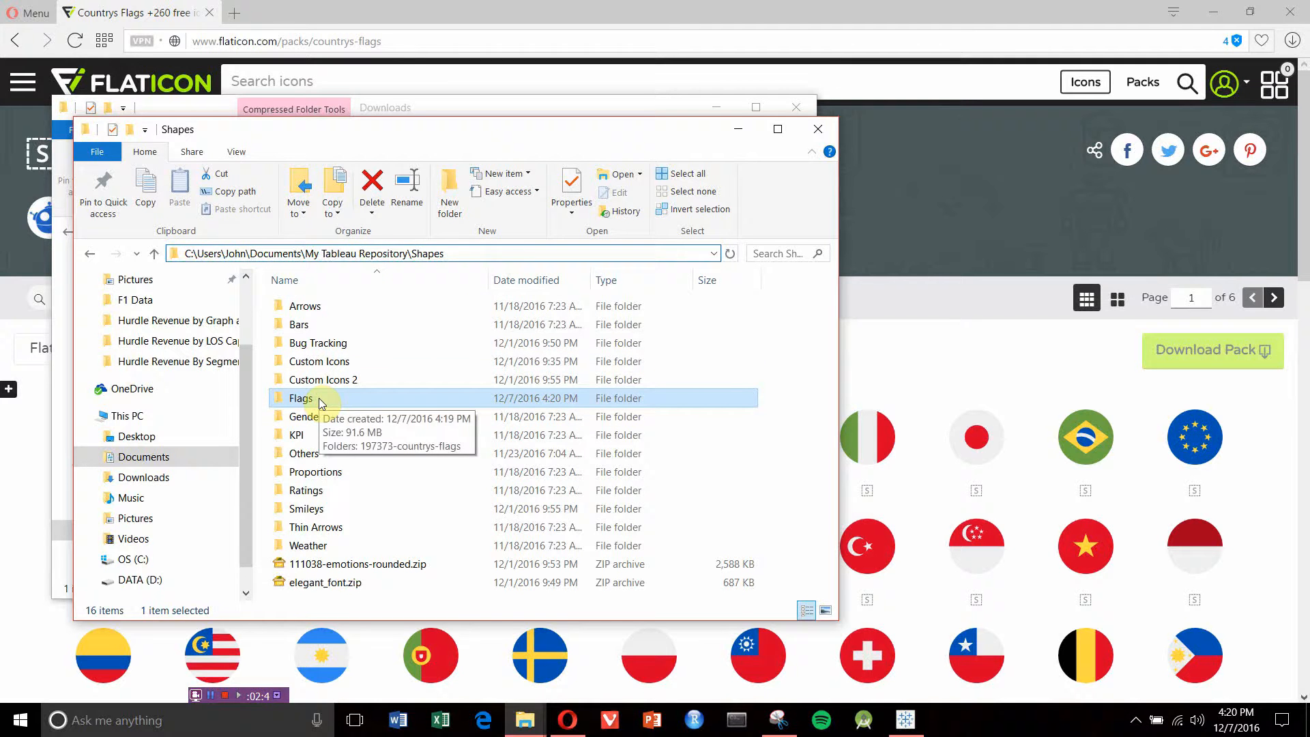
double_click(302, 397)
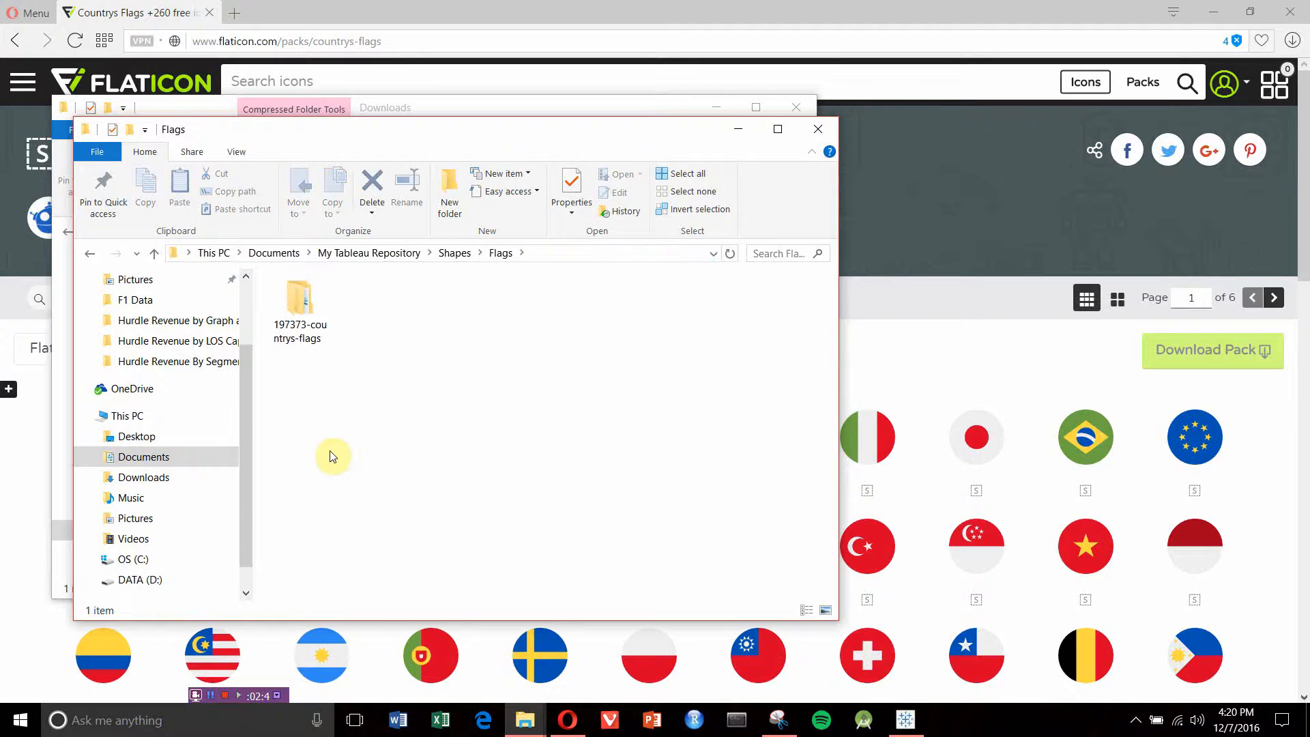
click(299, 298)
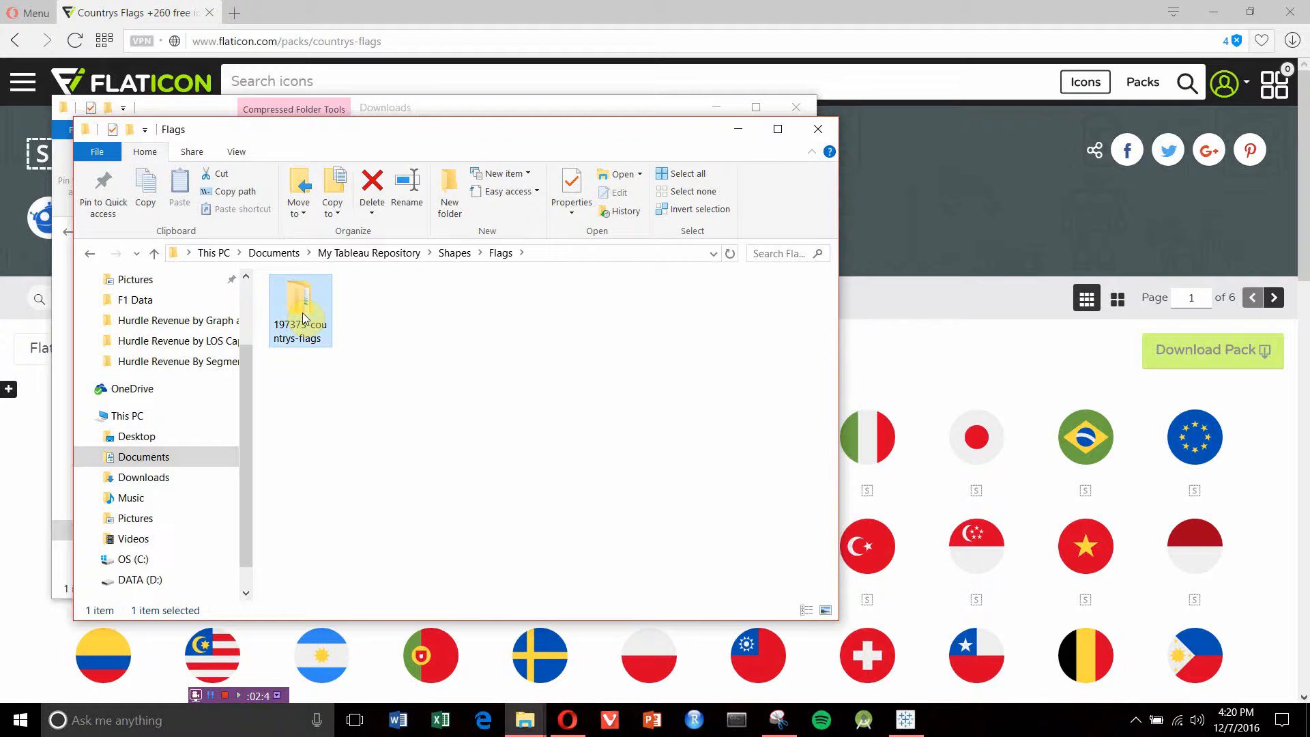
double_click(298, 301)
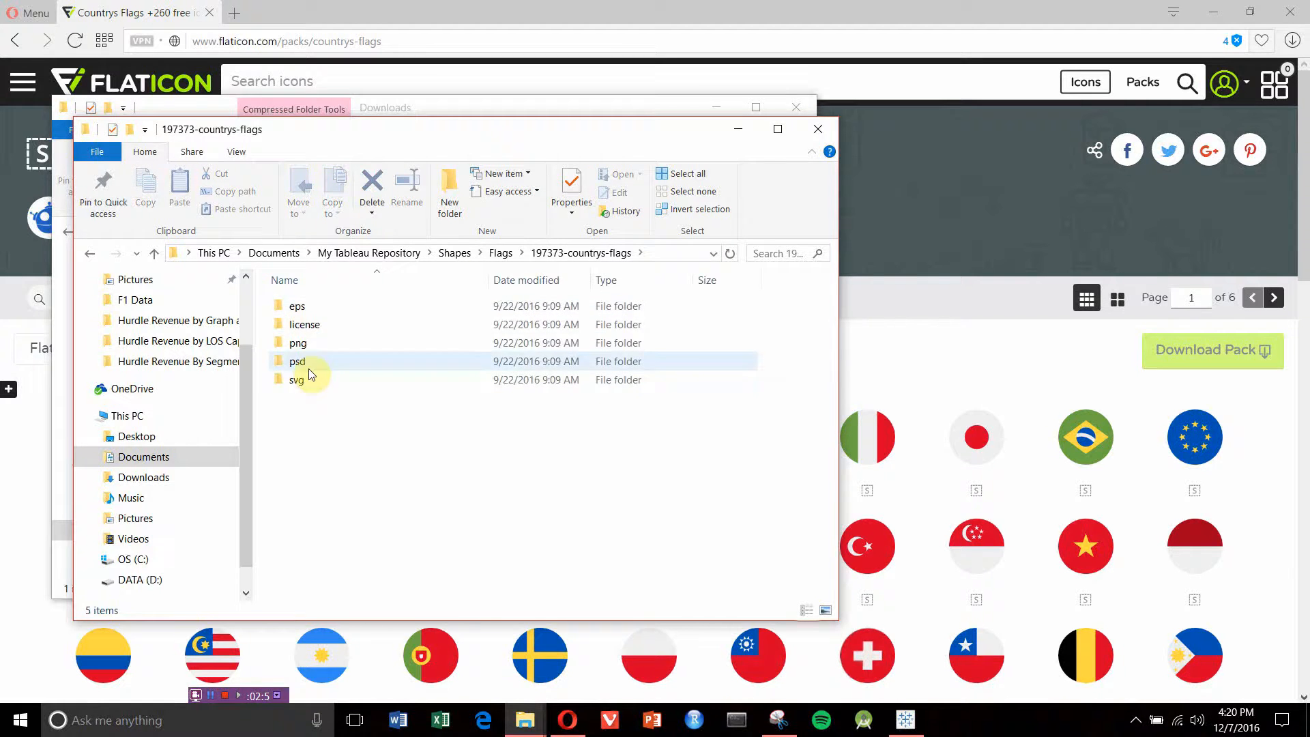
click(298, 343)
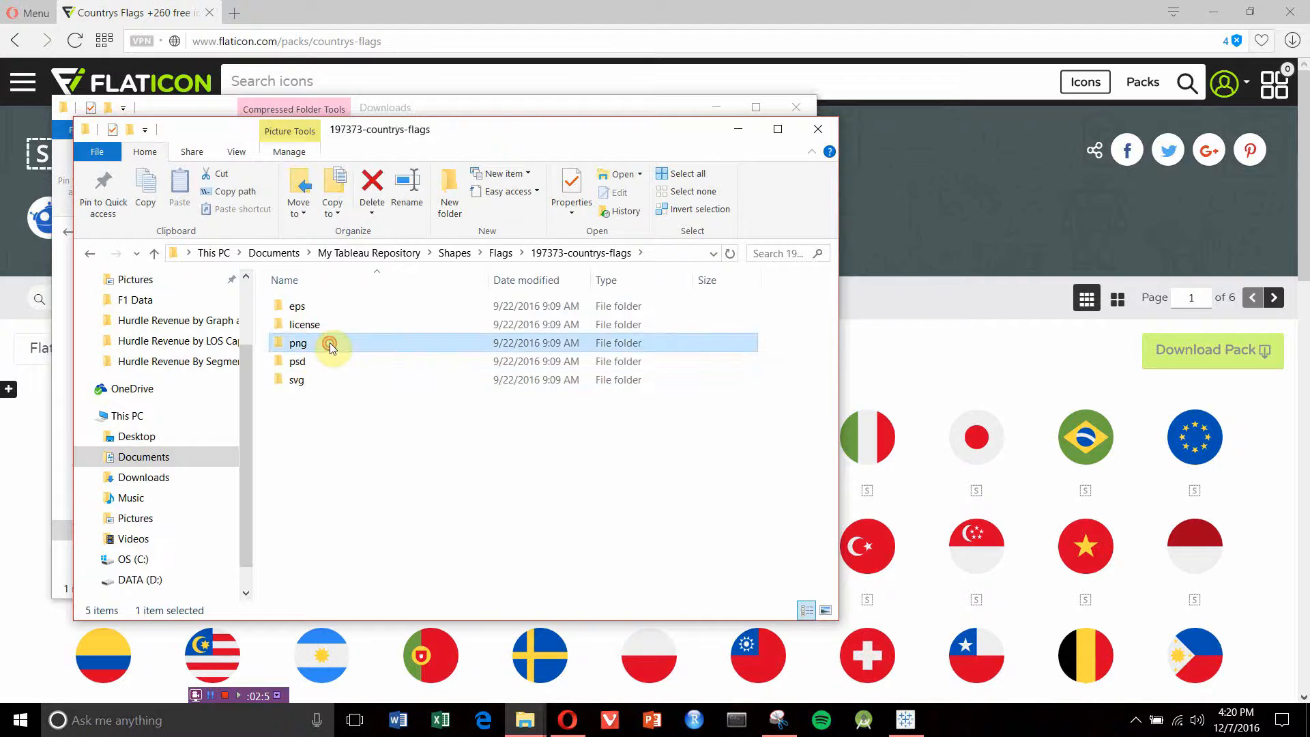
Cut all 263 PNG flag icons from png and paste them directly into the Flags folder.
double_click(298, 343)
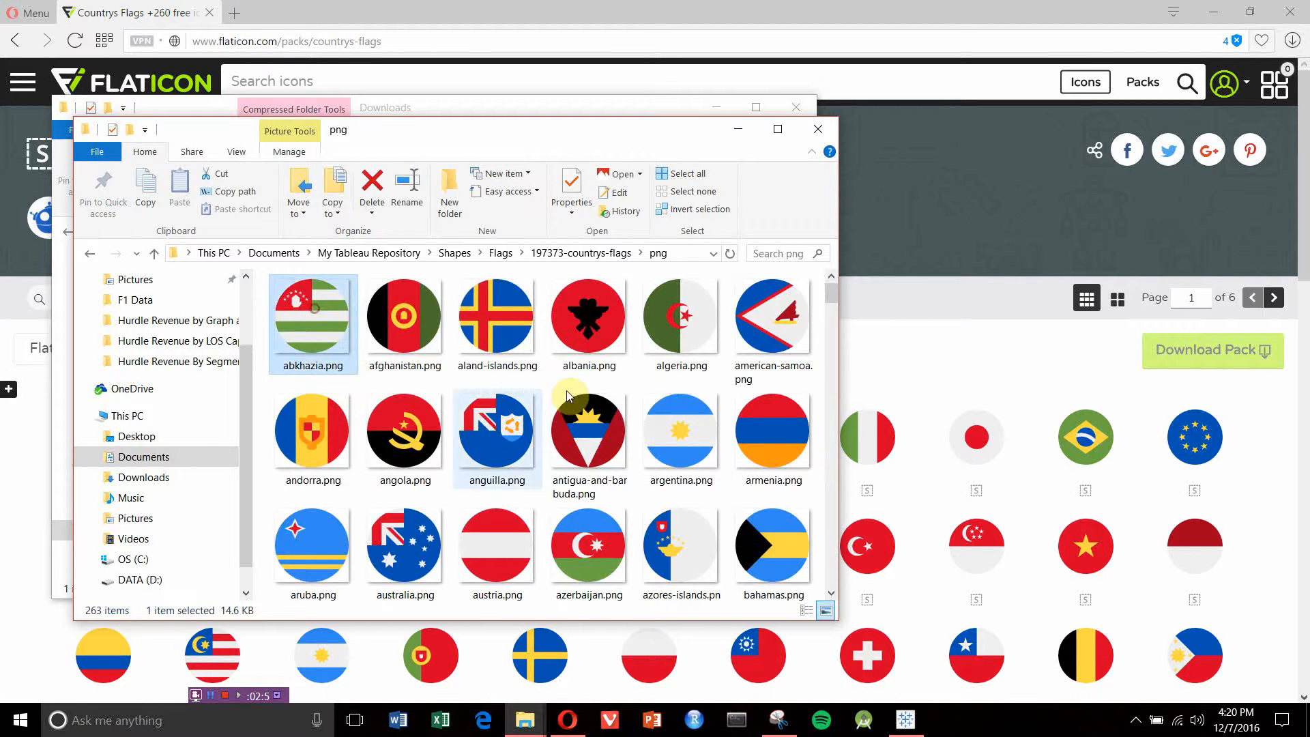
scroll(down, 3)
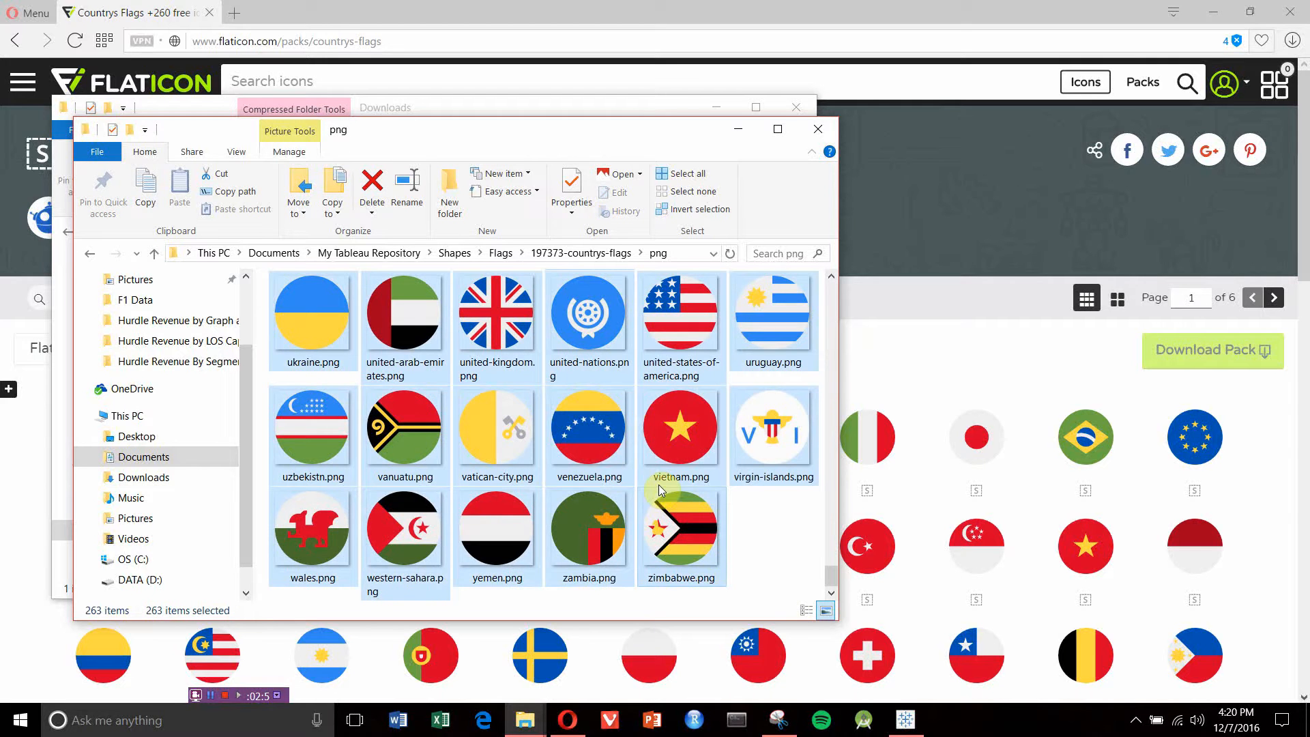
mouse_move(311, 313)
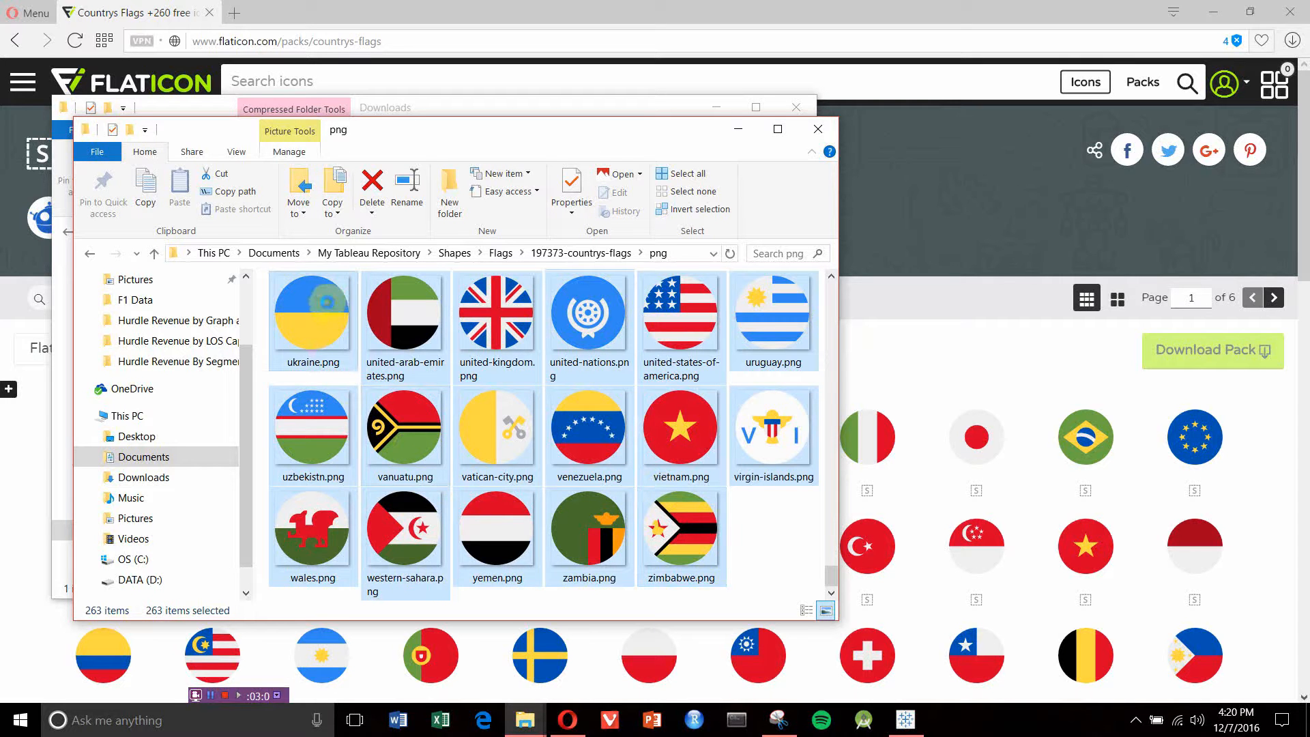
right_click(311, 313)
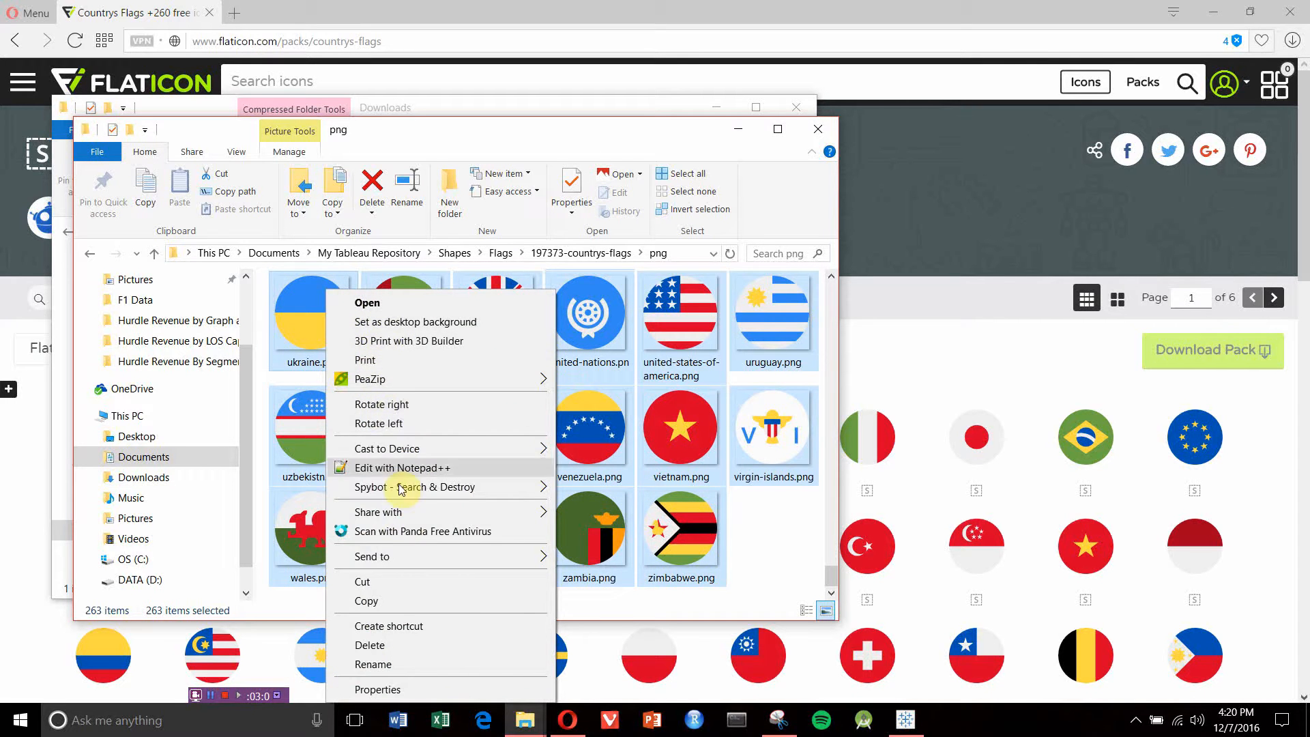
click(453, 253)
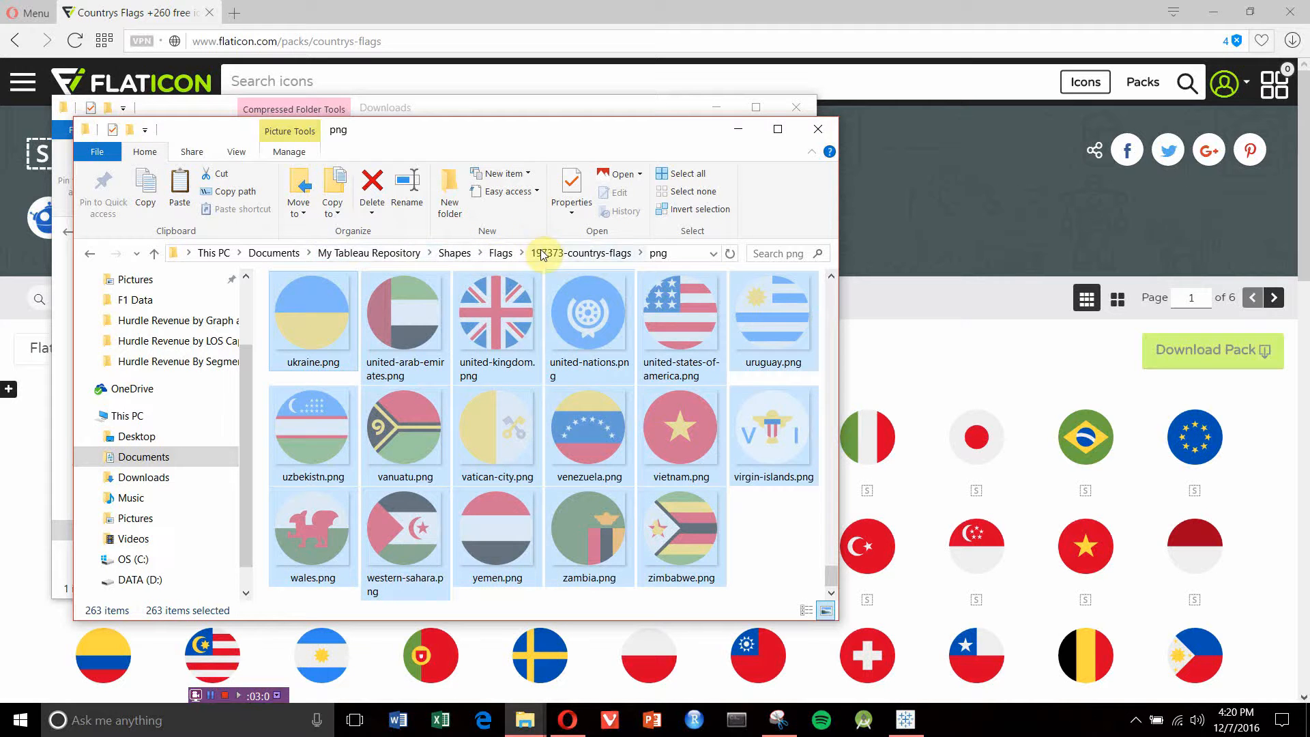
right_click(342, 414)
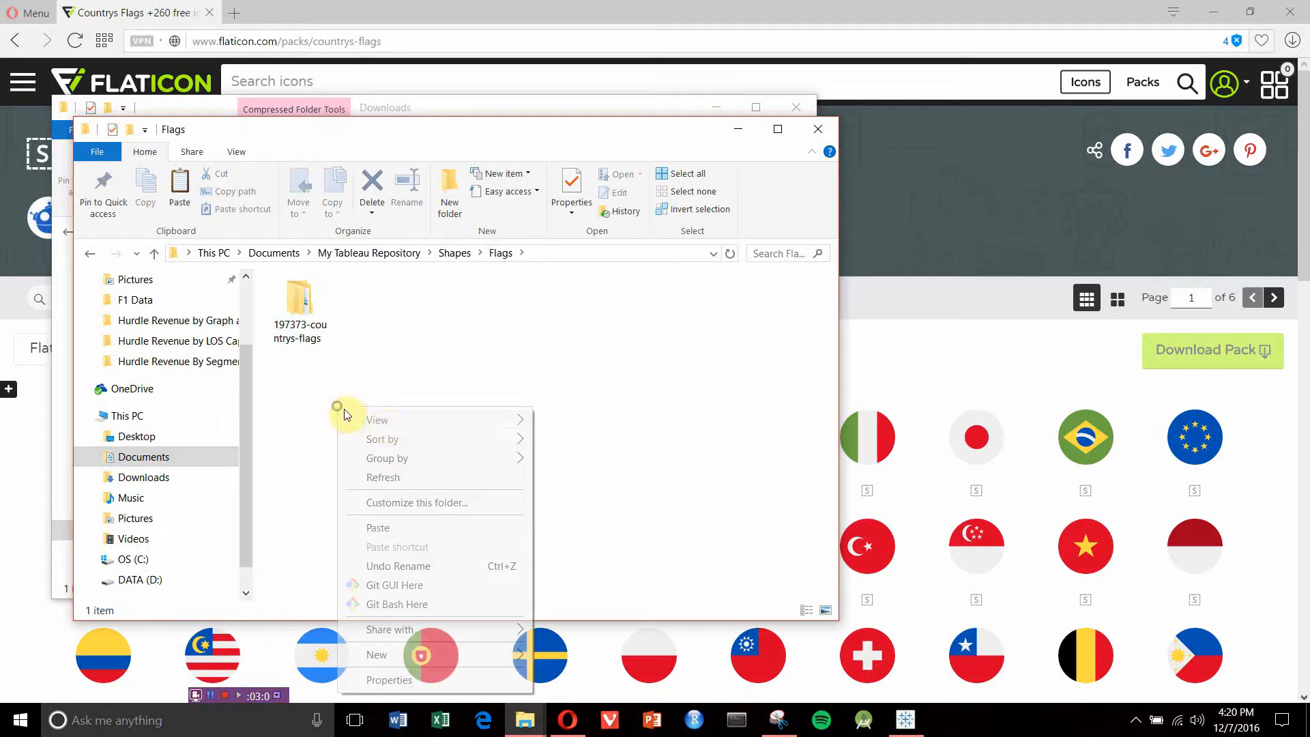
click(409, 305)
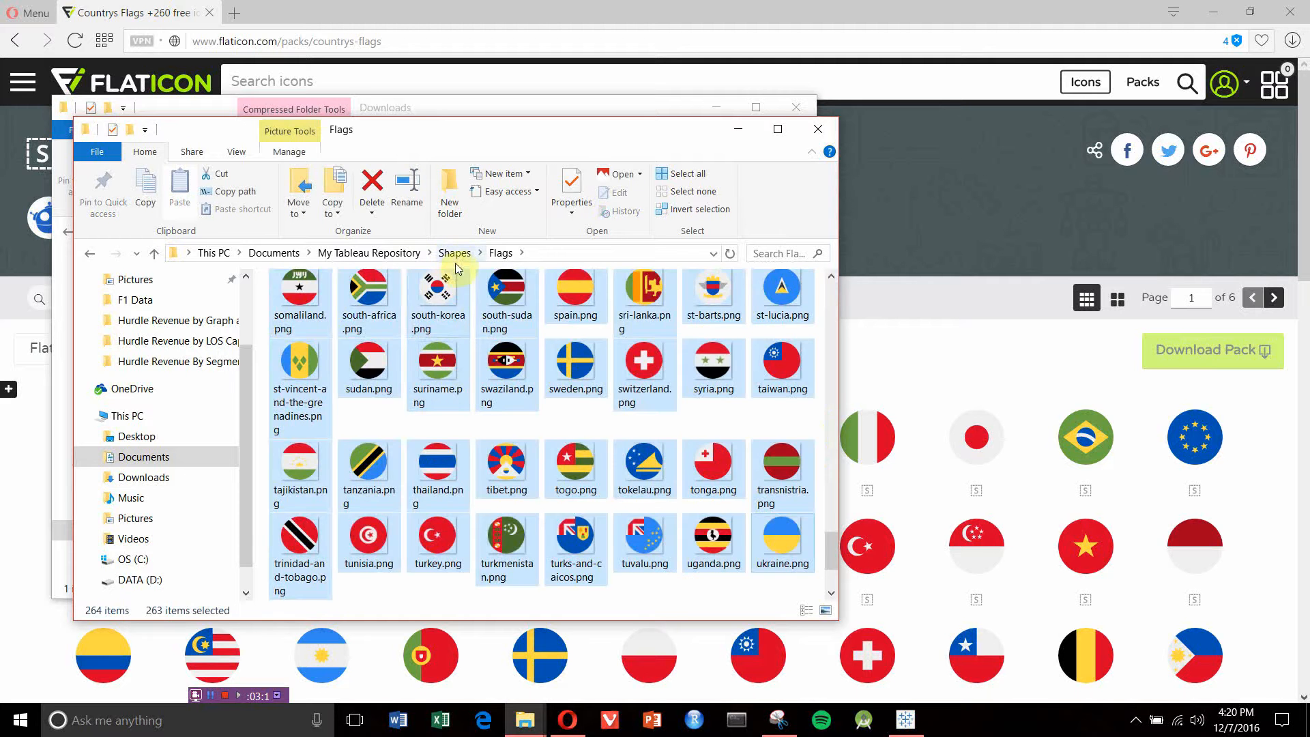
Reopen the Flags folder in Shapes to review its alphabetical country flag images.
click(454, 253)
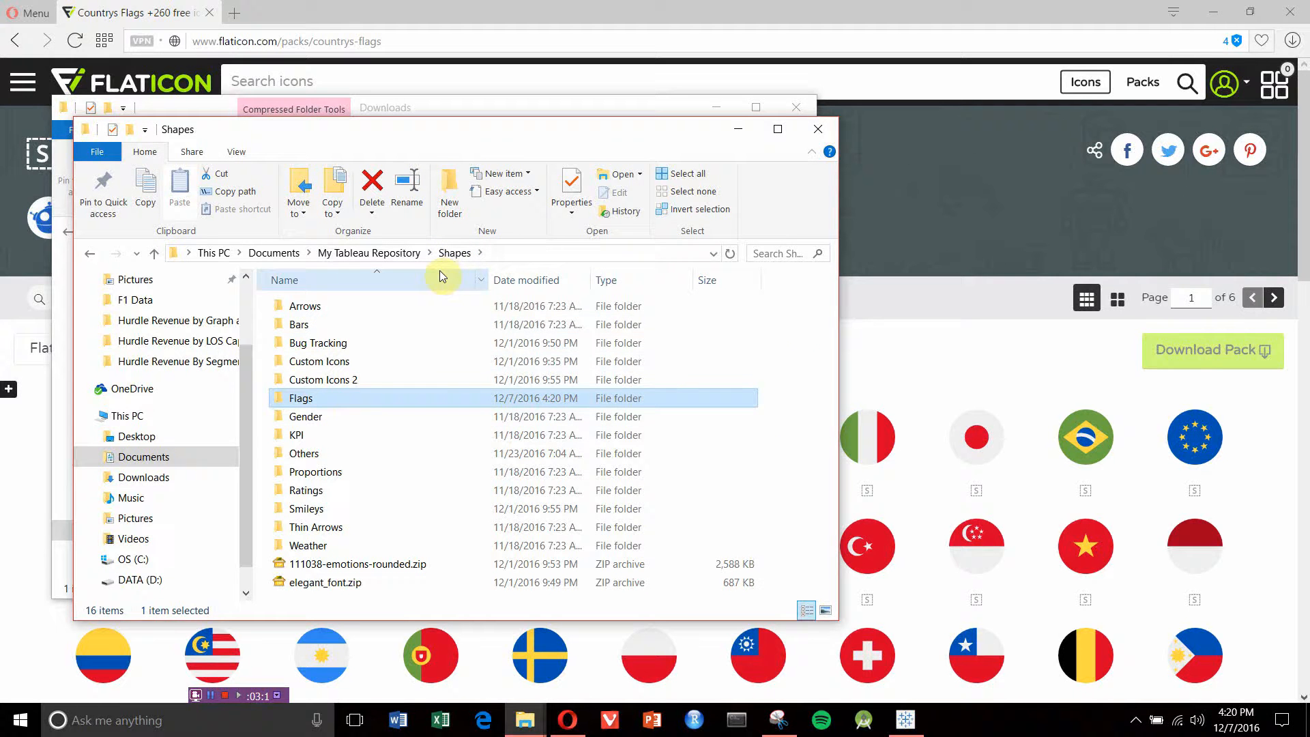
mouse_move(346, 398)
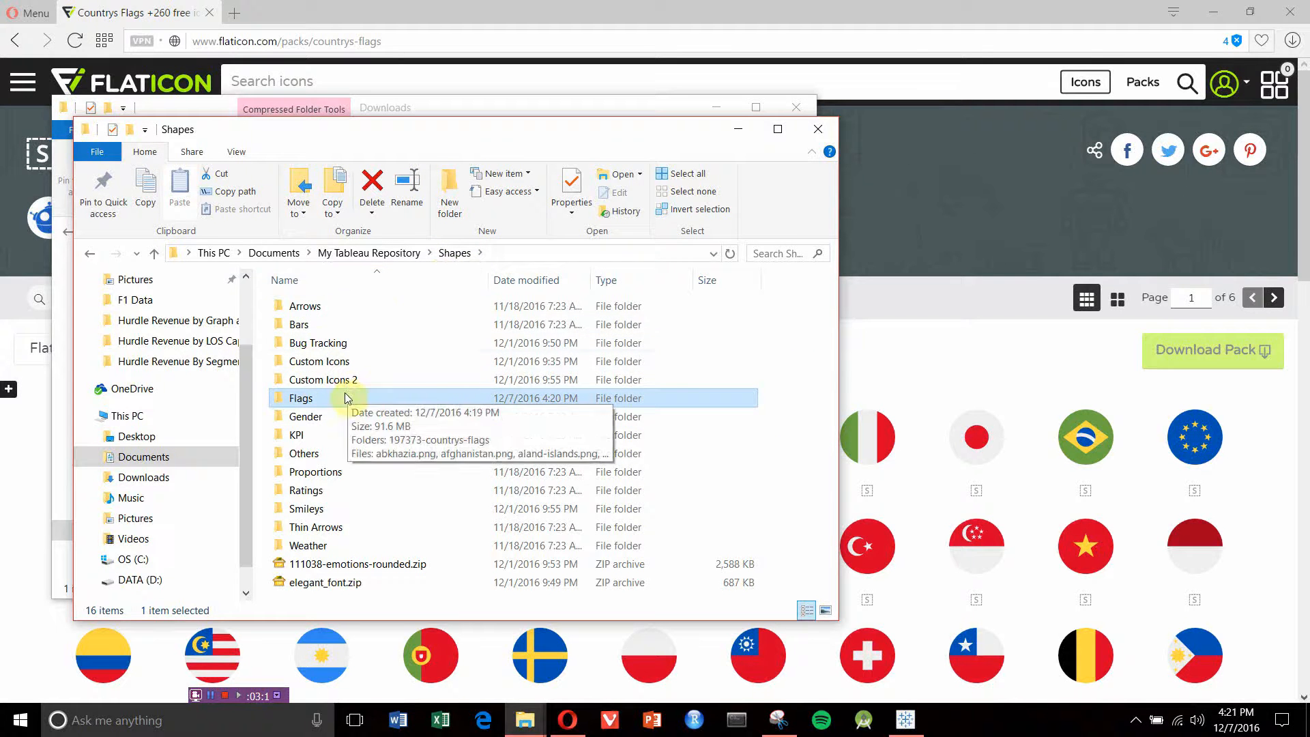
mouse_move(312, 406)
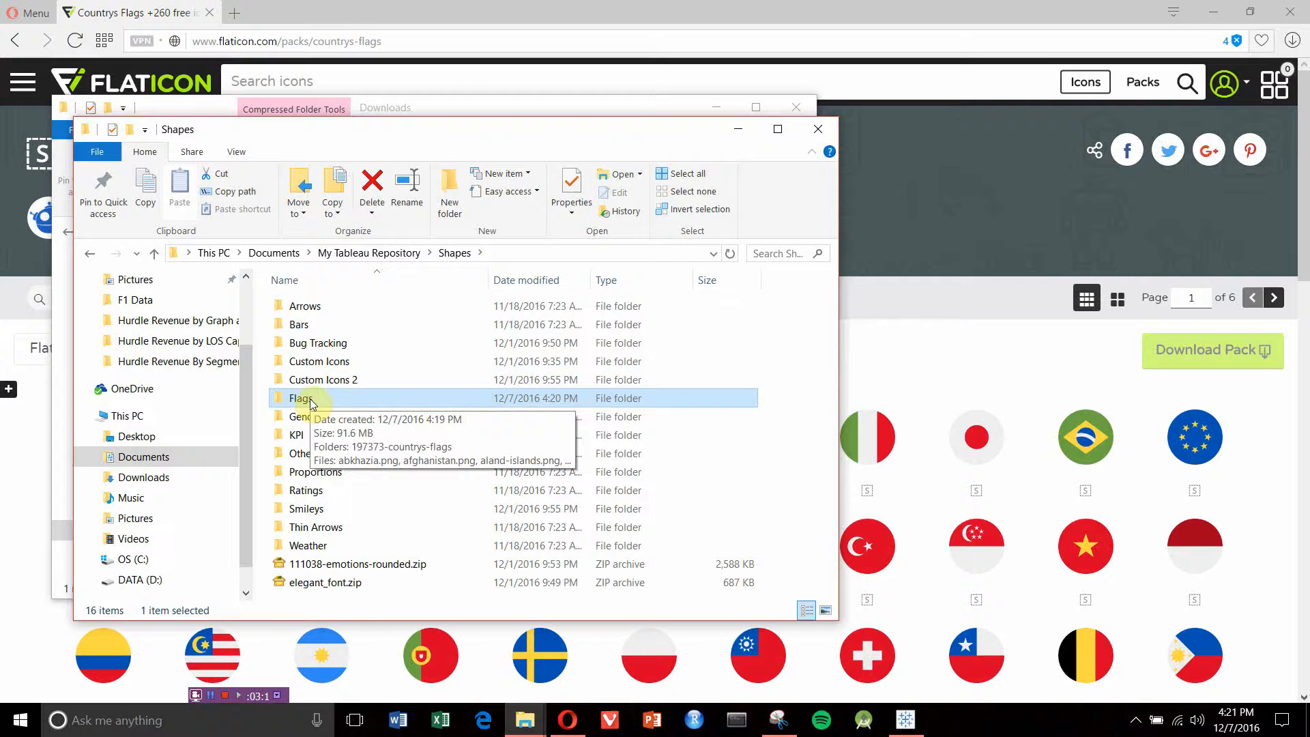
double_click(301, 398)
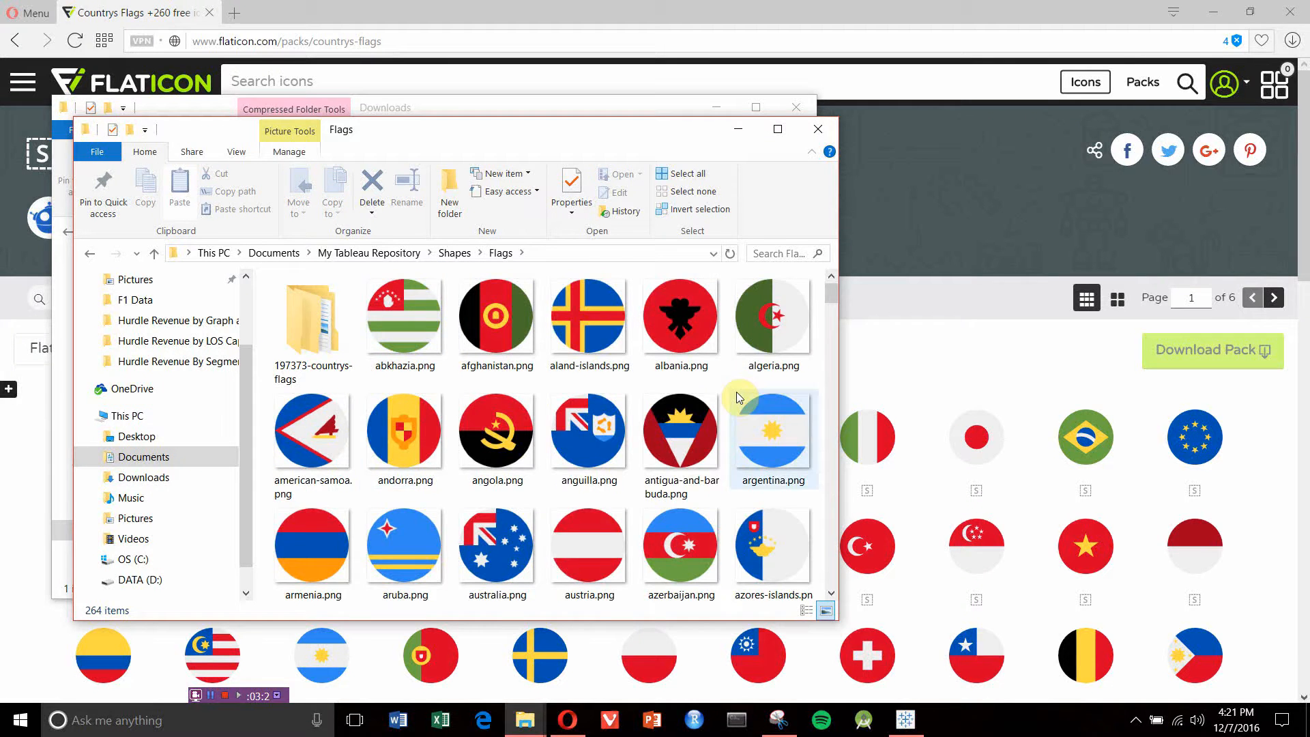
scroll(down, 3)
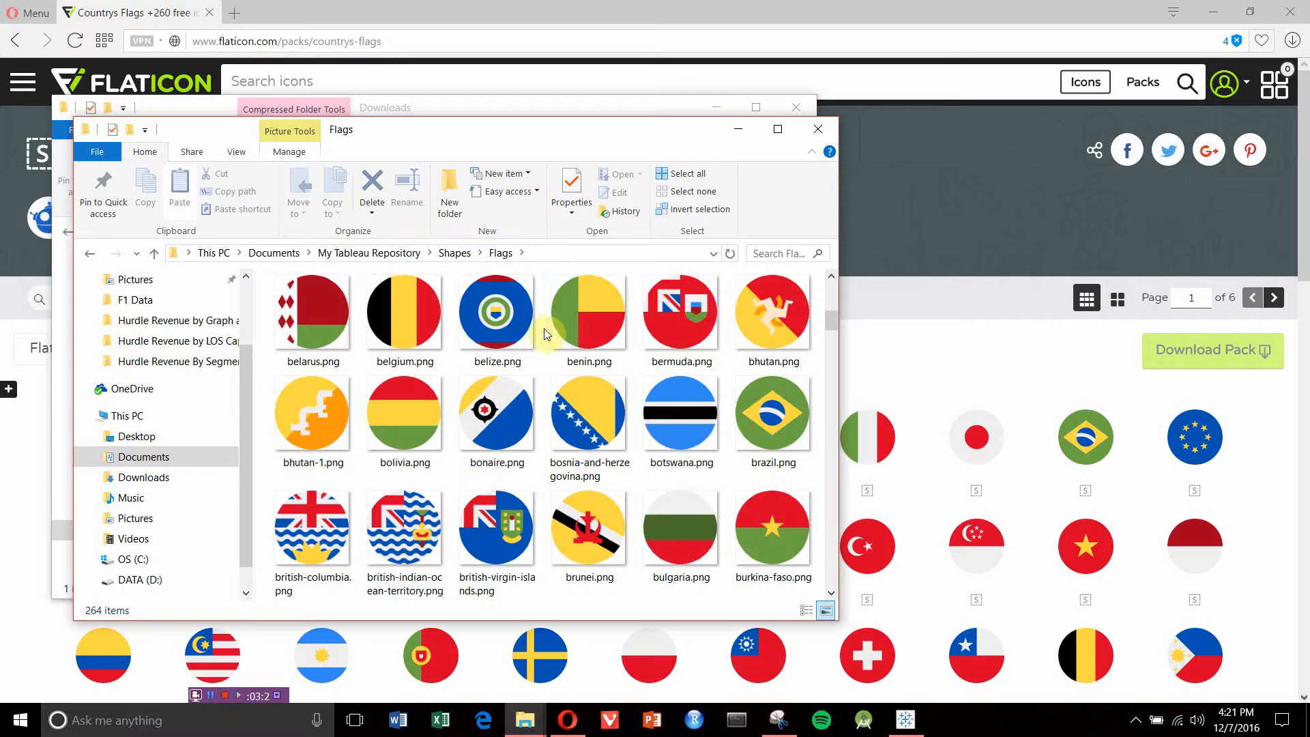
mouse_move(510, 253)
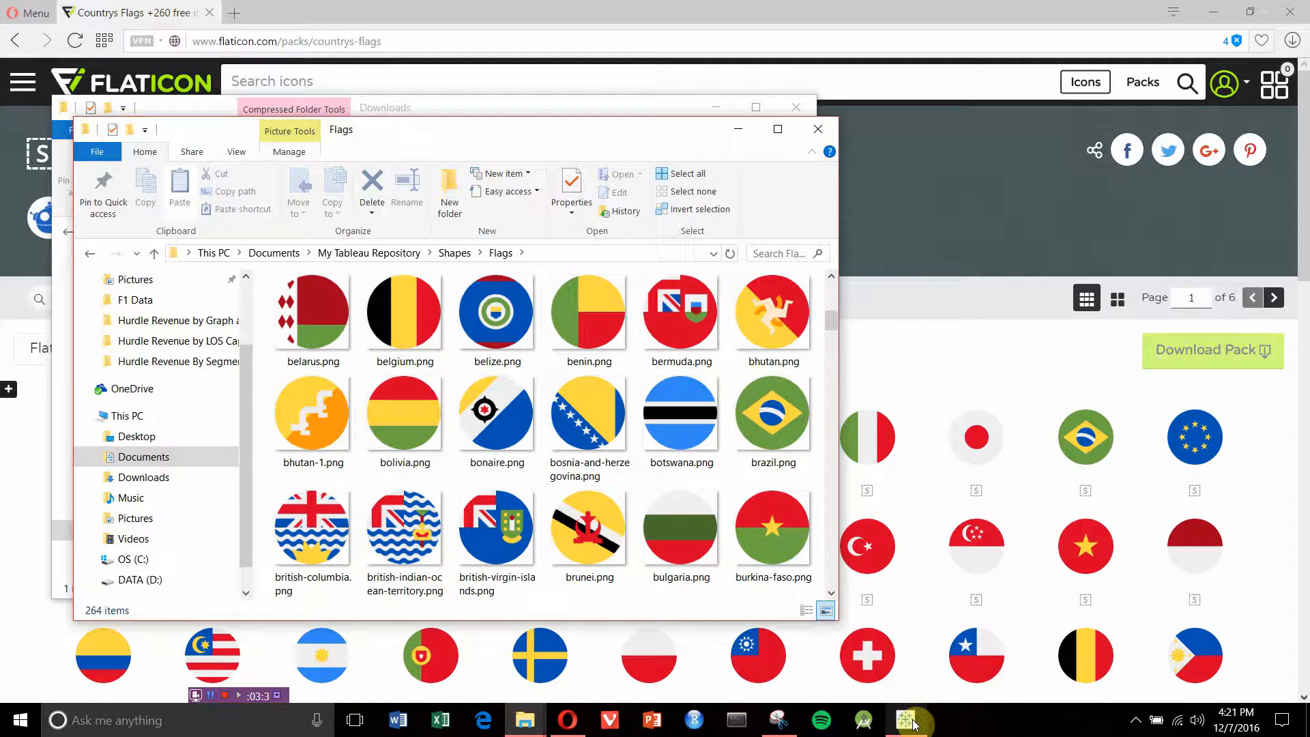
Return to the 2016 Season Visualized race map in Tableau.
click(905, 720)
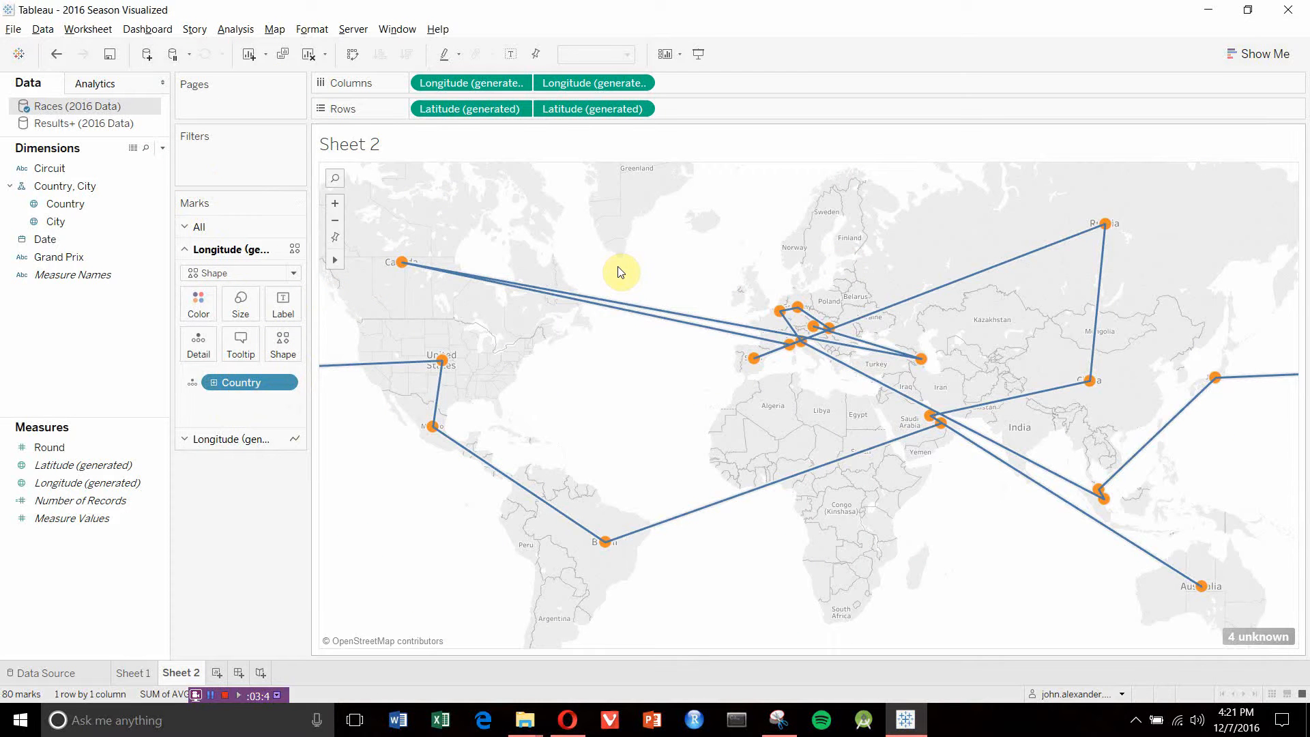
mouse_move(502, 246)
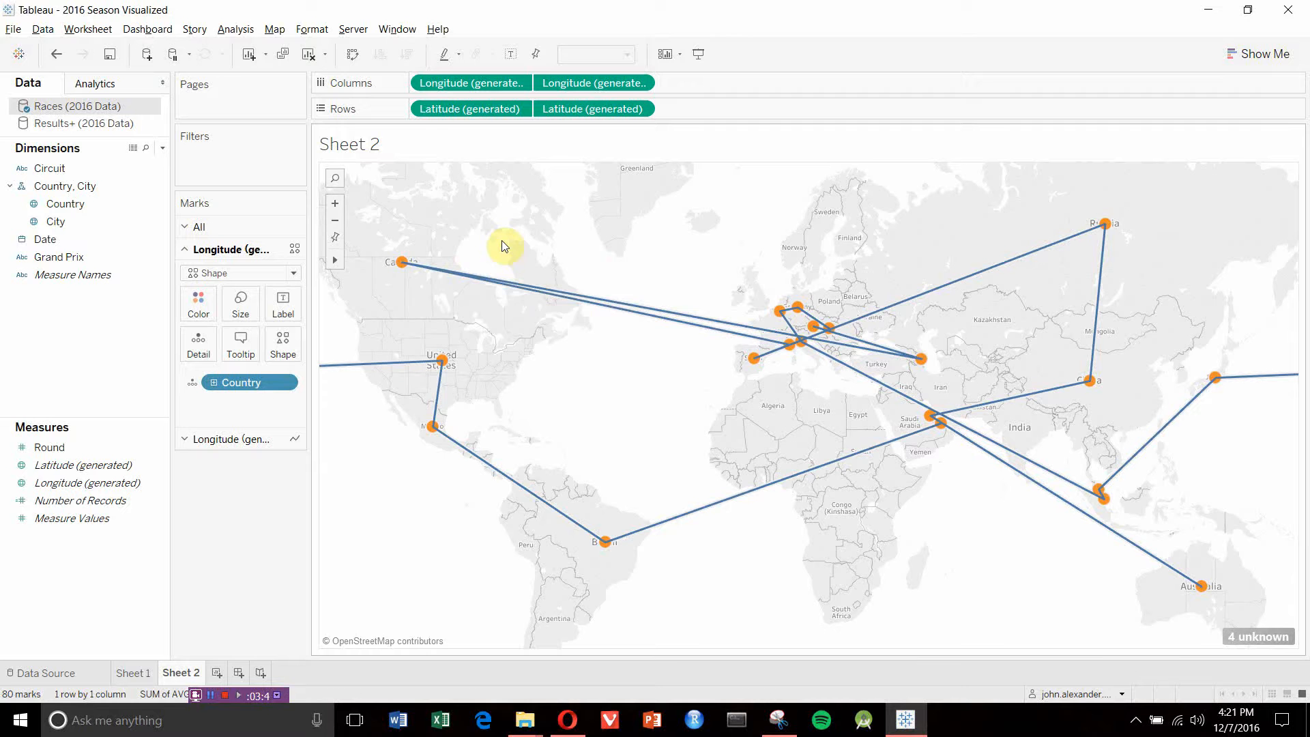
mouse_move(341, 414)
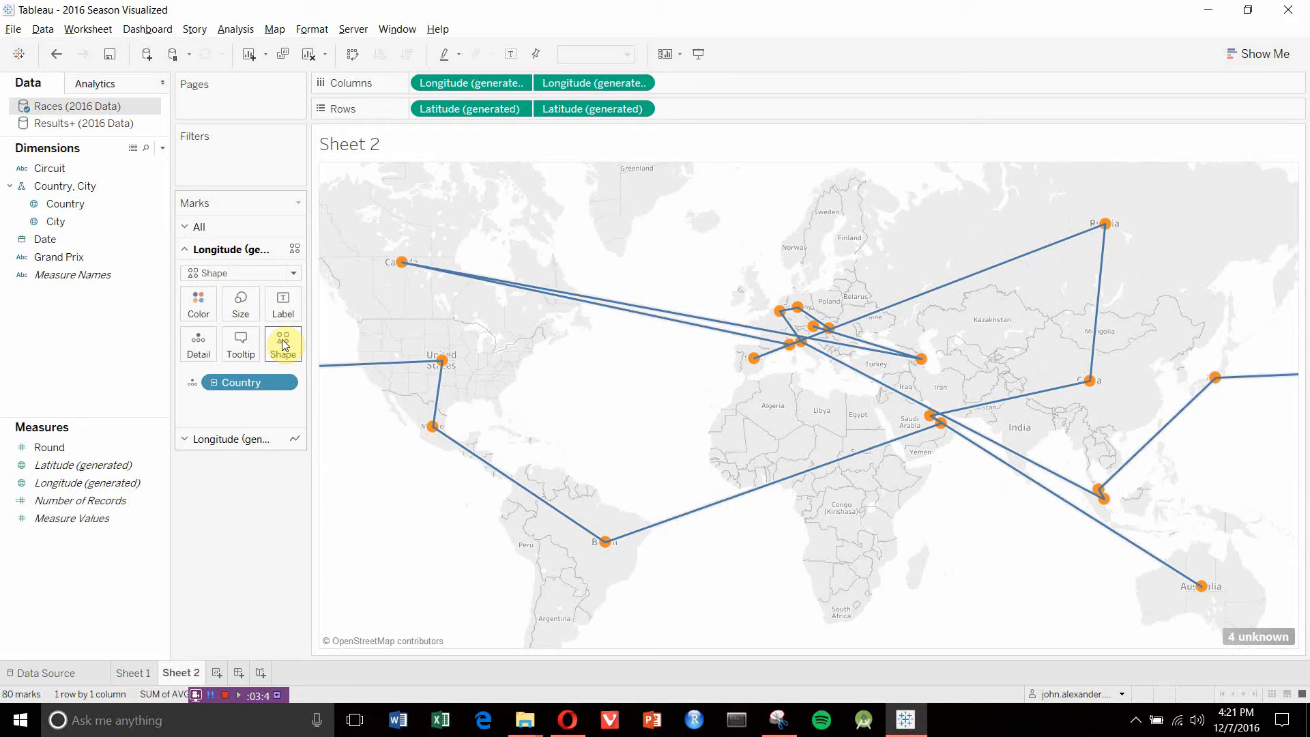
mouse_move(282, 338)
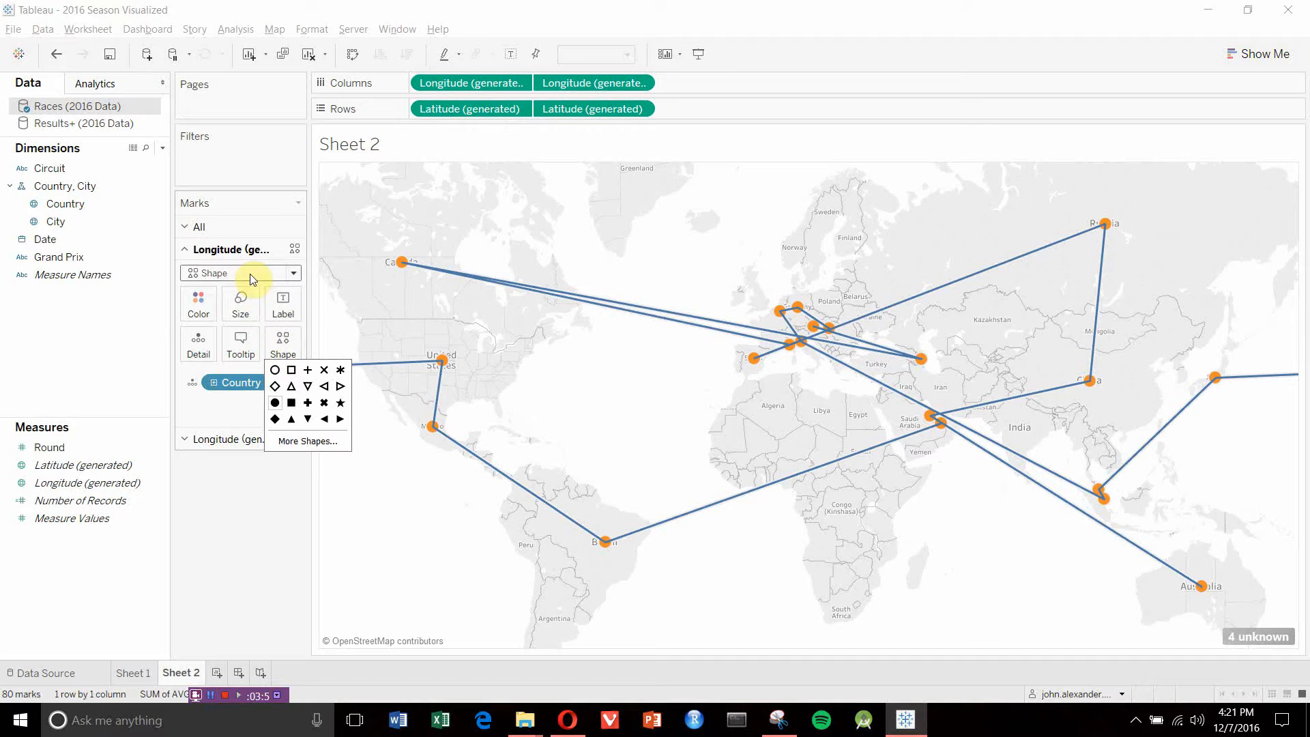
click(307, 441)
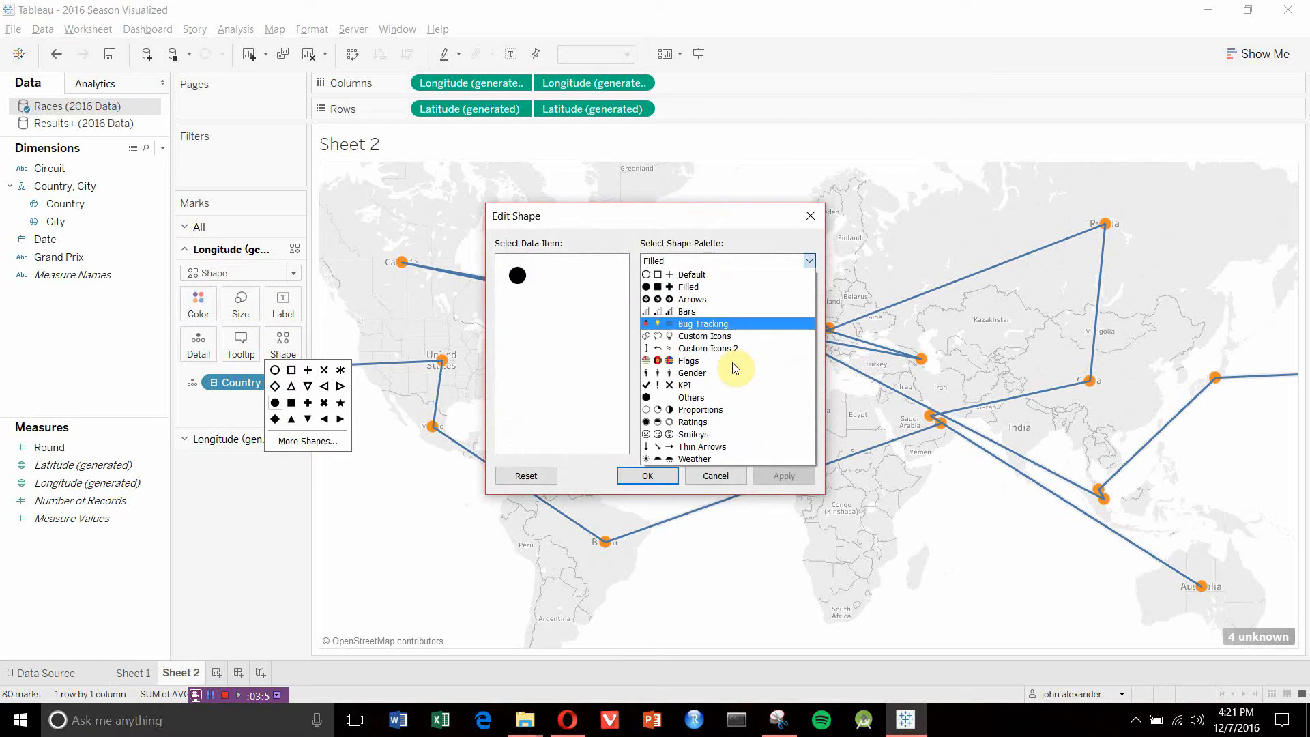
click(688, 361)
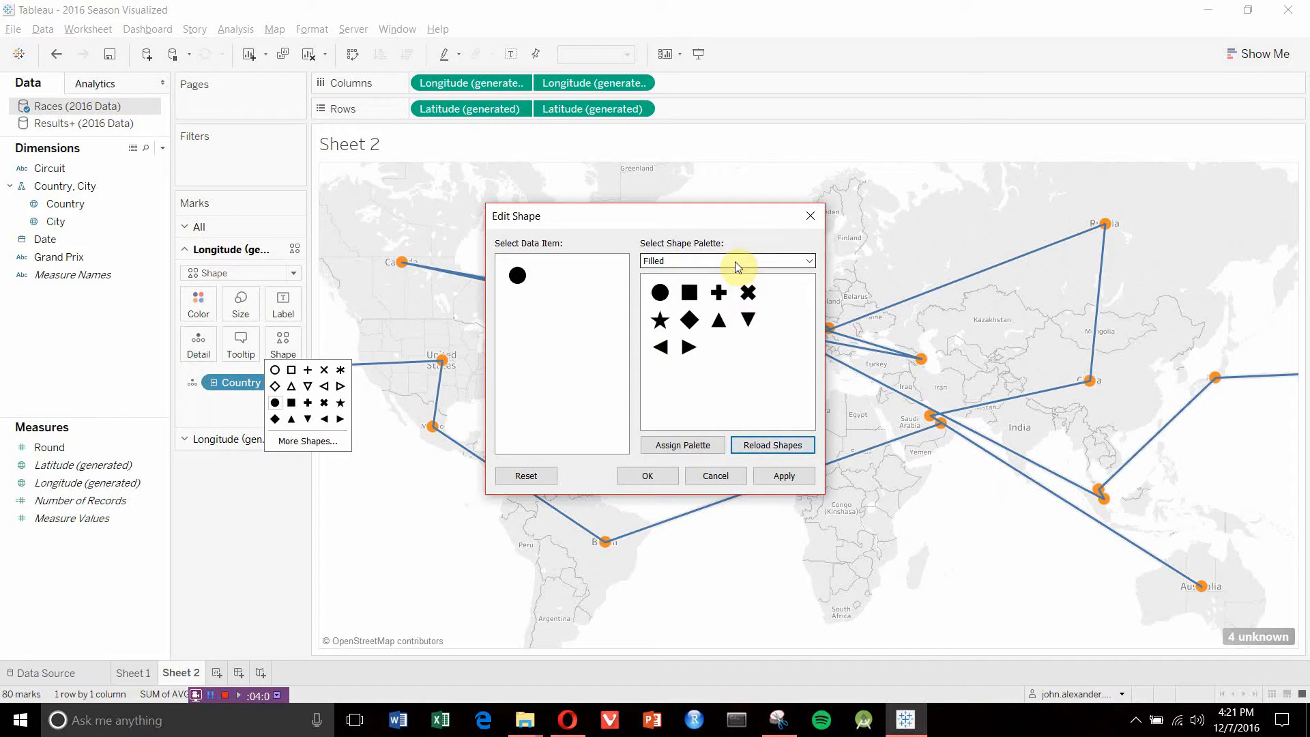
click(806, 260)
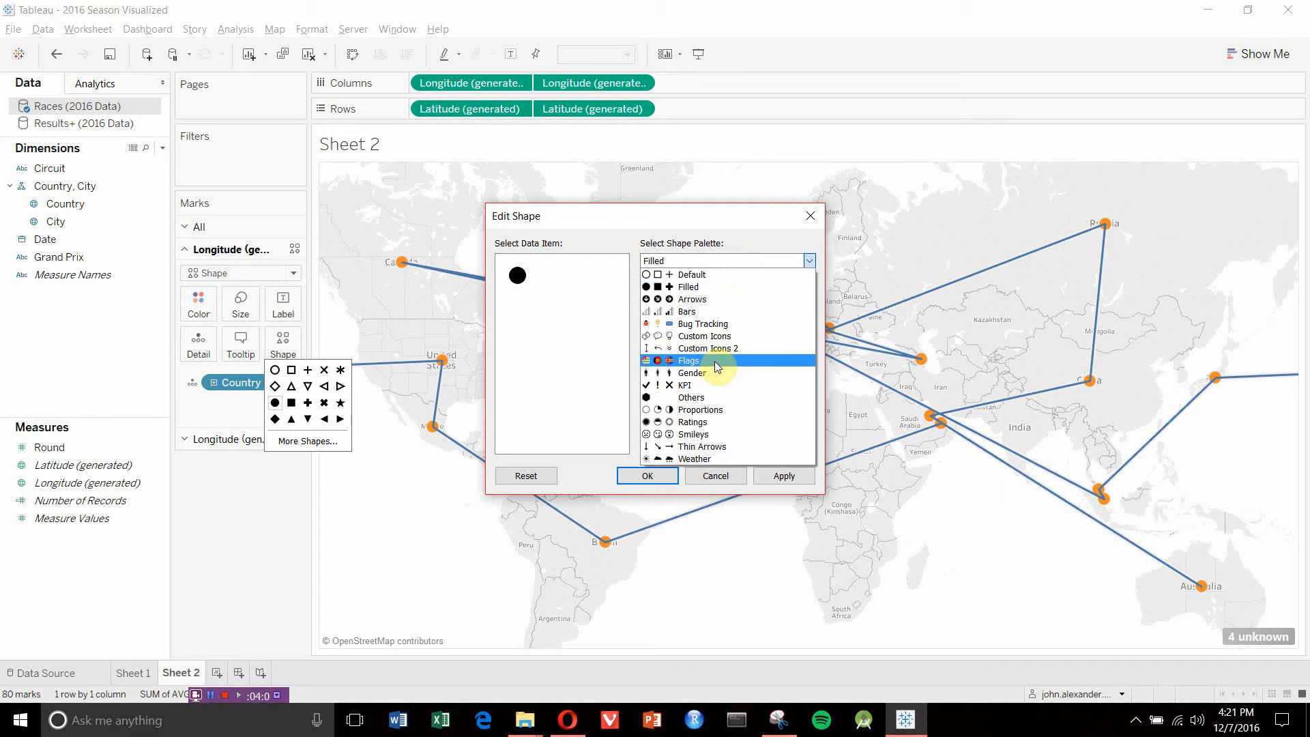
click(688, 360)
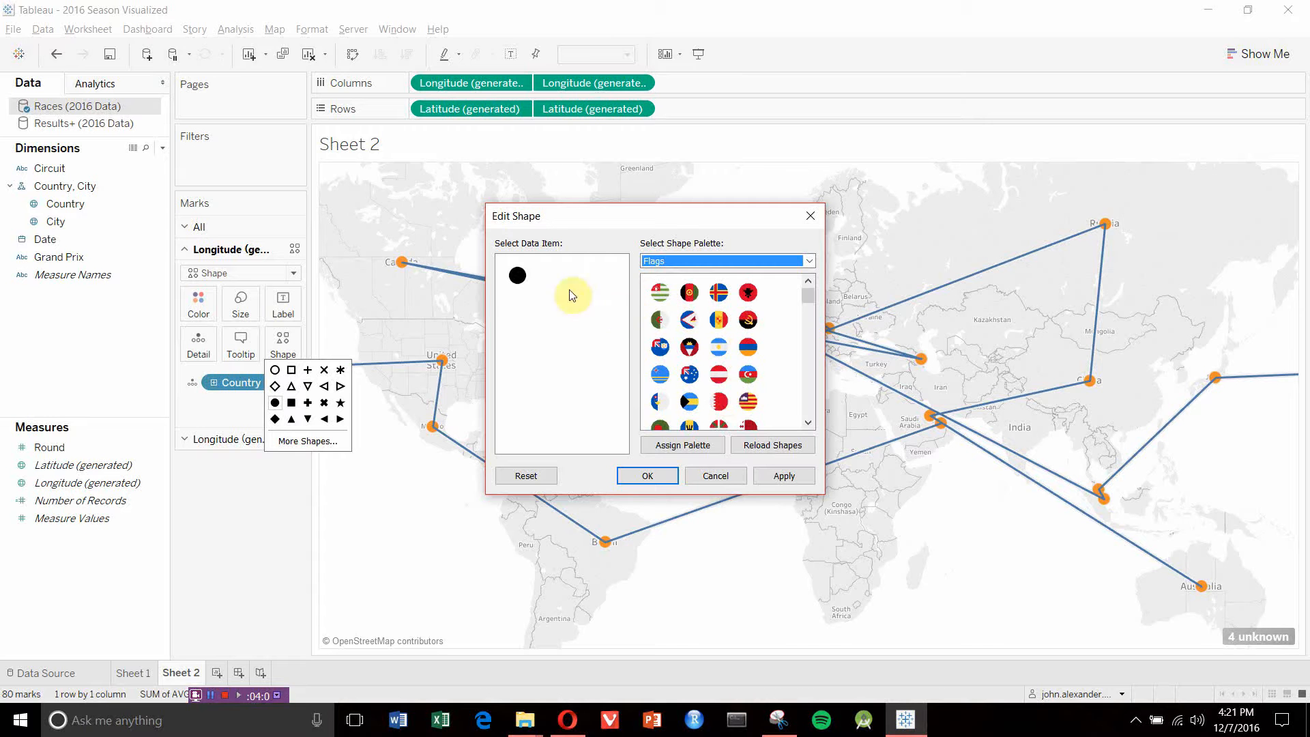
mouse_move(520, 365)
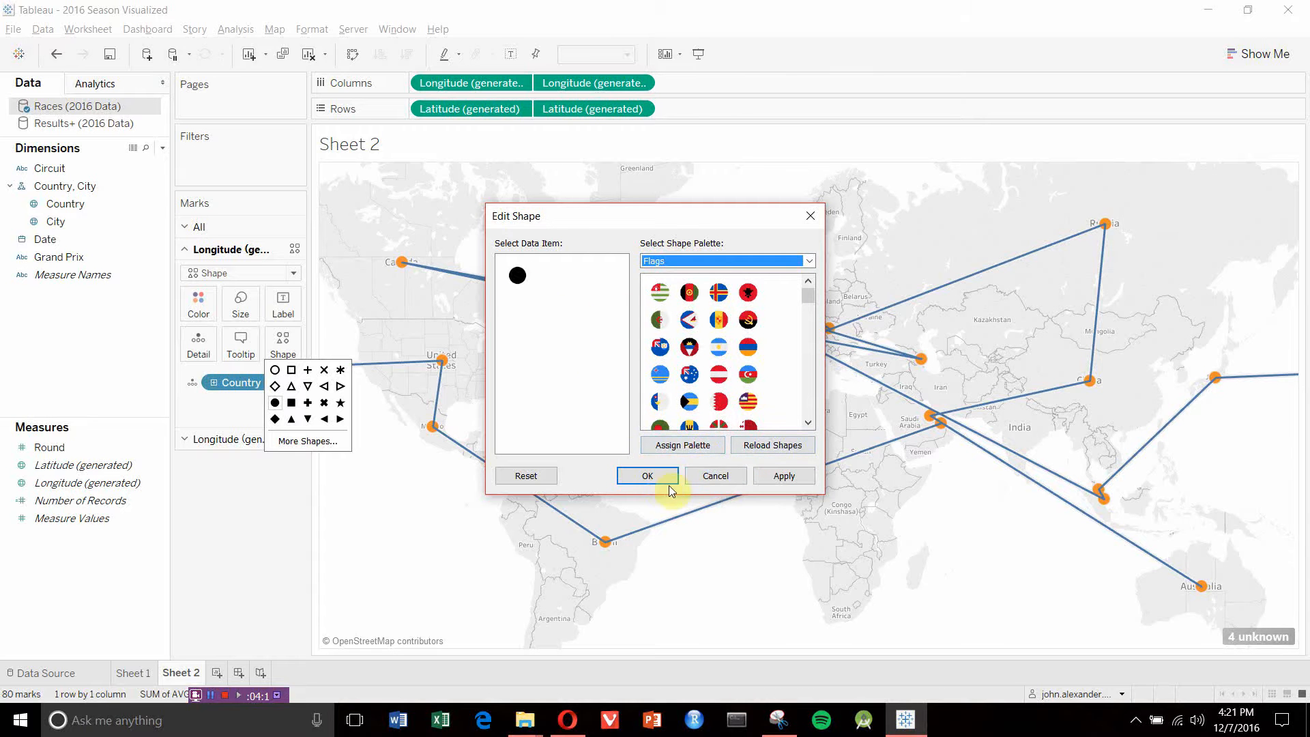
click(647, 475)
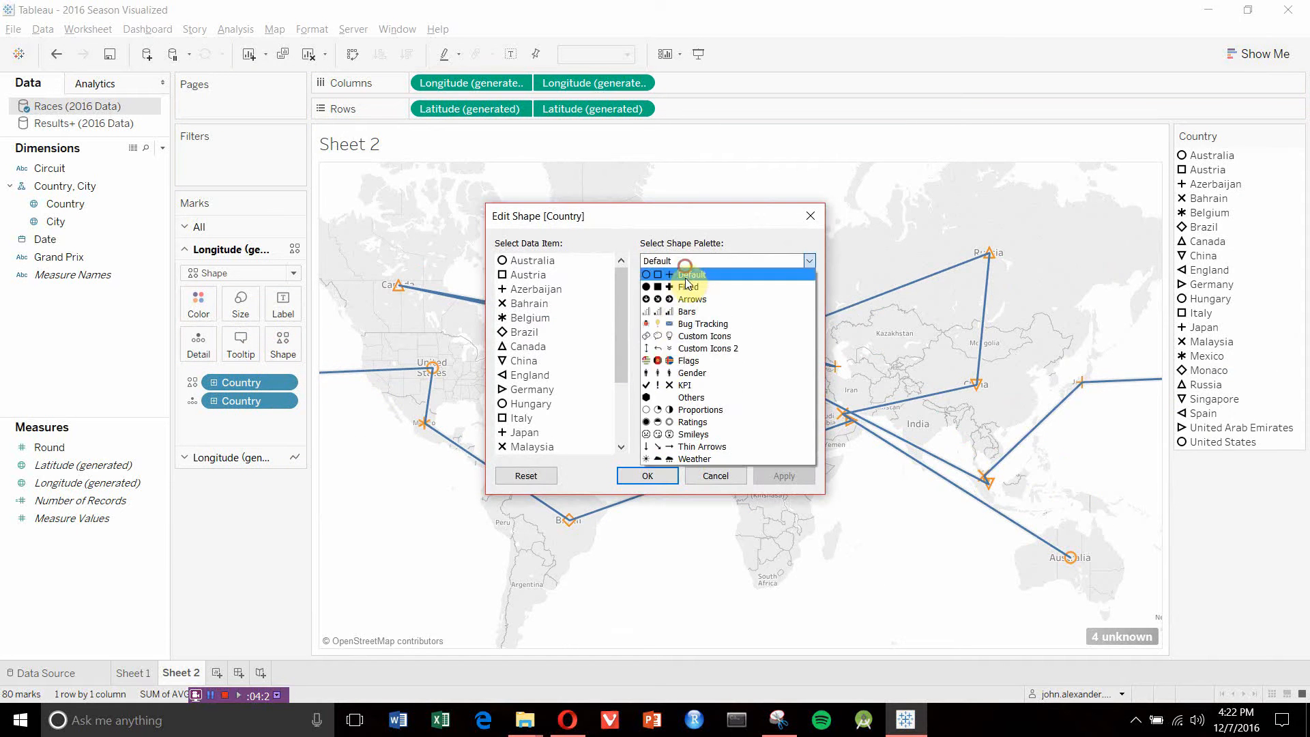
Assign the Flags shape palette to Country and apply it to the map's race markers.
click(688, 361)
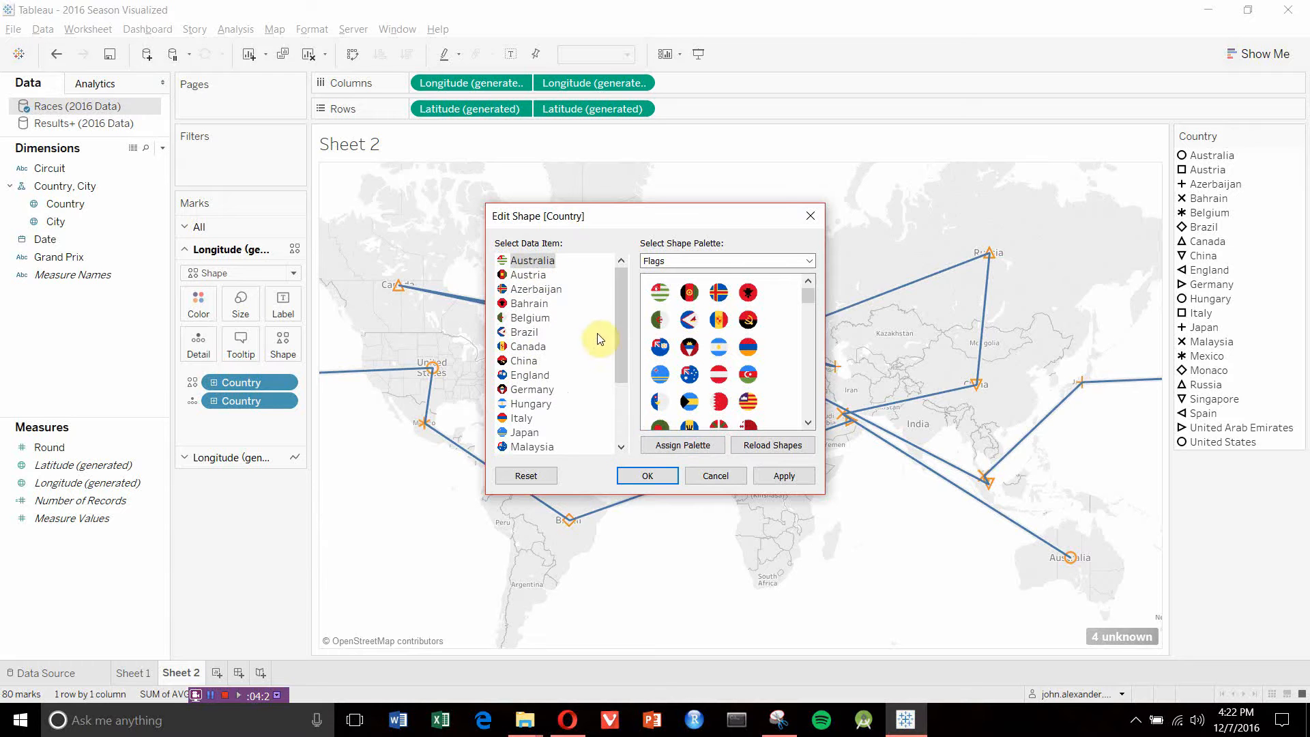
mouse_move(573, 265)
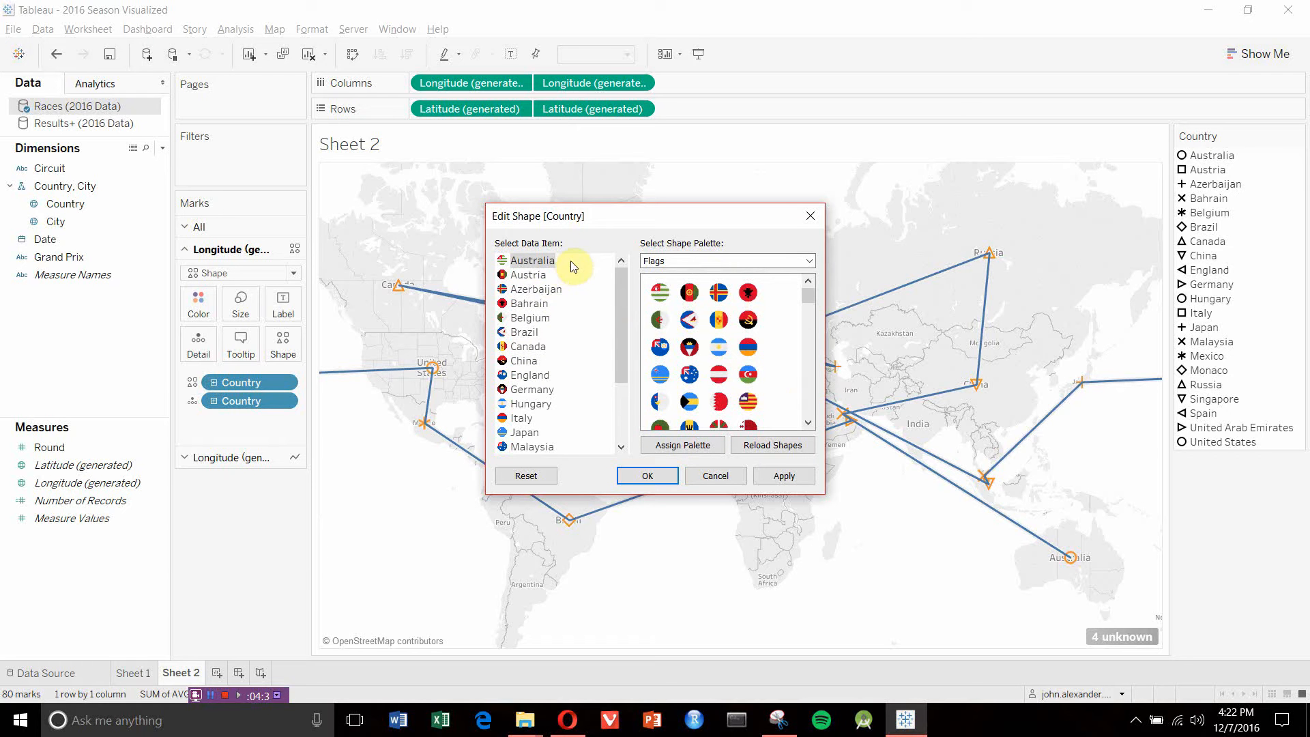
mouse_move(598, 308)
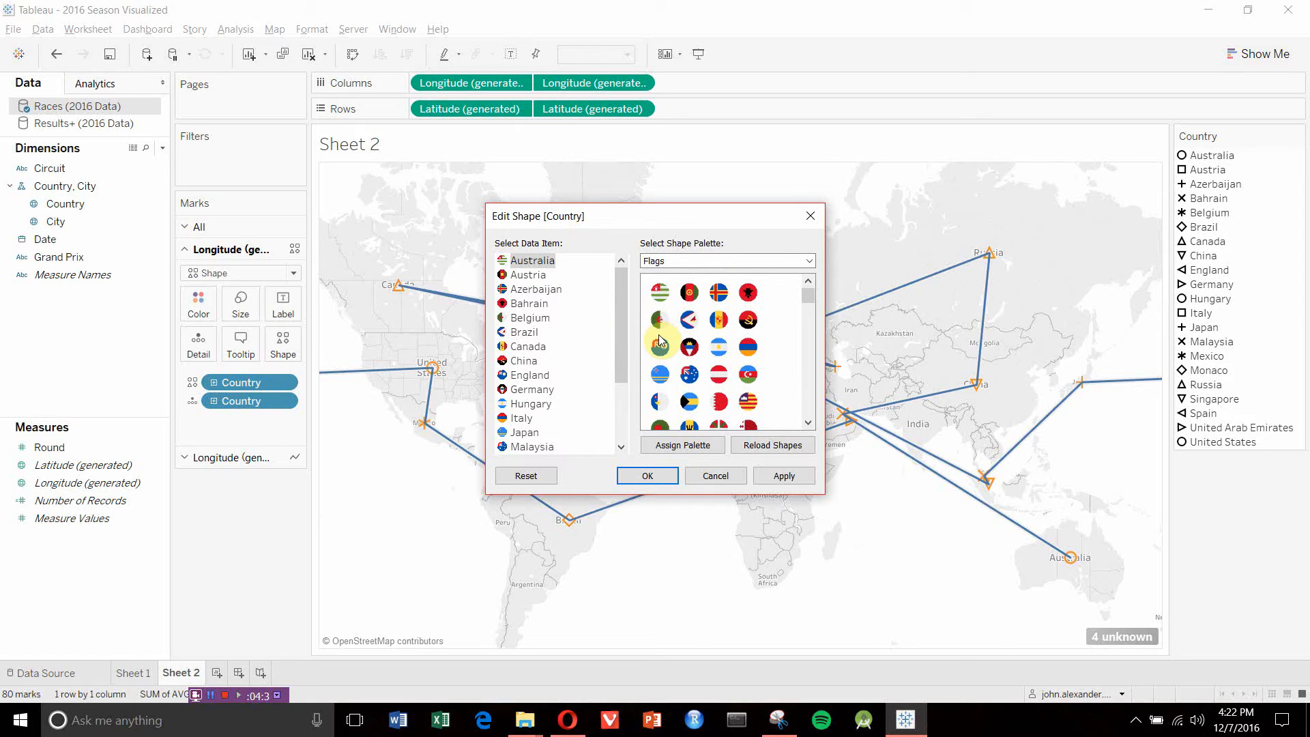
click(807, 260)
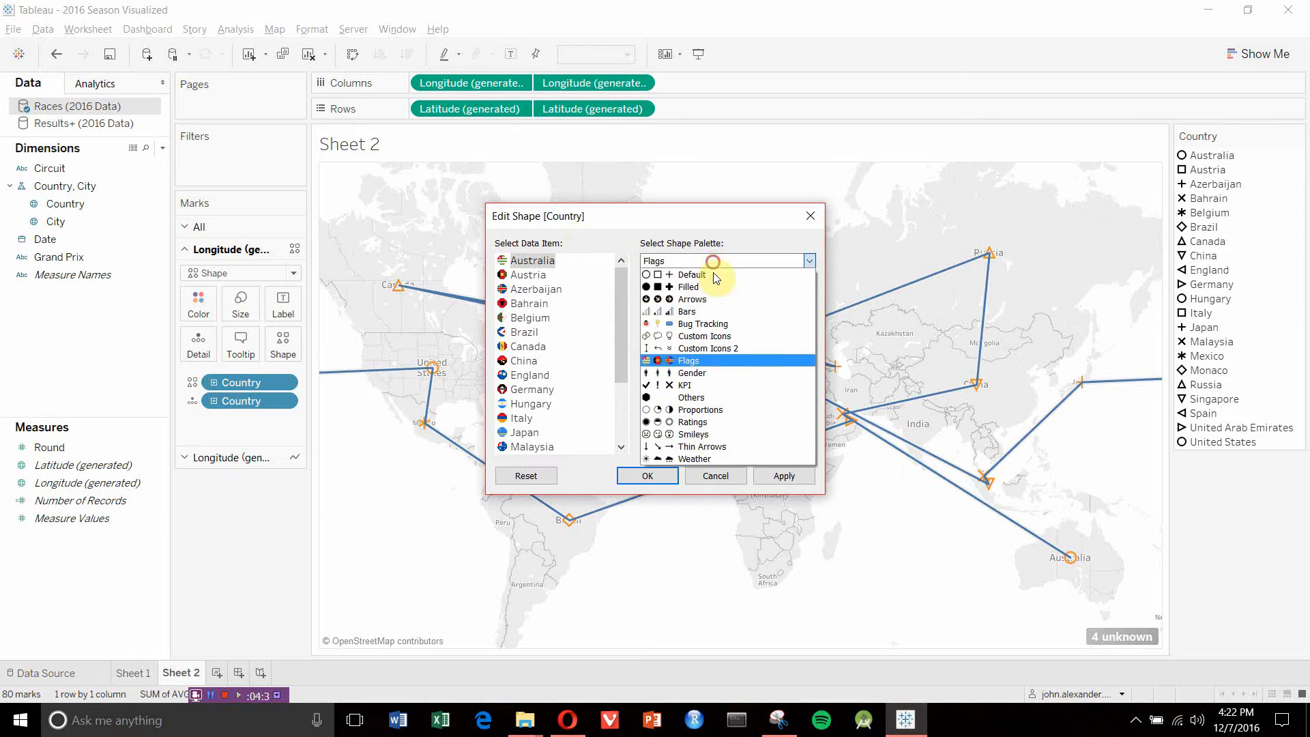
mouse_move(727, 365)
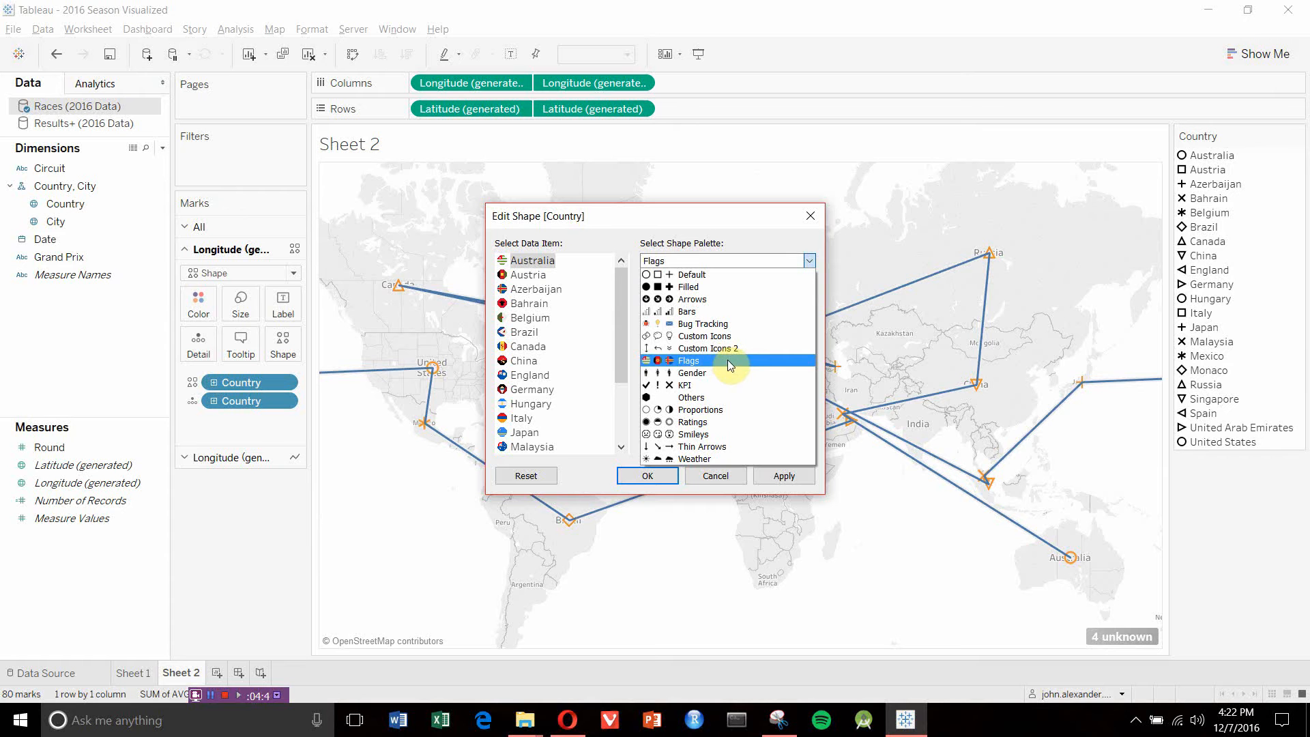
click(687, 360)
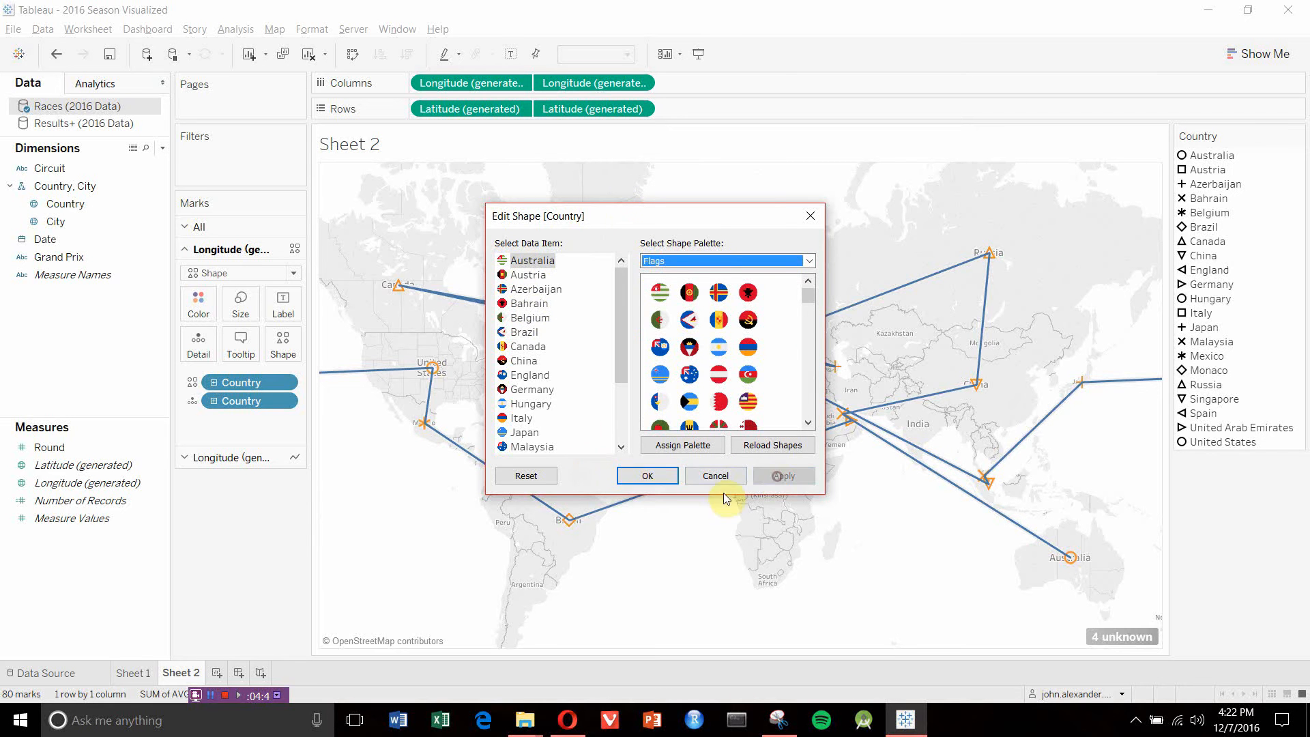
click(646, 476)
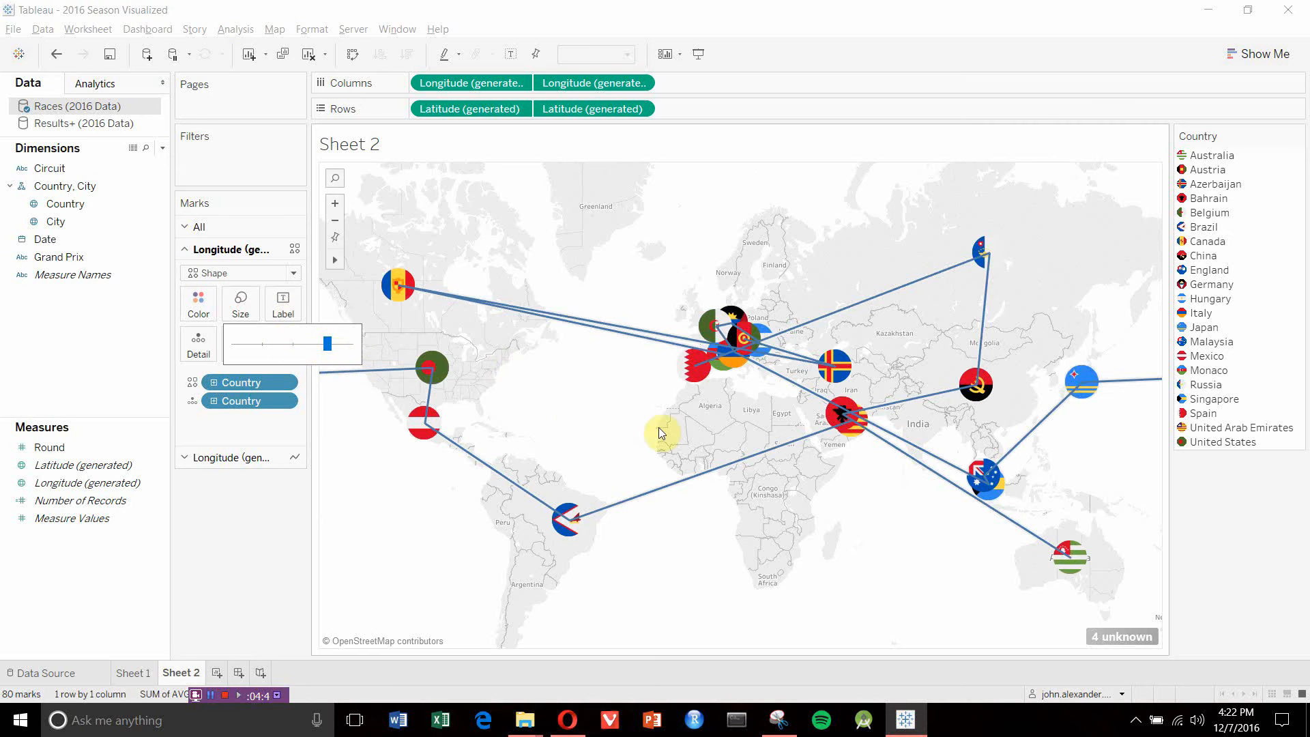
mouse_move(551, 473)
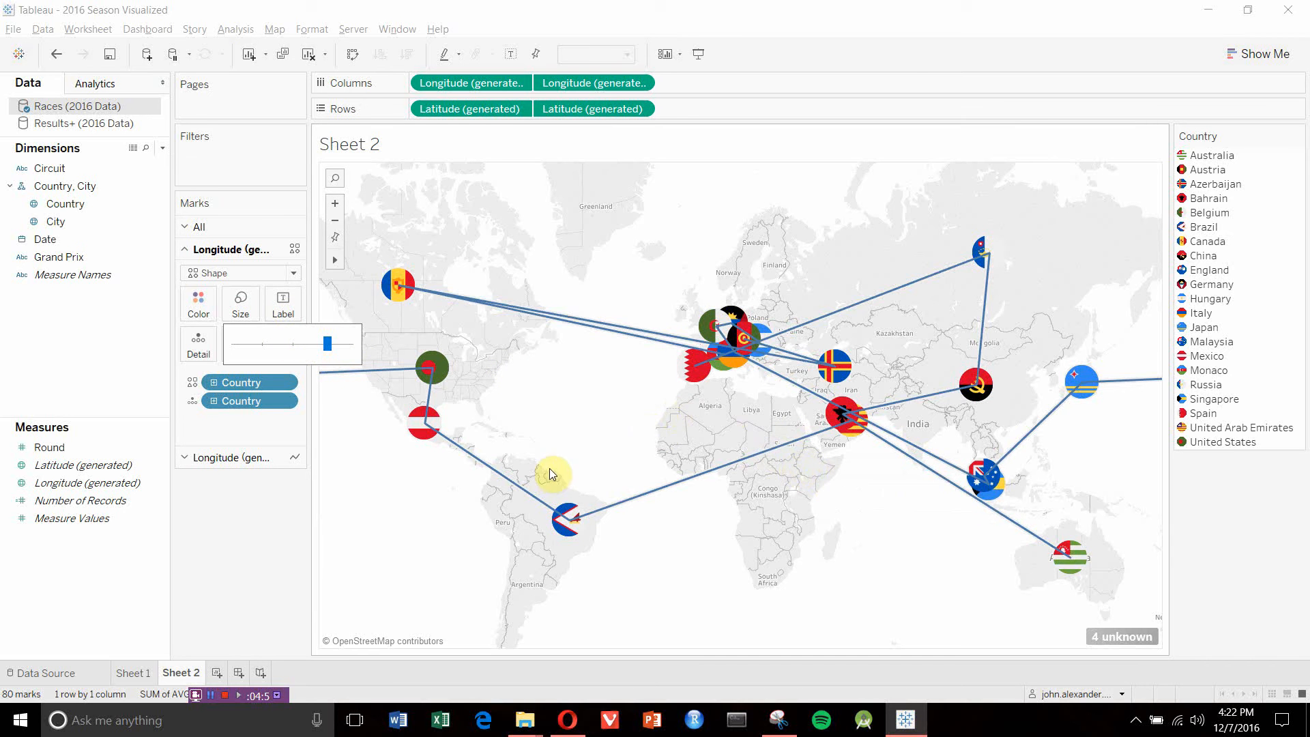
mouse_move(580, 417)
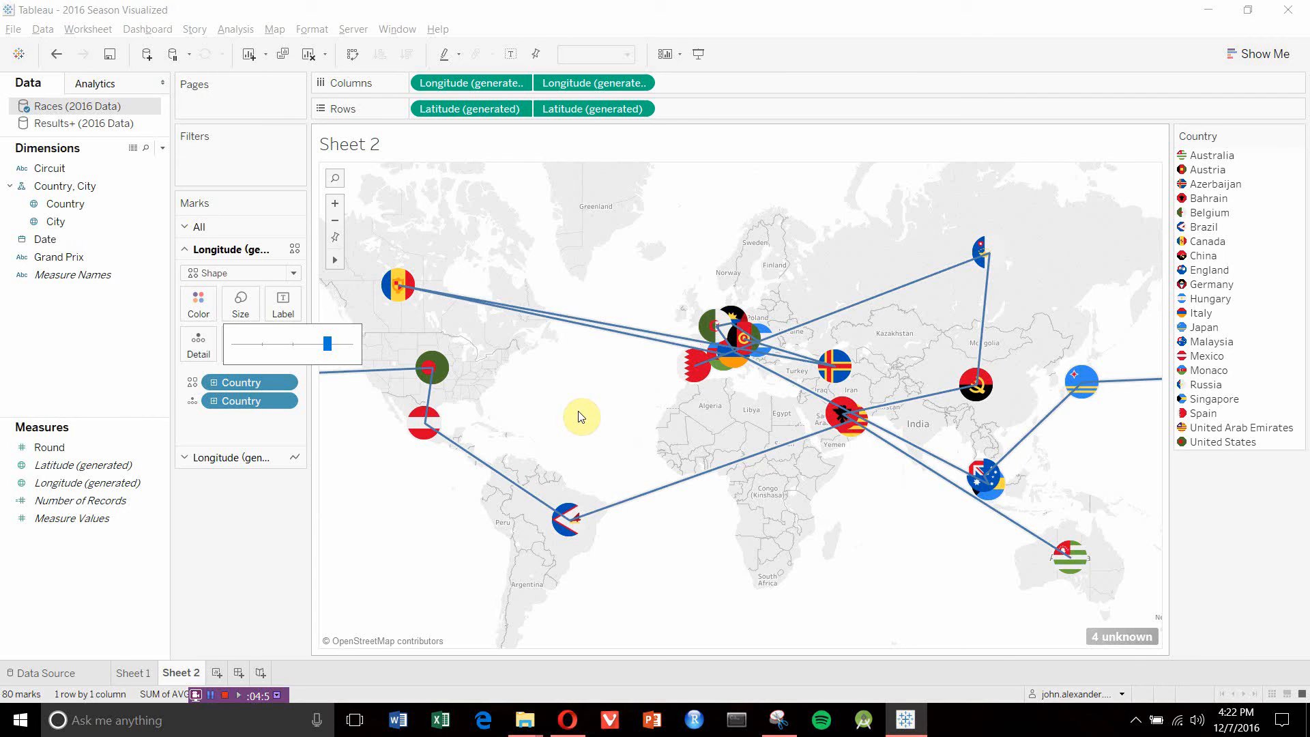
mouse_move(628, 405)
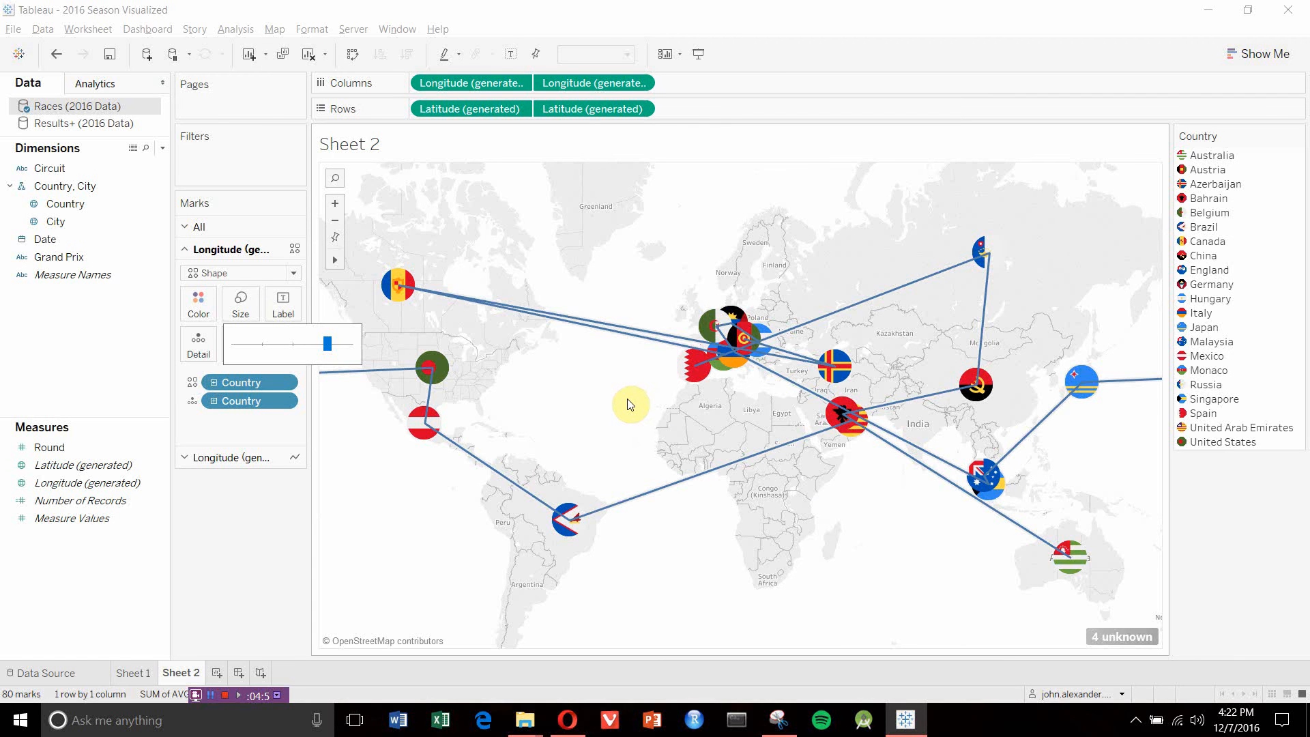